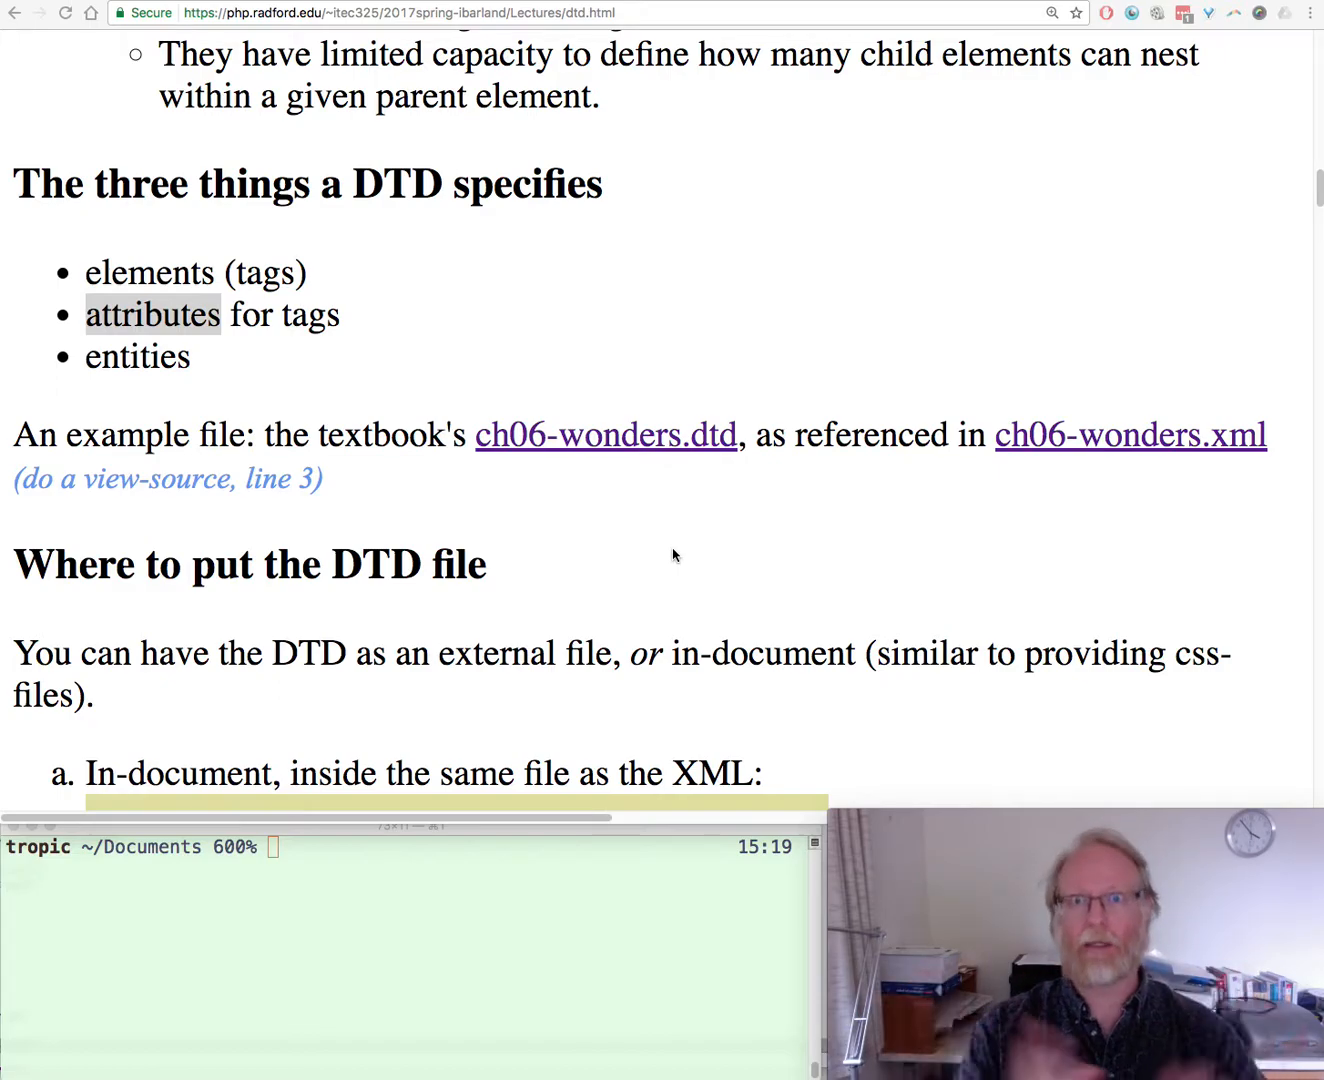
mouse_move(808, 394)
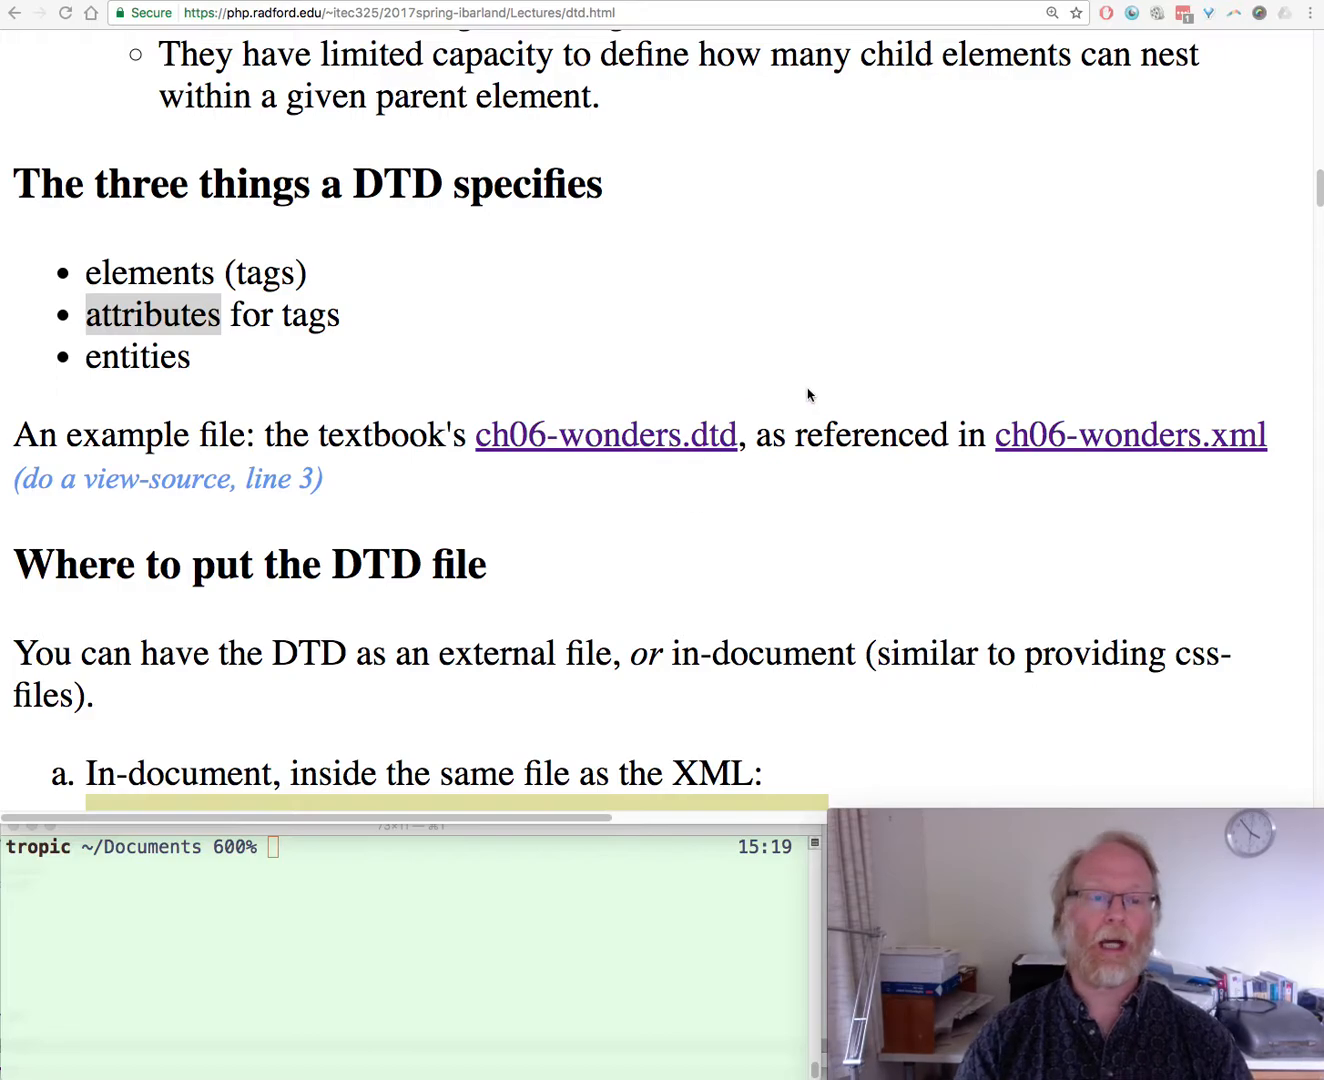
mouse_move(570, 435)
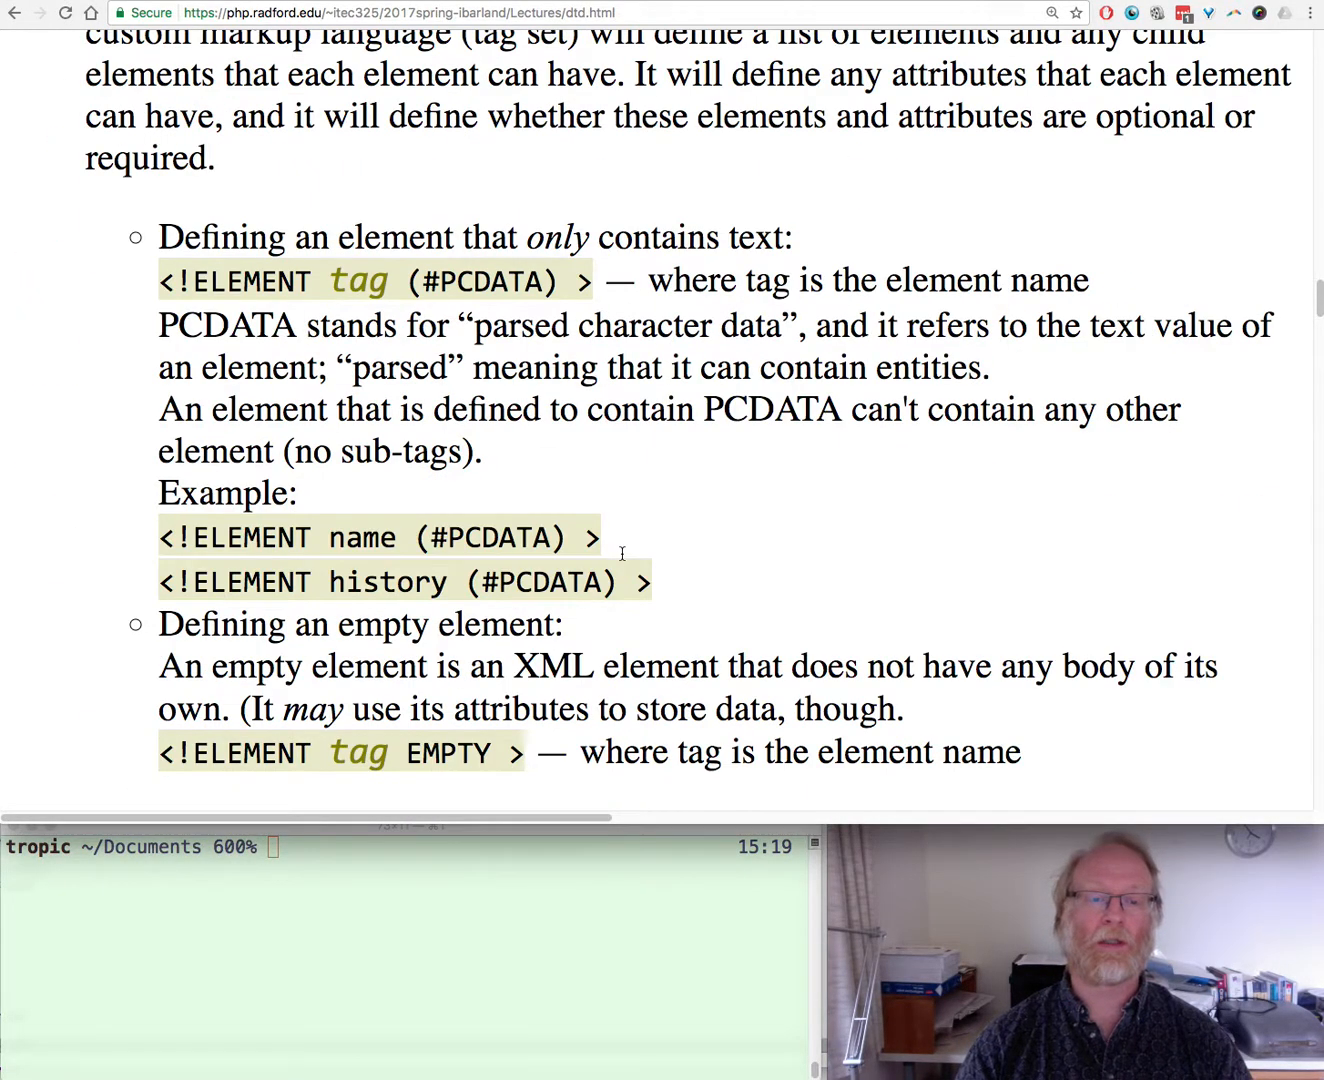
Skim down through elements, attributes and entities, then return up to Defining Attributes
scroll(down, 3)
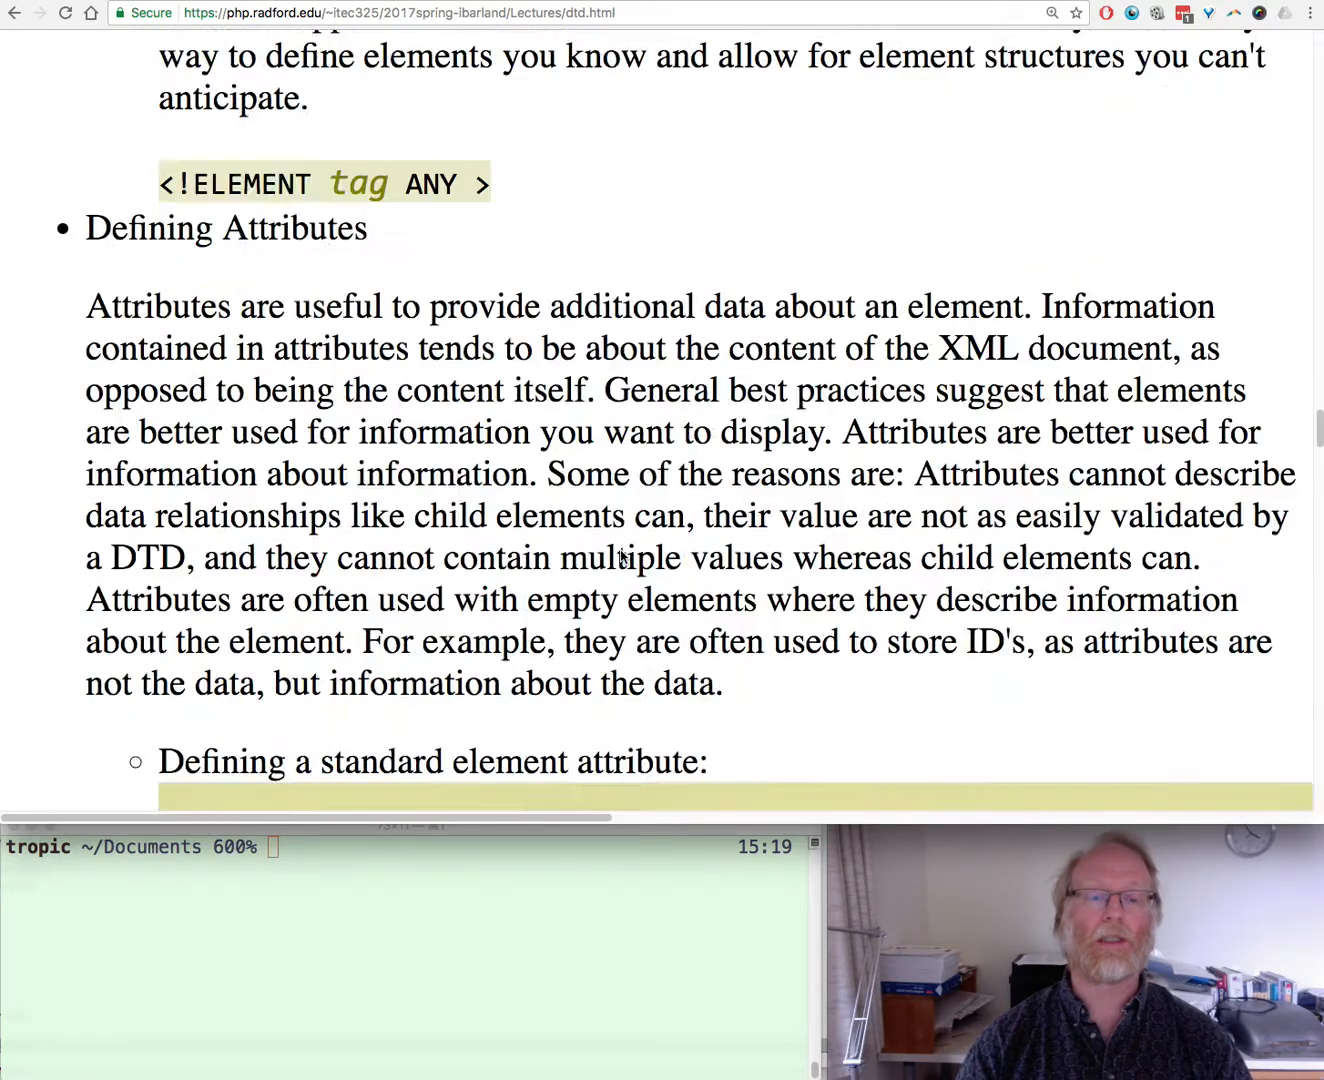
scroll(down, 3)
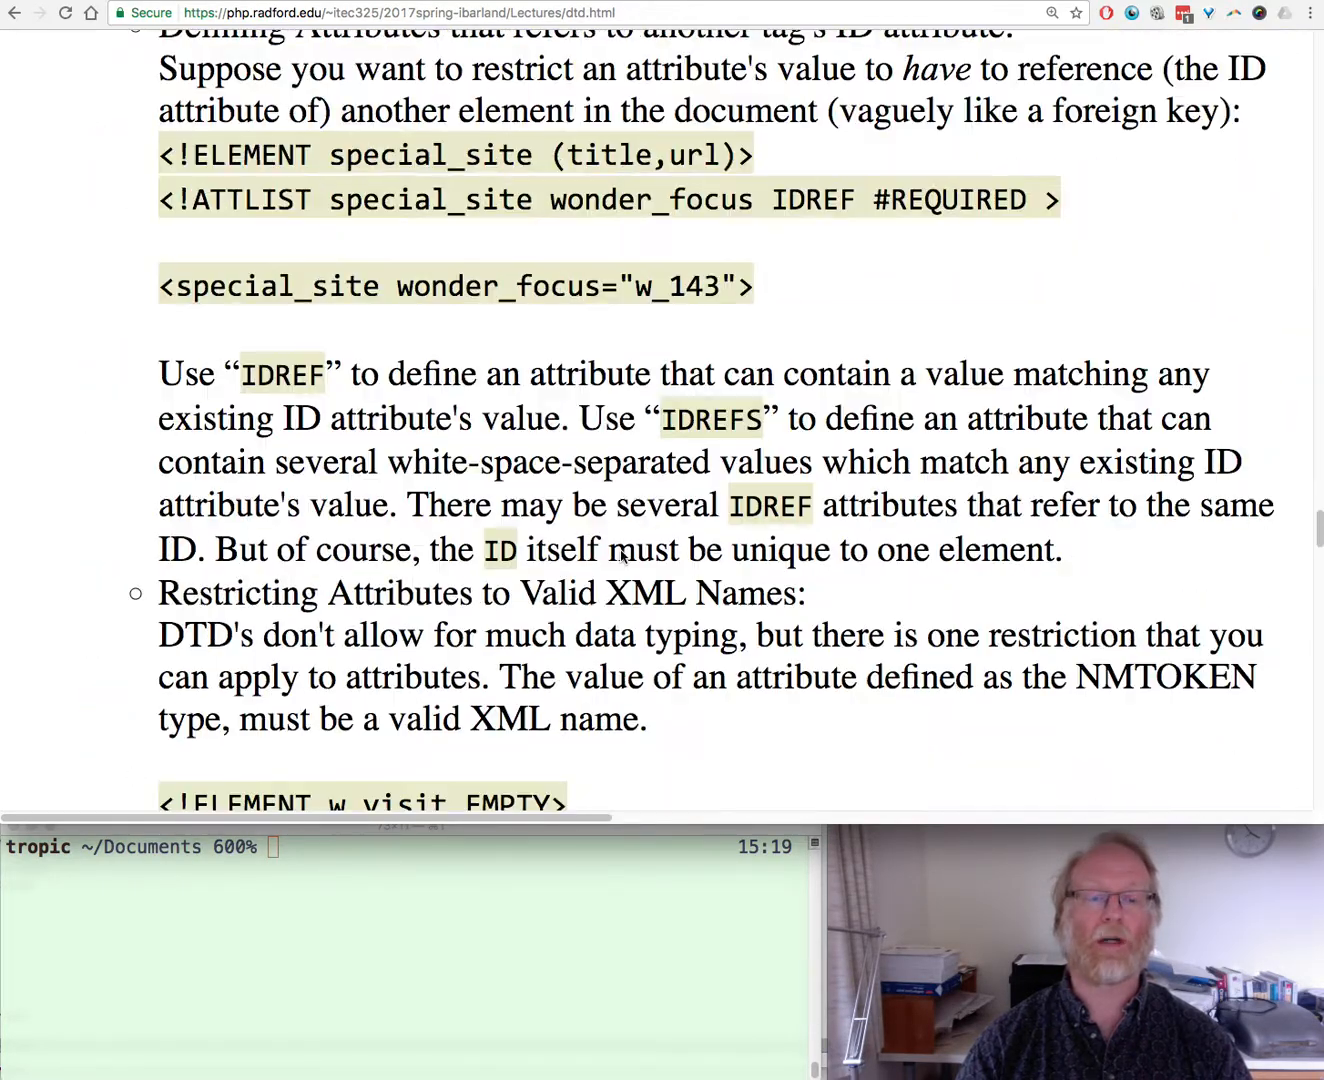
scroll(down, 3)
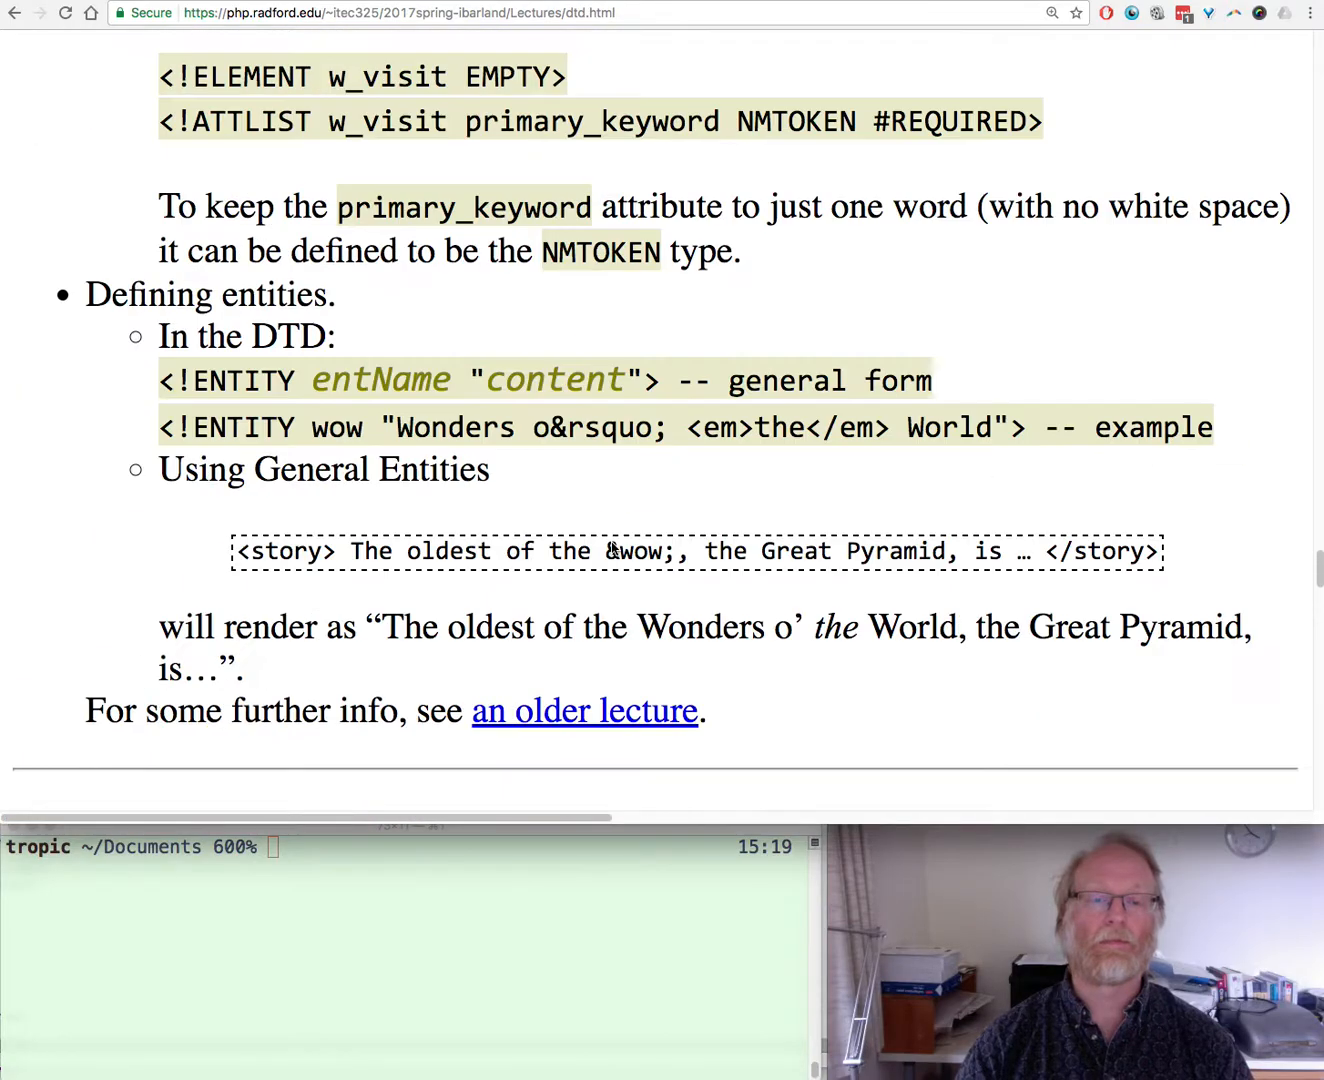
scroll(up, 3)
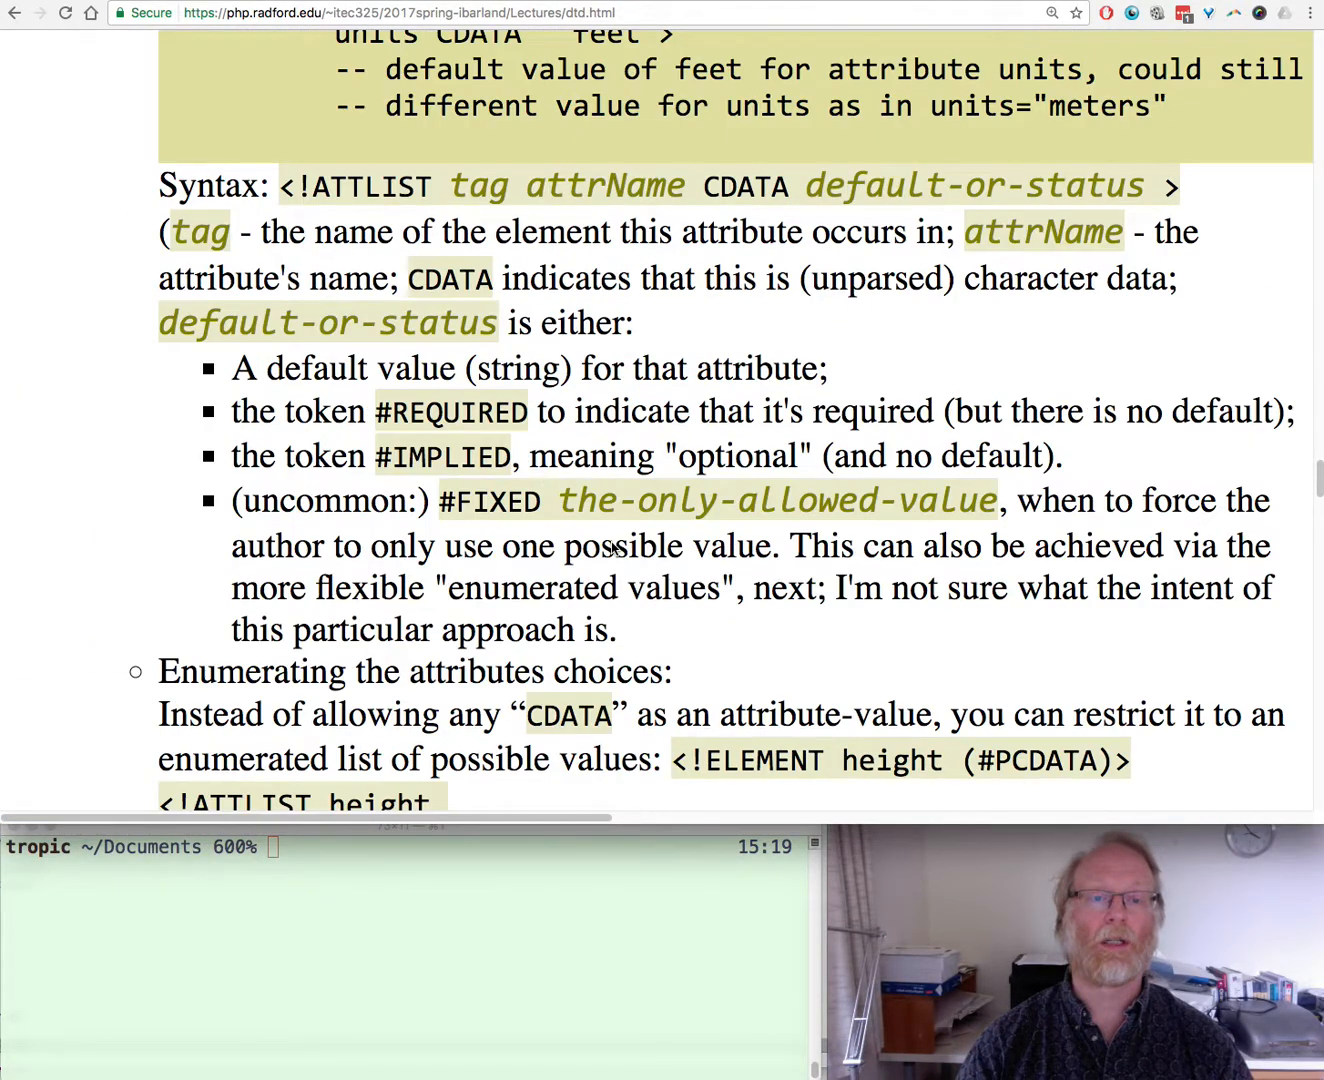
scroll(up, 3)
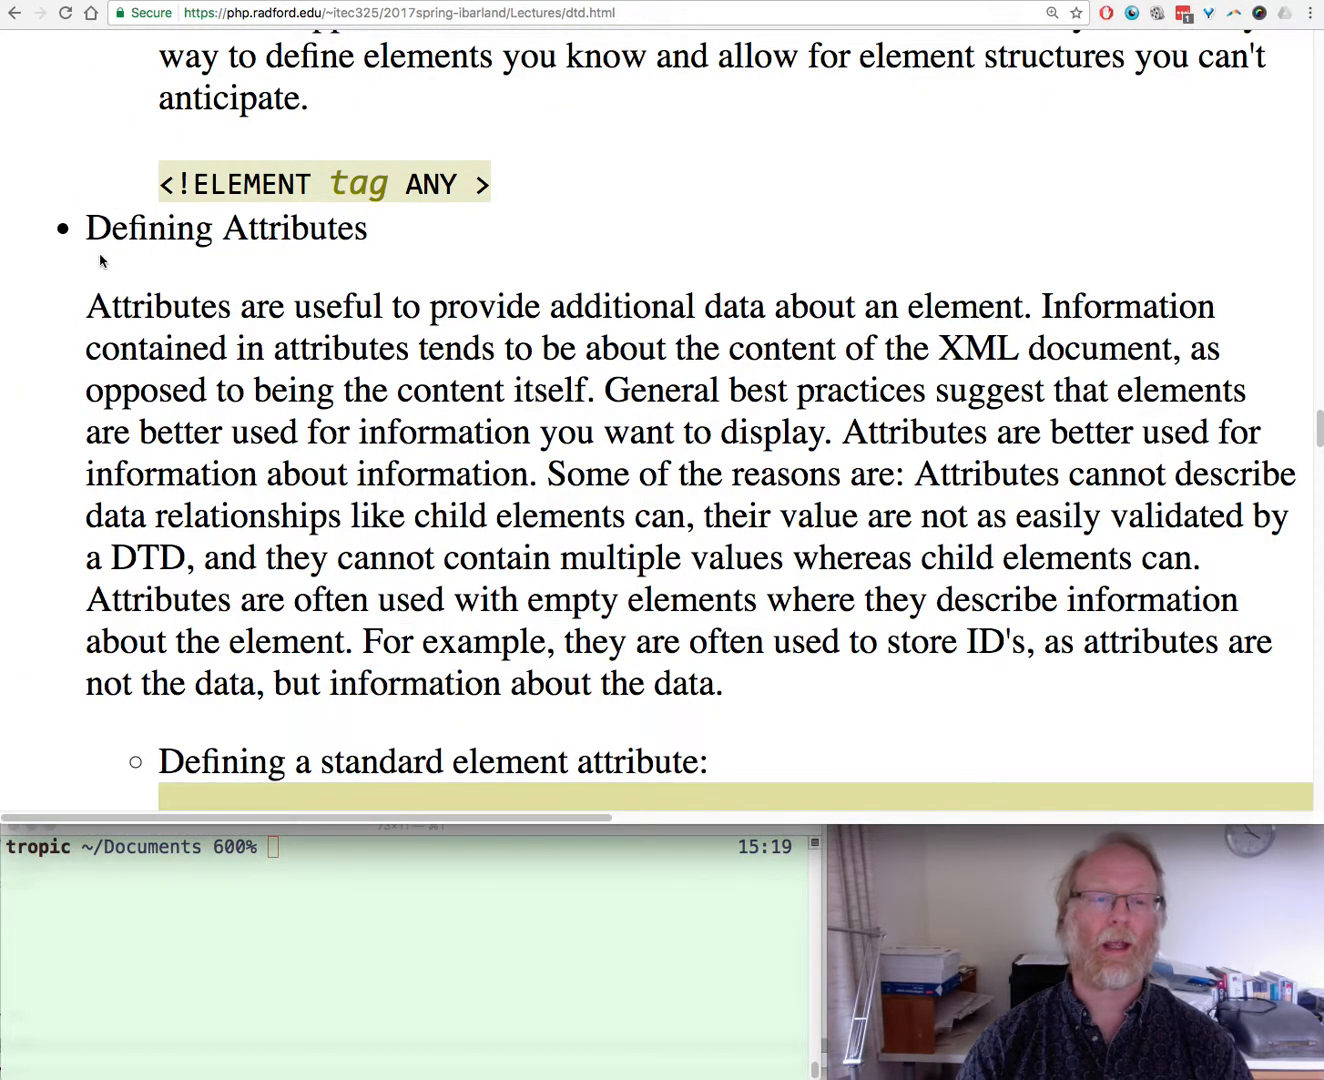
Highlight 'Defining Attributes', !ATTLIST, height and CDATA in the units attribute example
double_click(225, 228)
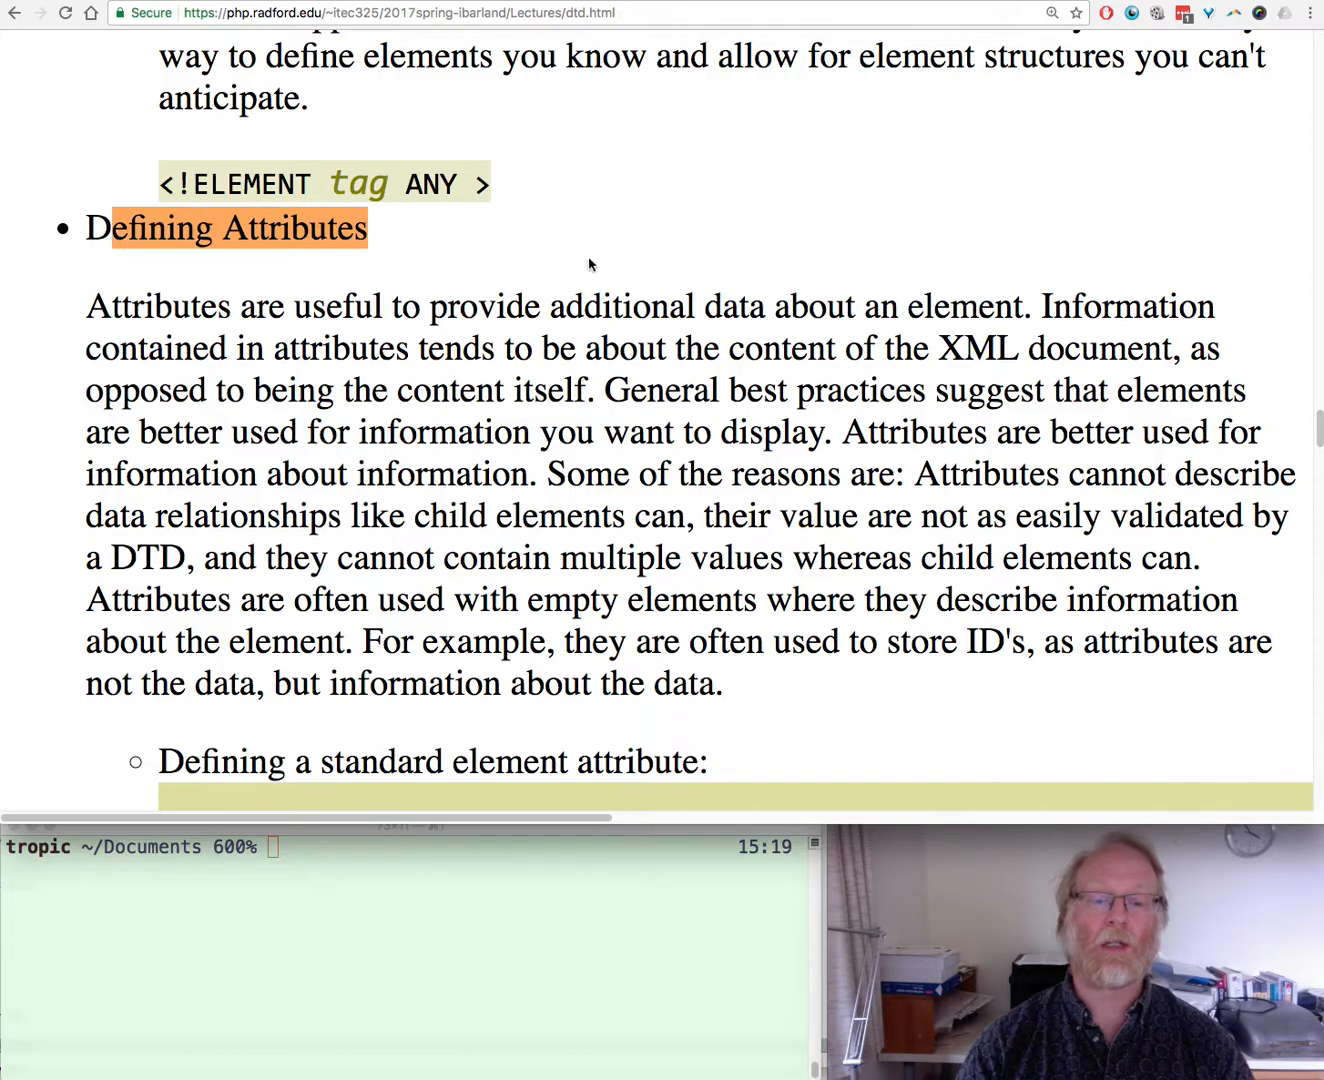
scroll(down, 3)
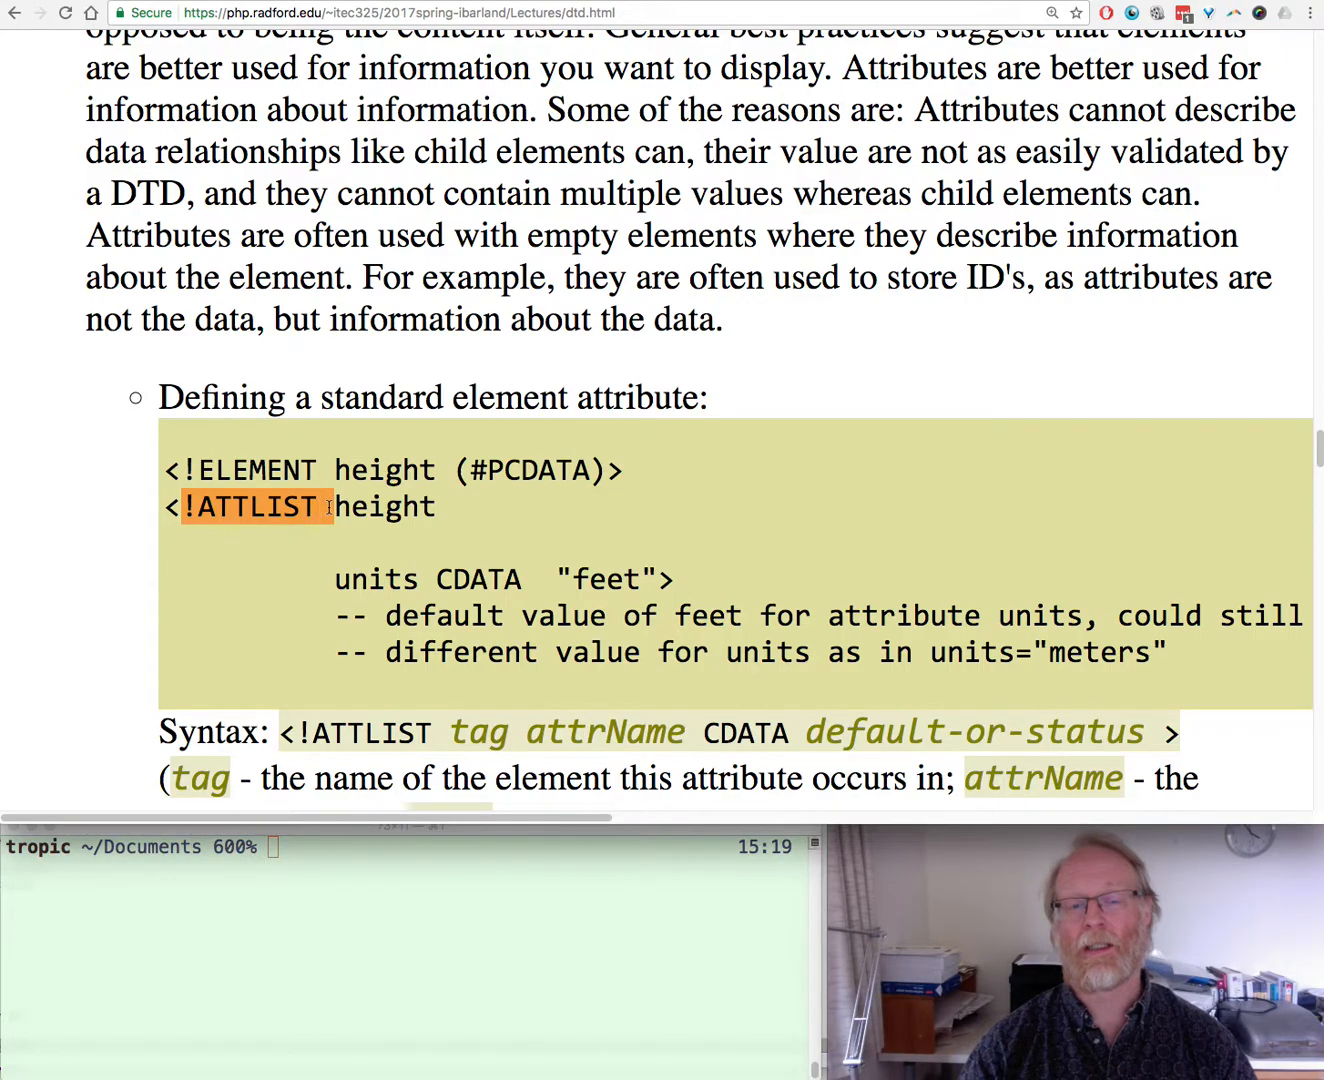
double_click(383, 506)
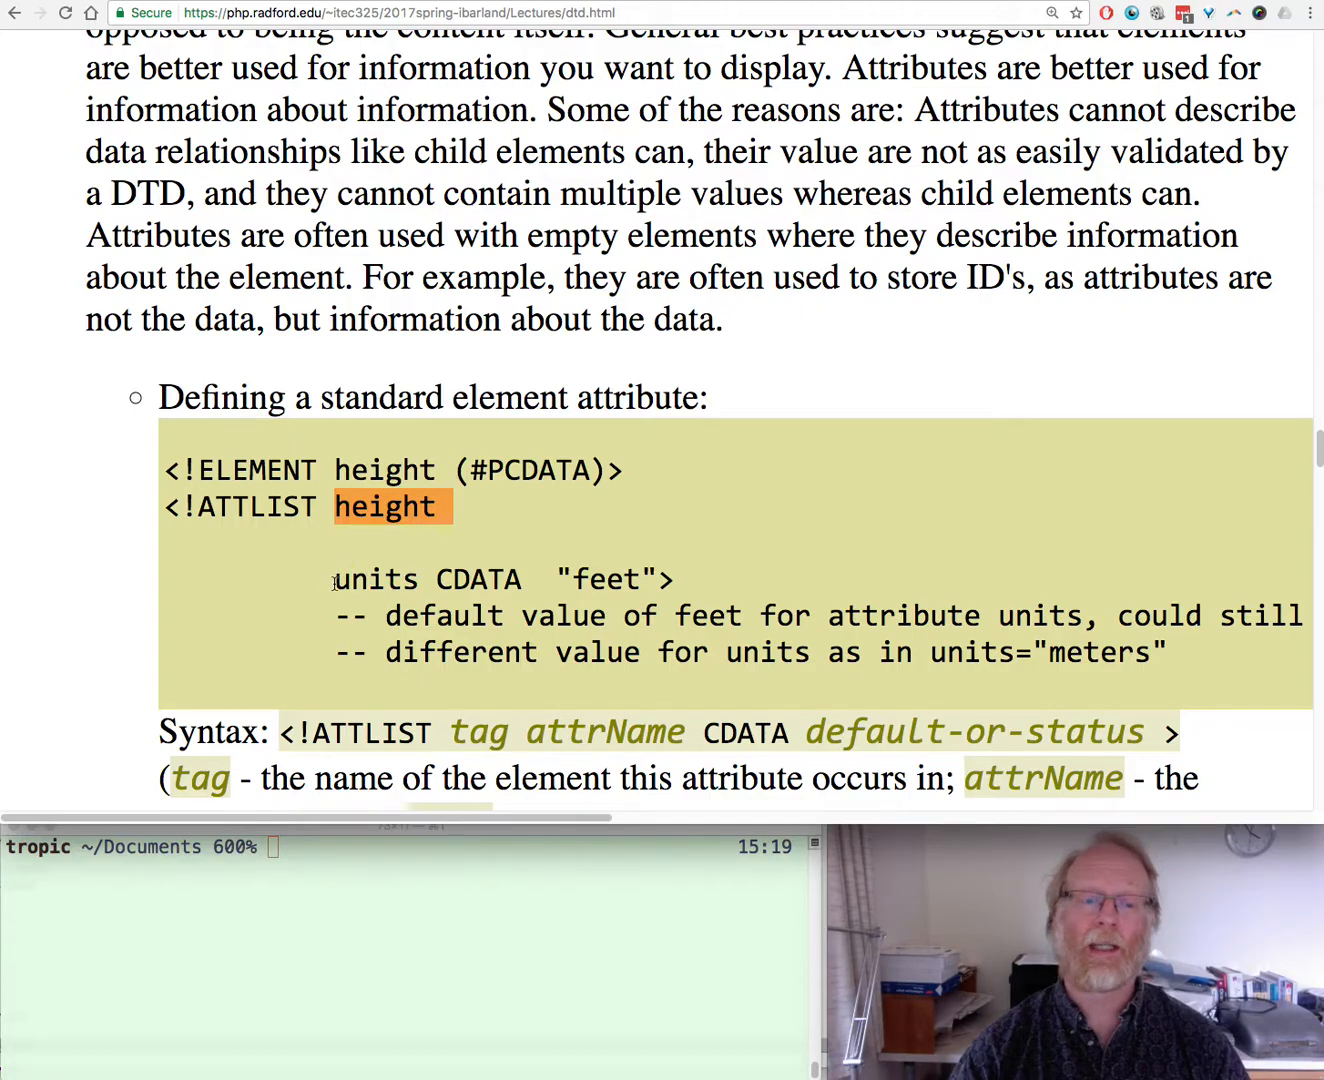
double_click(377, 579)
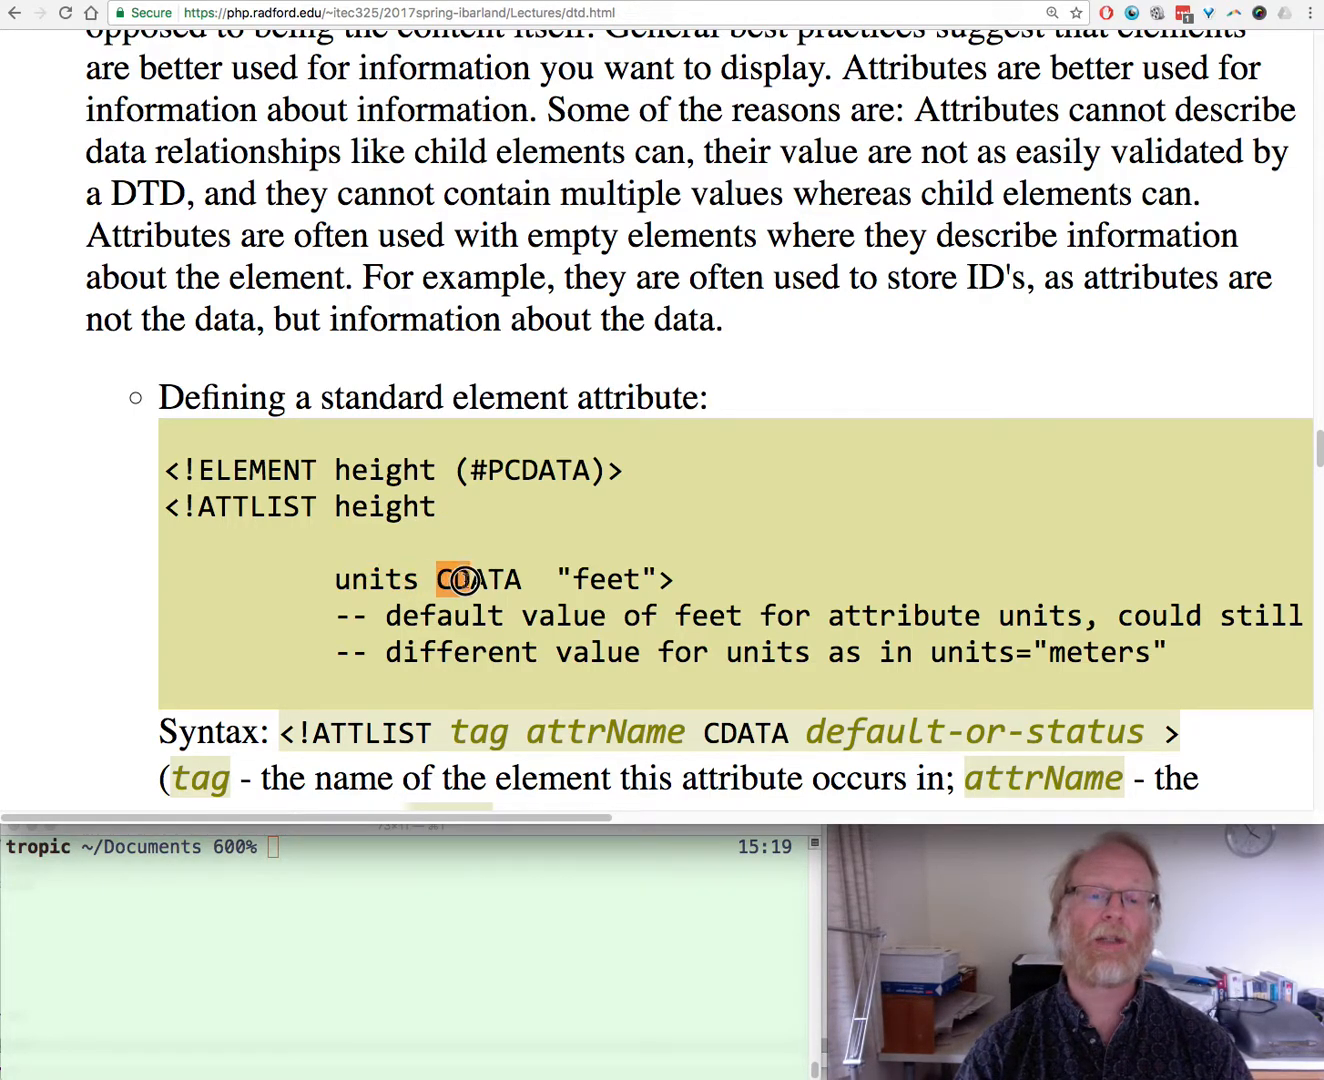
double_click(479, 579)
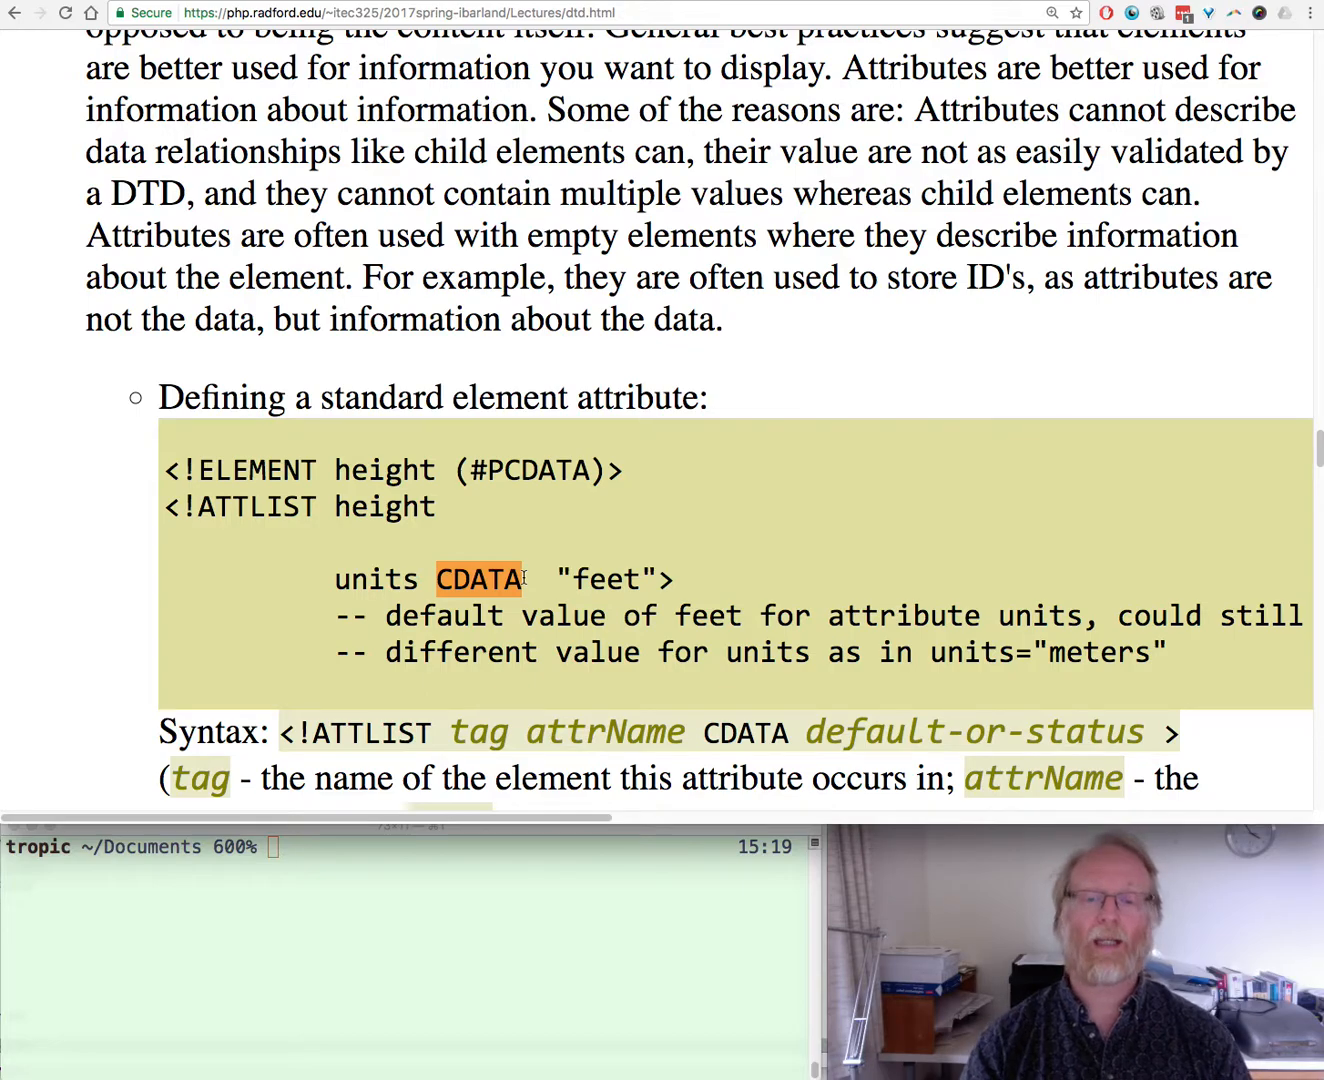
scroll(down, 3)
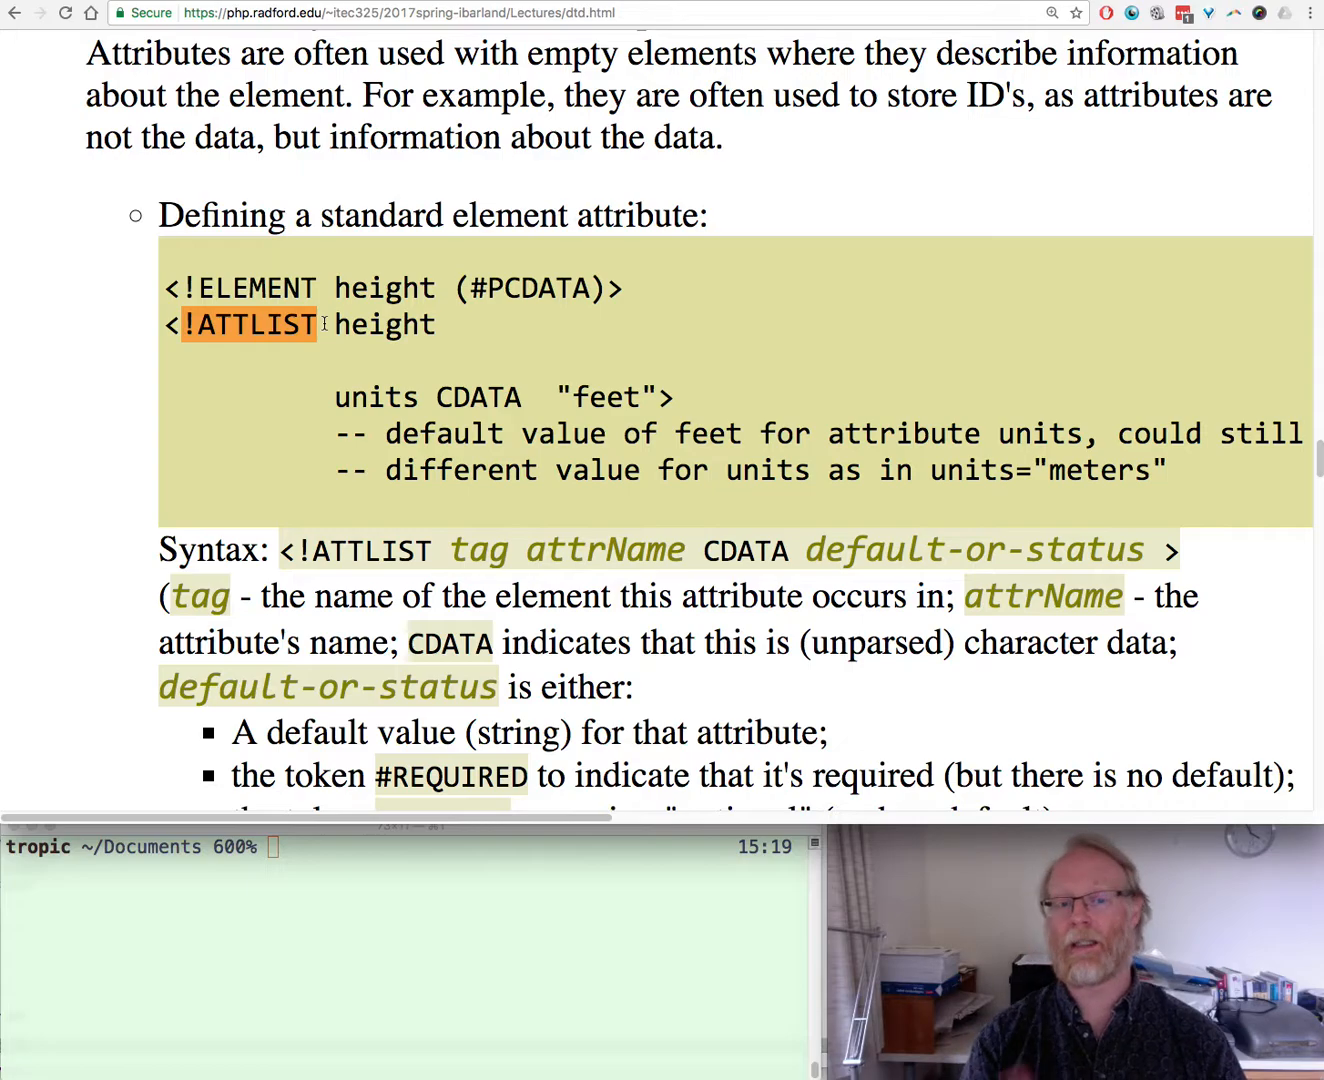
mouse_move(510, 385)
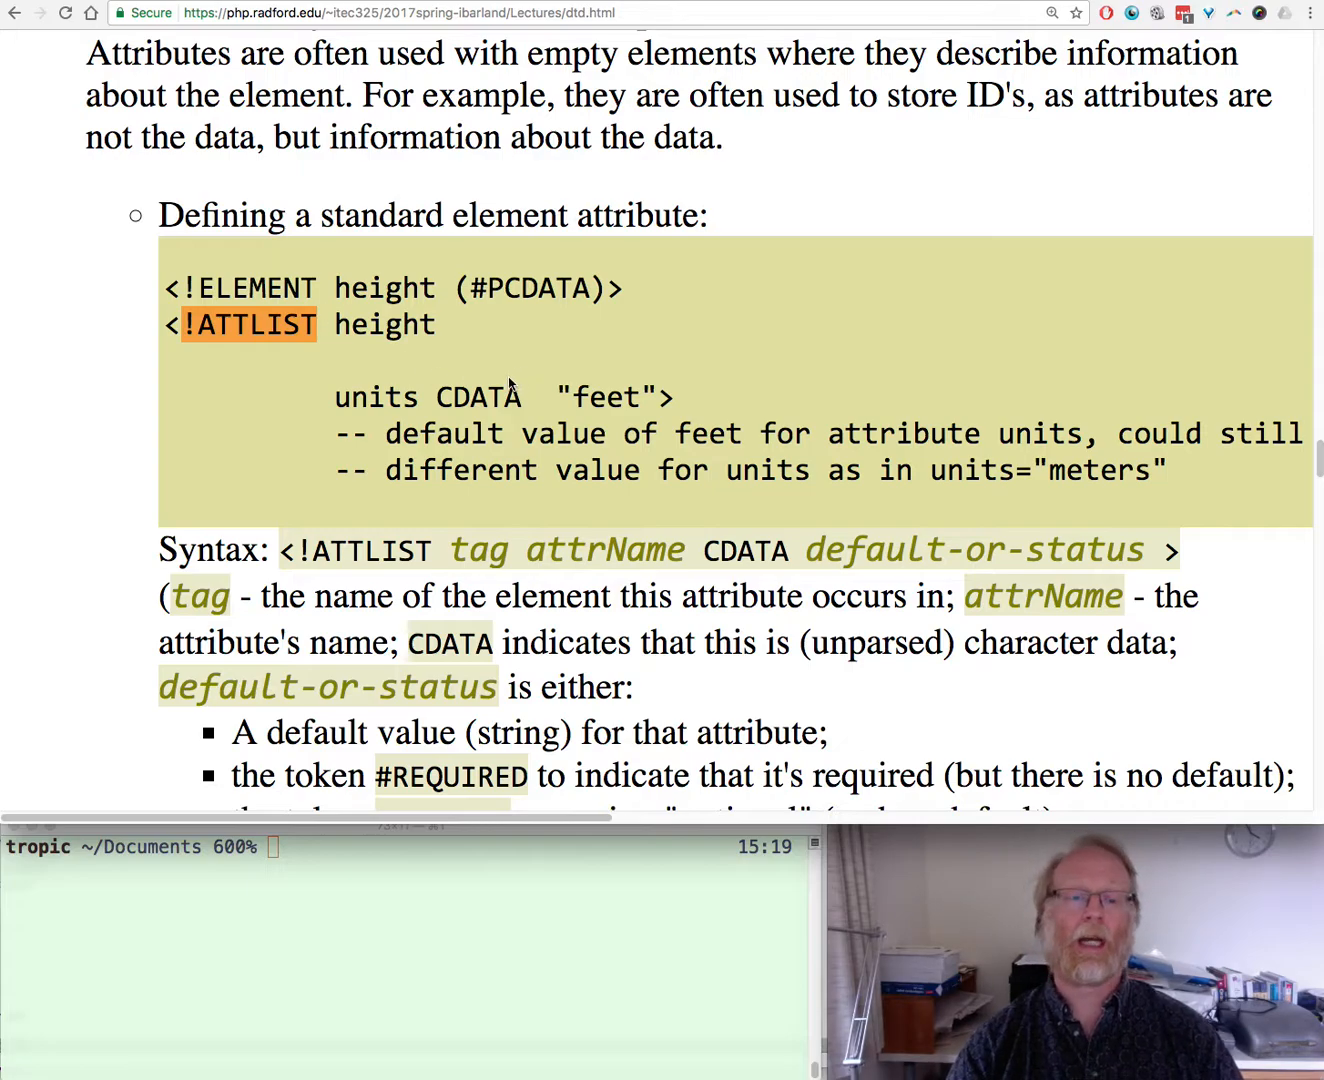
Scroll to the ATTLIST syntax and highlight the #IMPLIED and #FIXED options
scroll(down, 3)
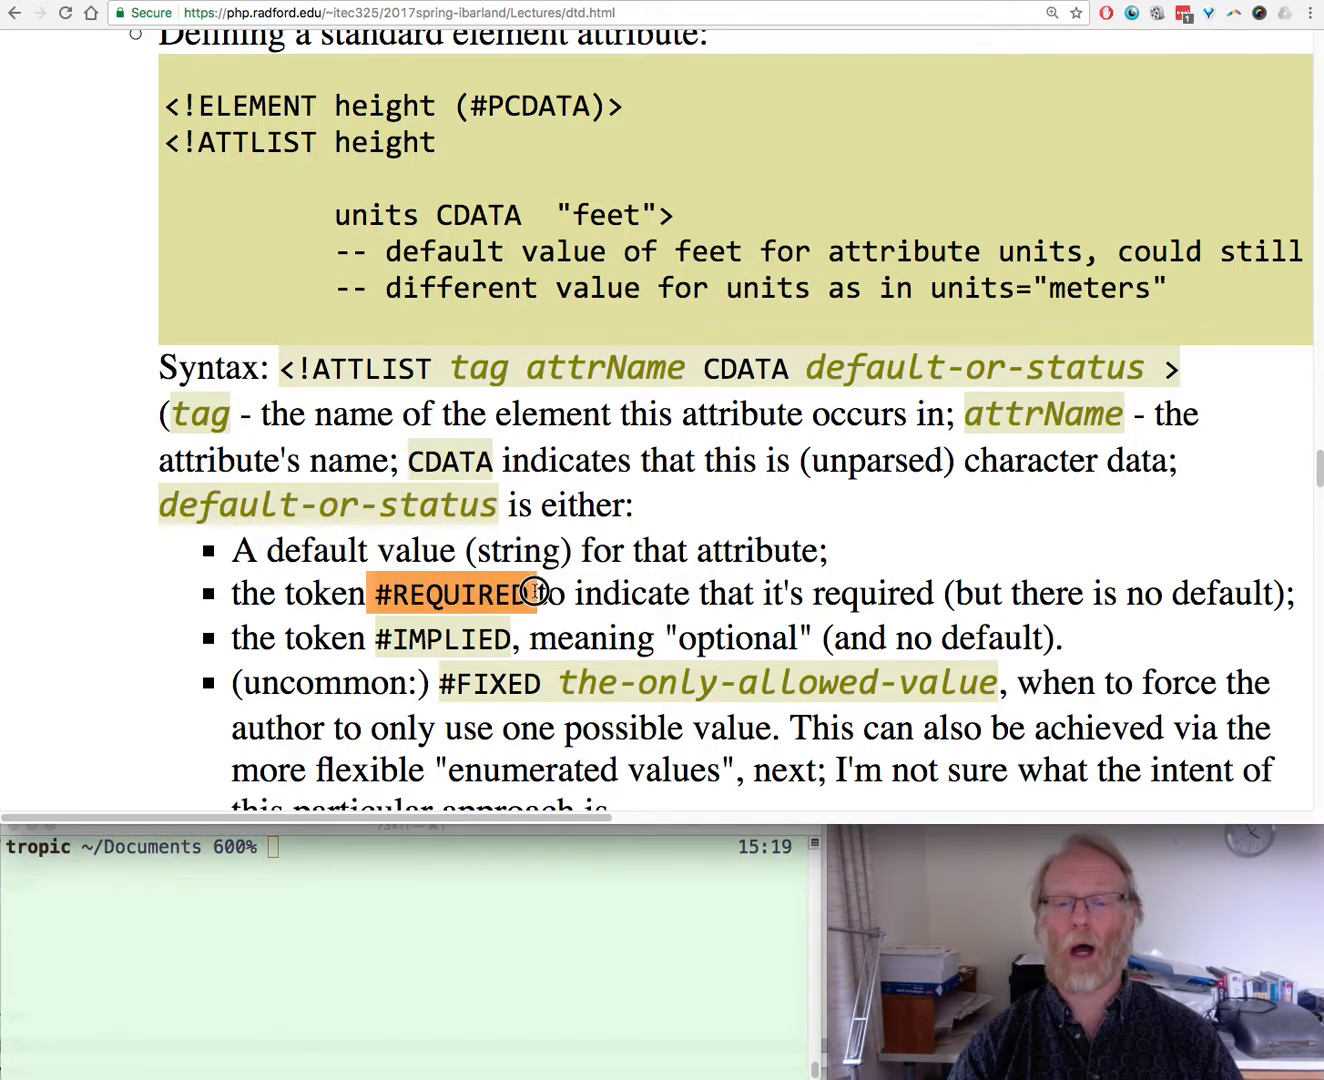
mouse_move(535, 591)
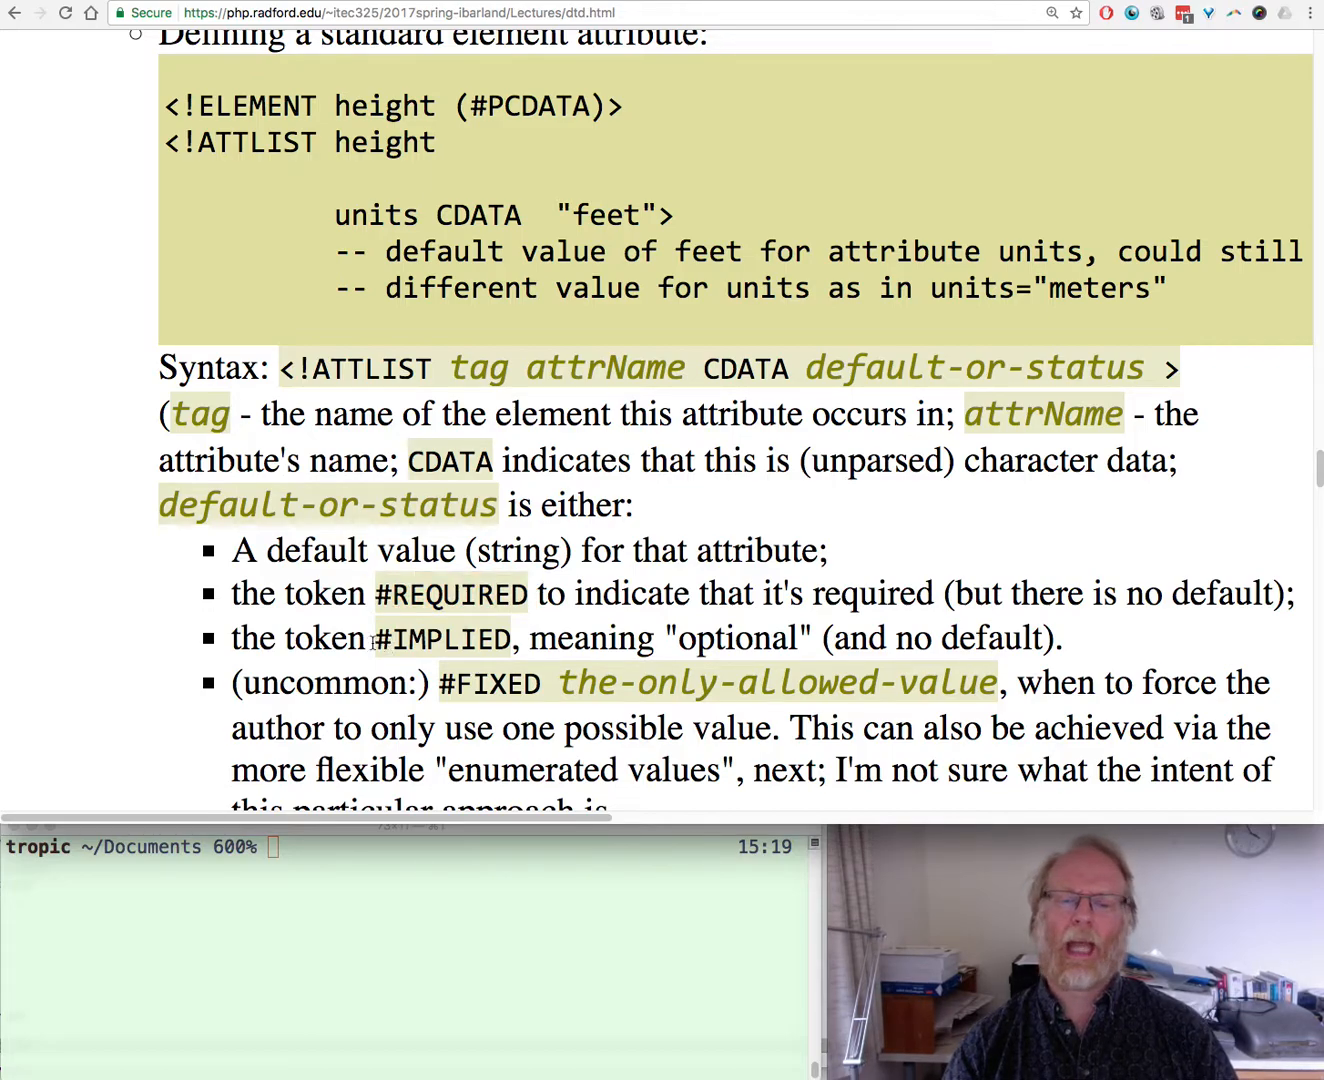
double_click(441, 638)
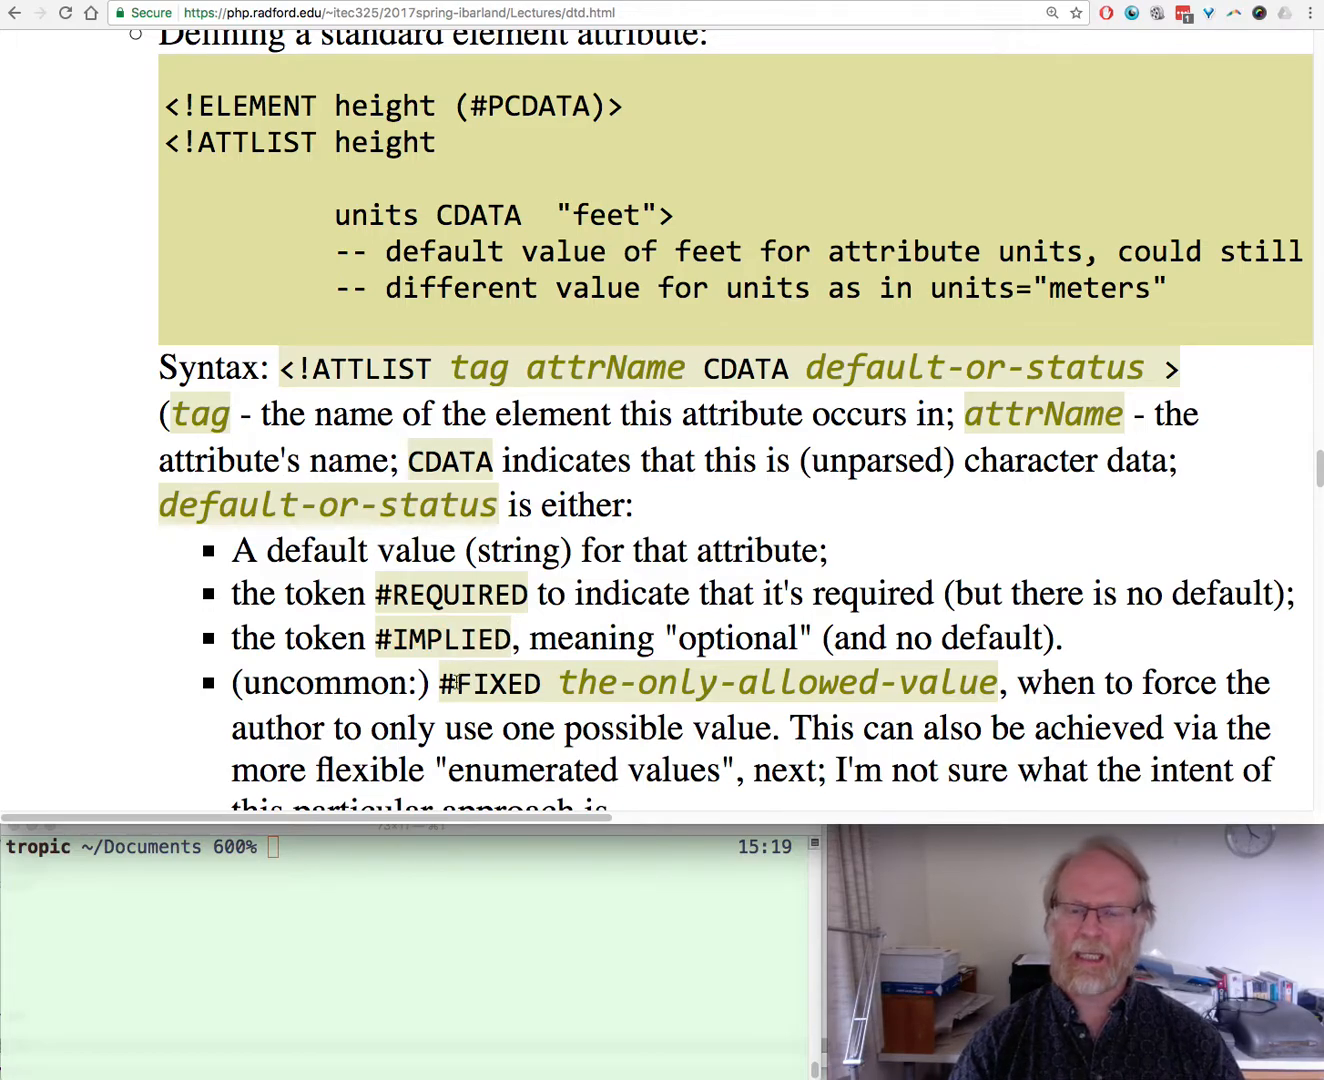
double_click(483, 683)
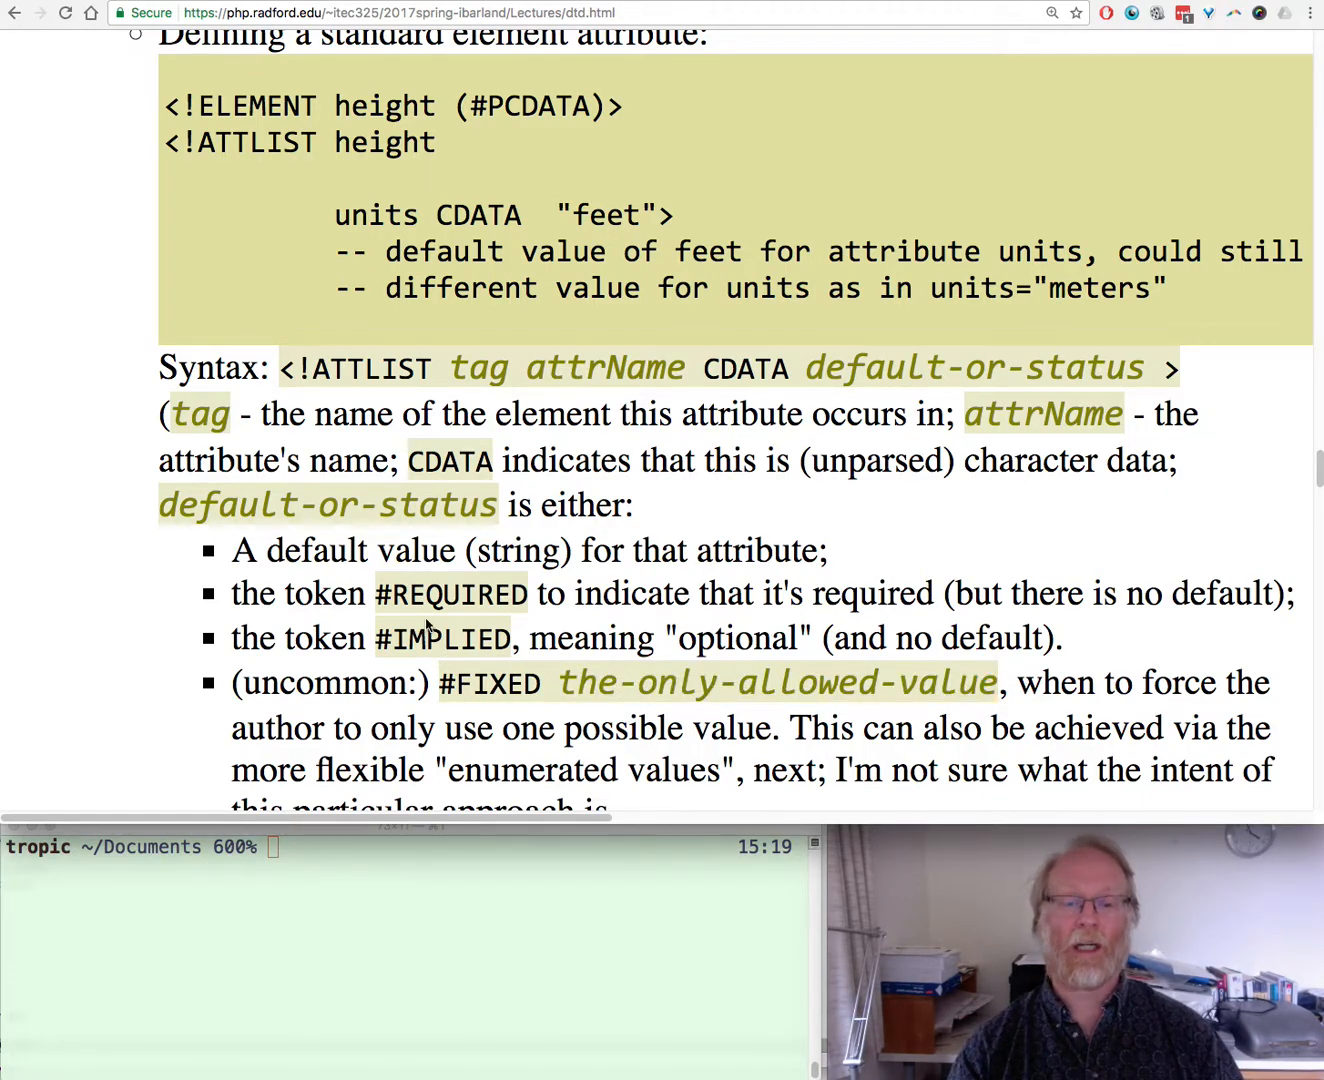
mouse_move(435, 560)
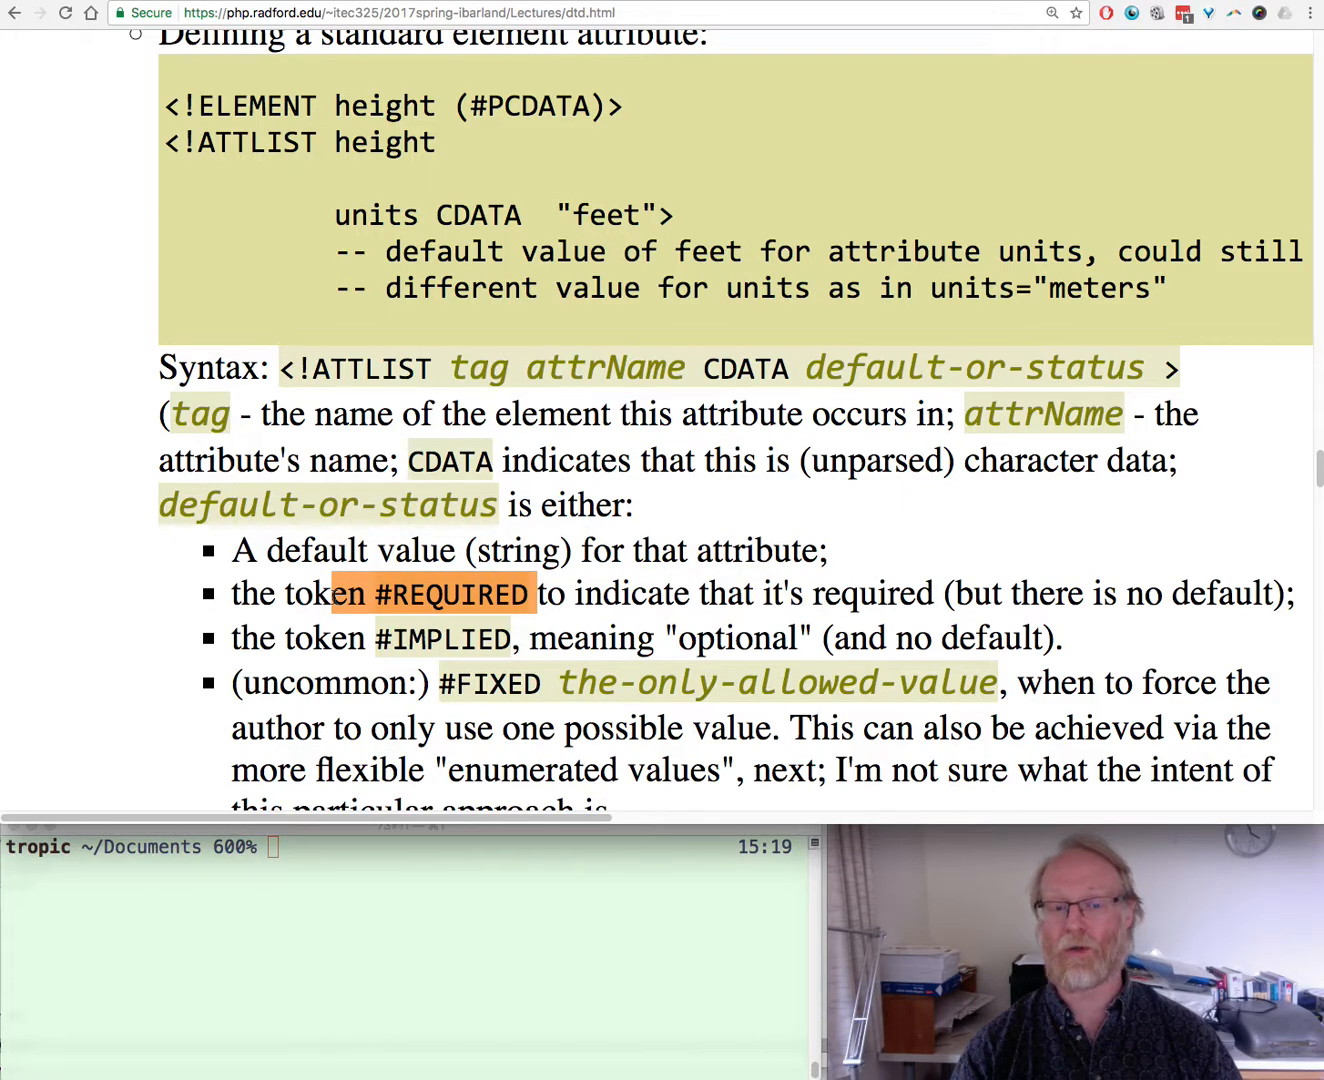
Highlight the (inches | feet) enumerated choices and scroll on toward the IDREF section
scroll(down, 3)
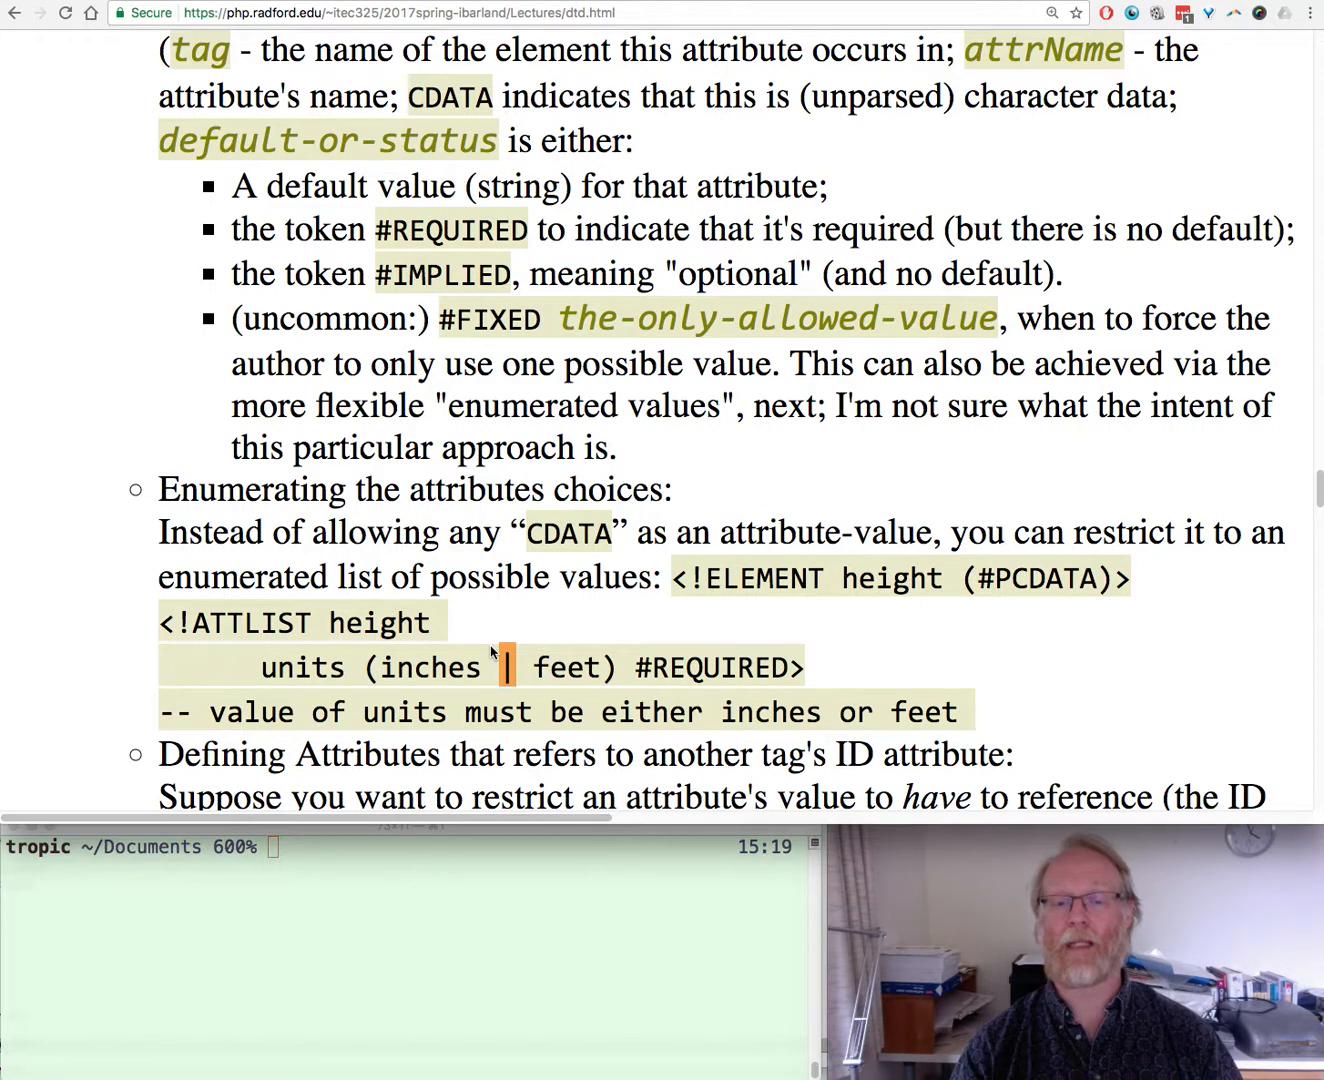
mouse_move(225, 647)
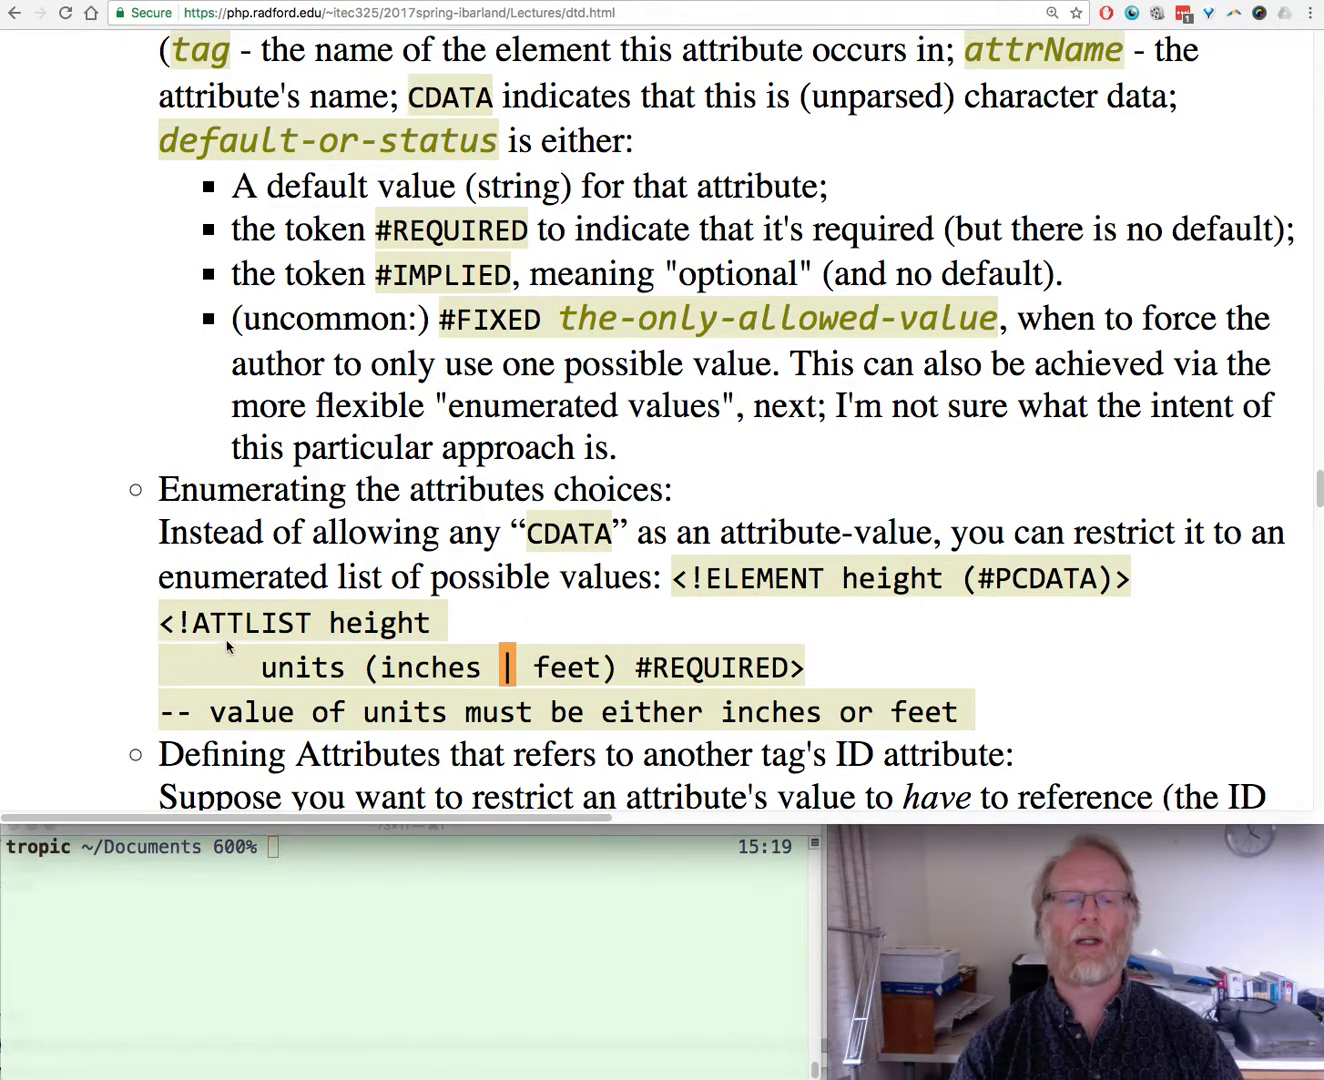
double_click(256, 622)
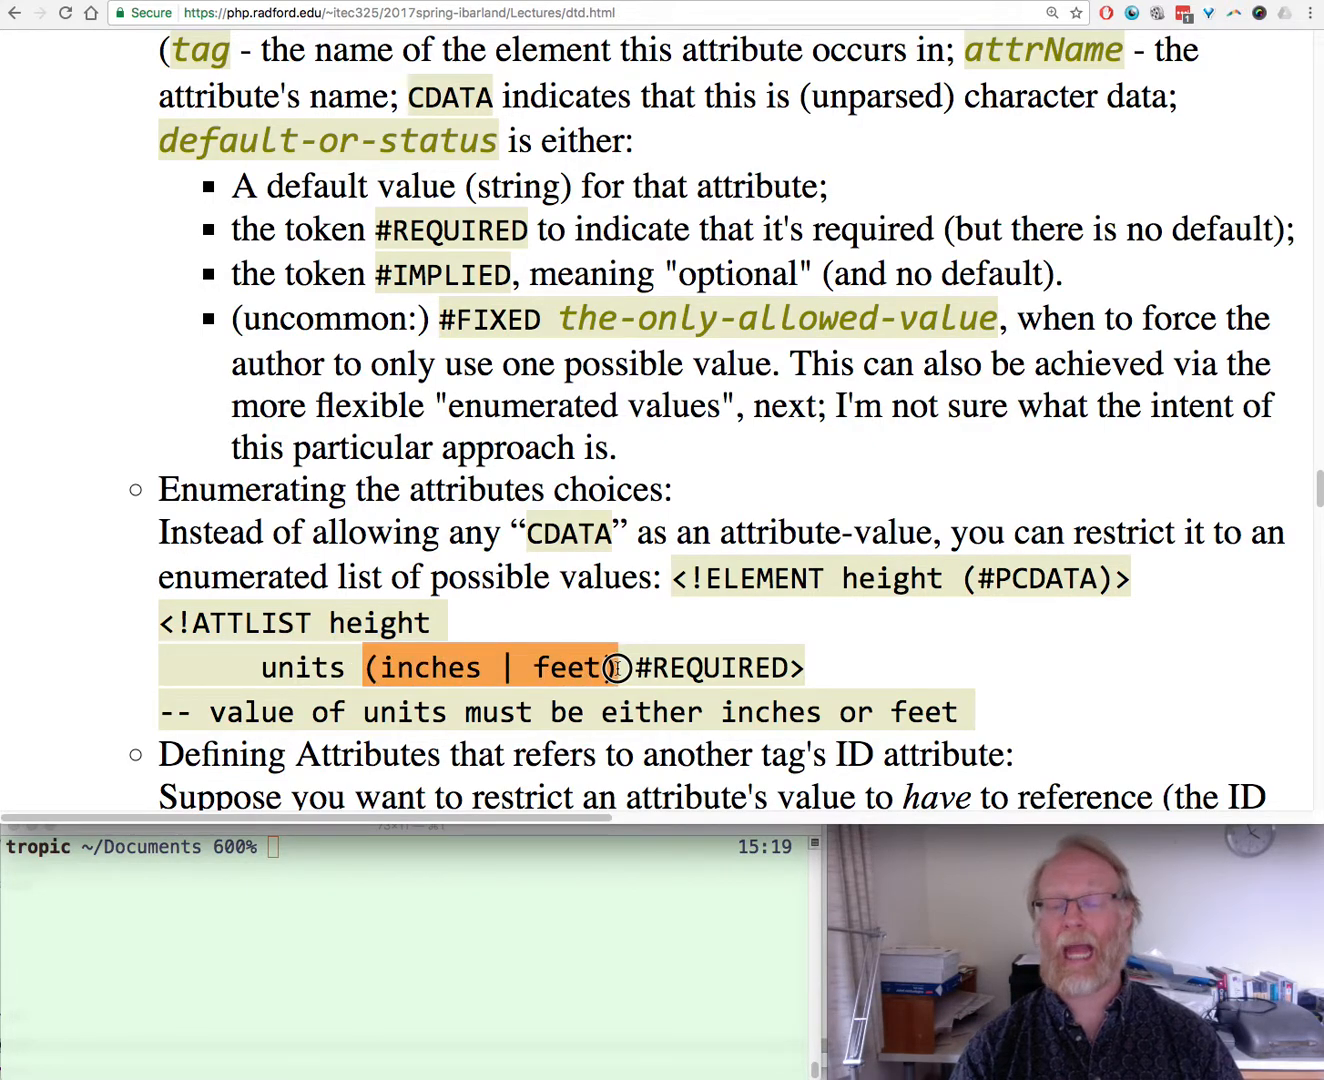
mouse_move(745, 660)
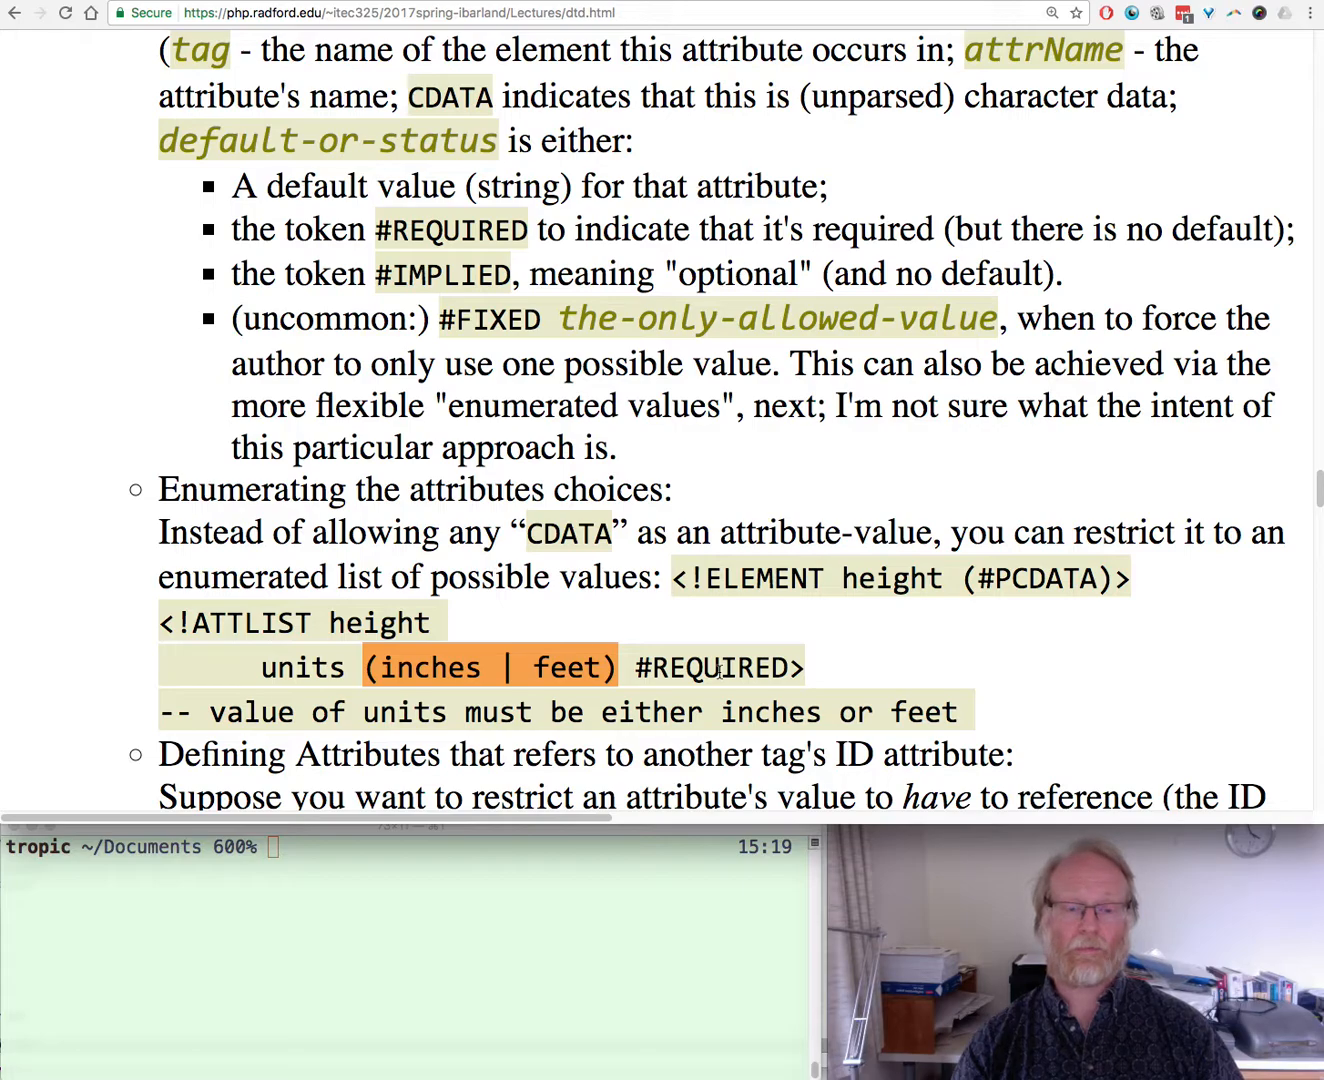
scroll(down, 3)
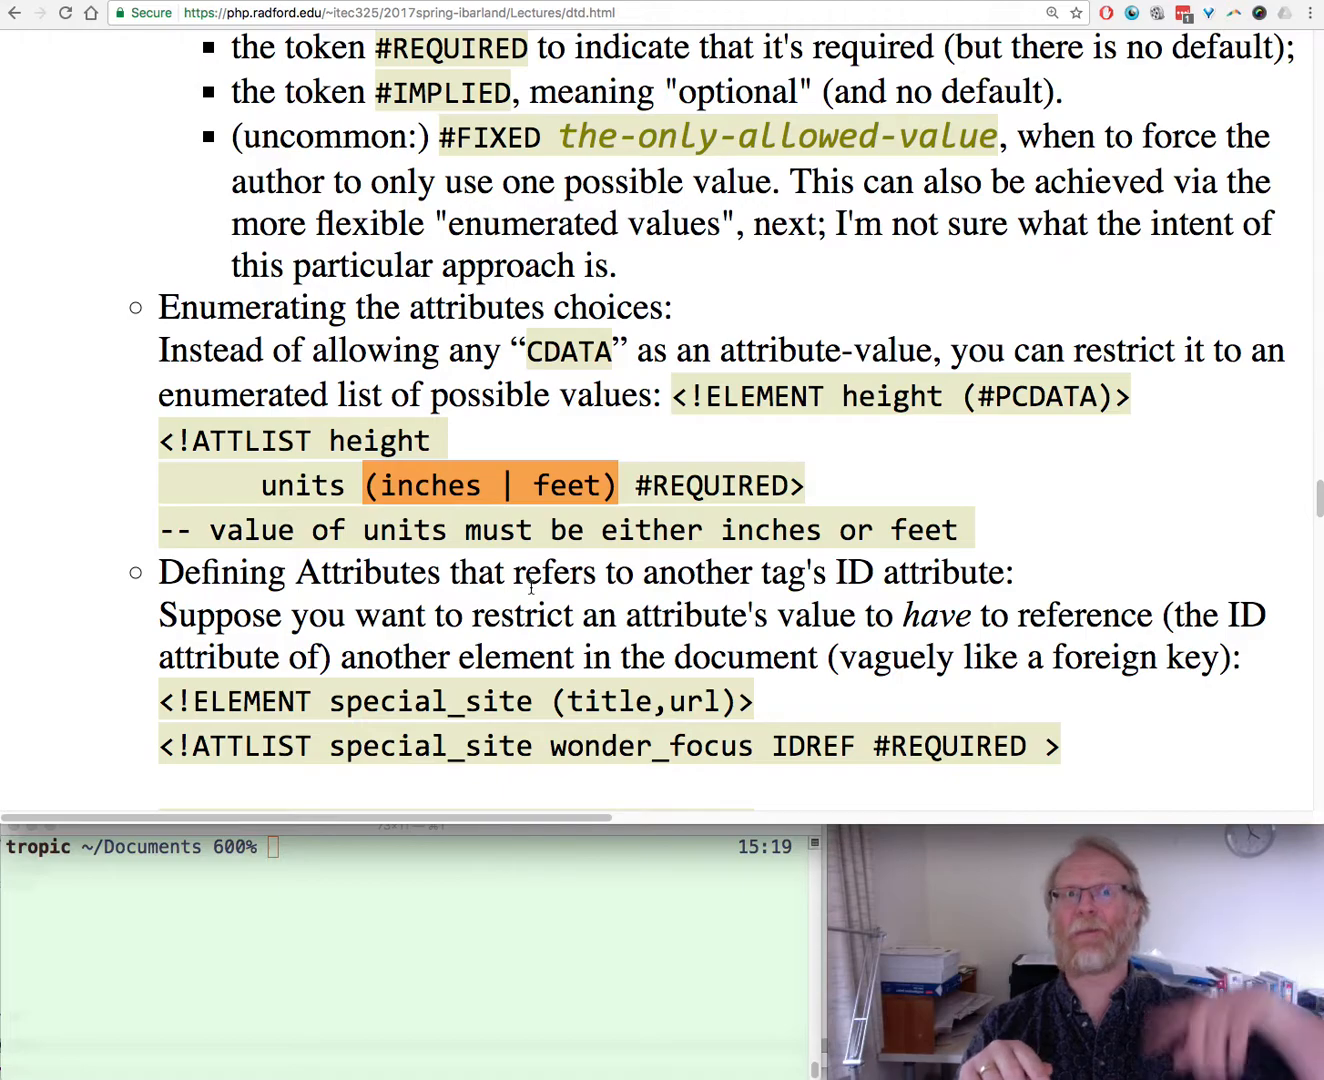
mouse_move(800, 788)
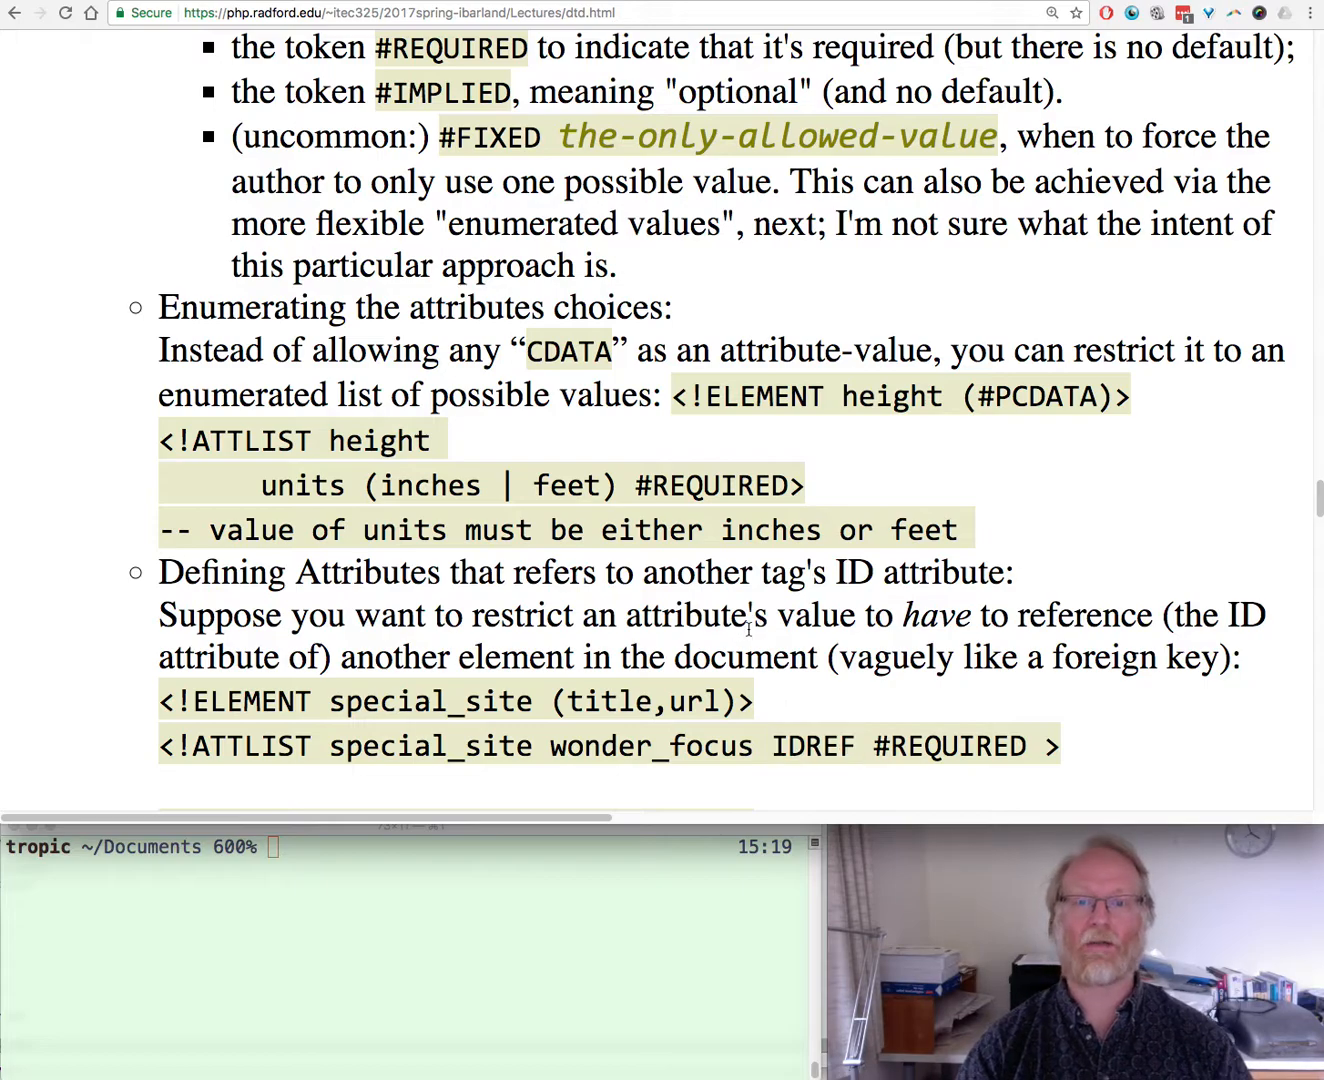
Scroll to the NMTOKEN section and highlight NMTOKEN, w_visit and primary_keyword
scroll(down, 3)
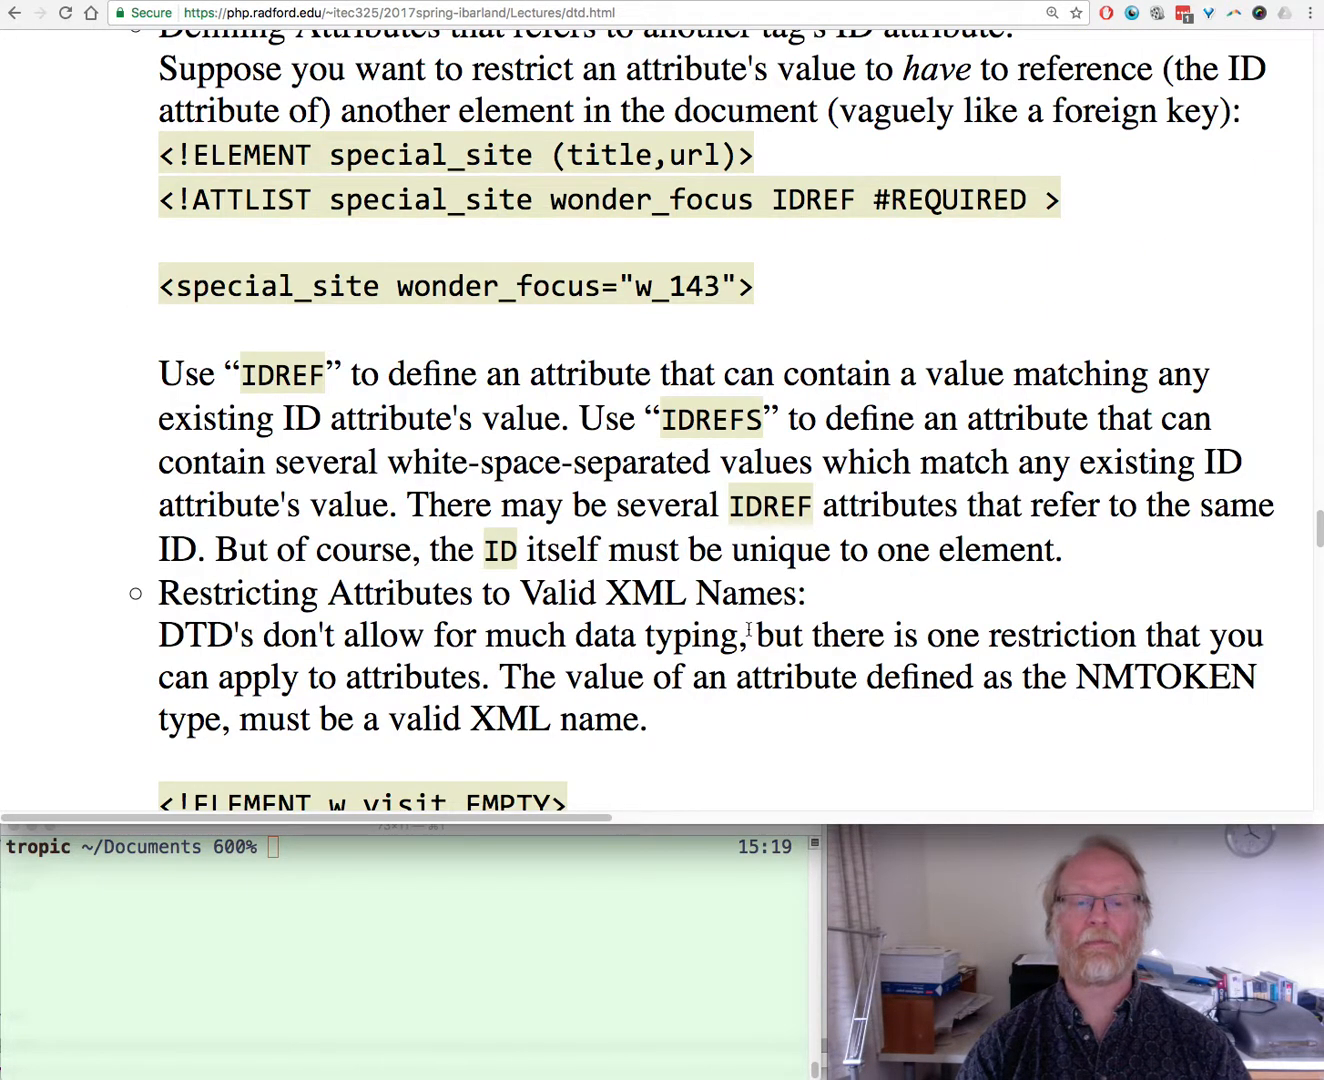
scroll(down, 3)
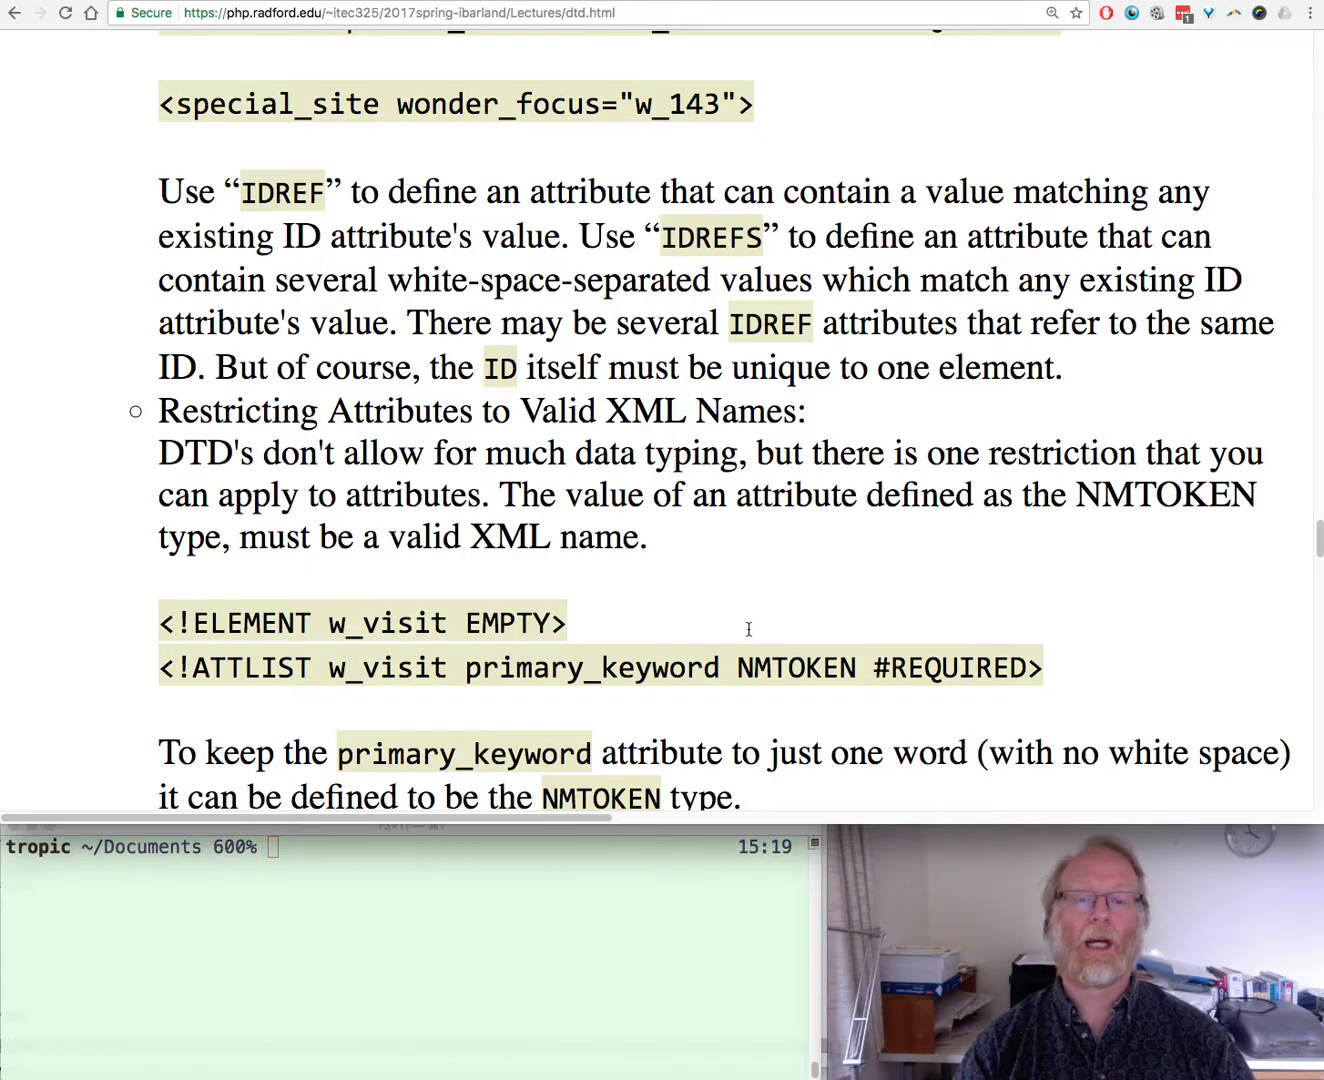
scroll(down, 3)
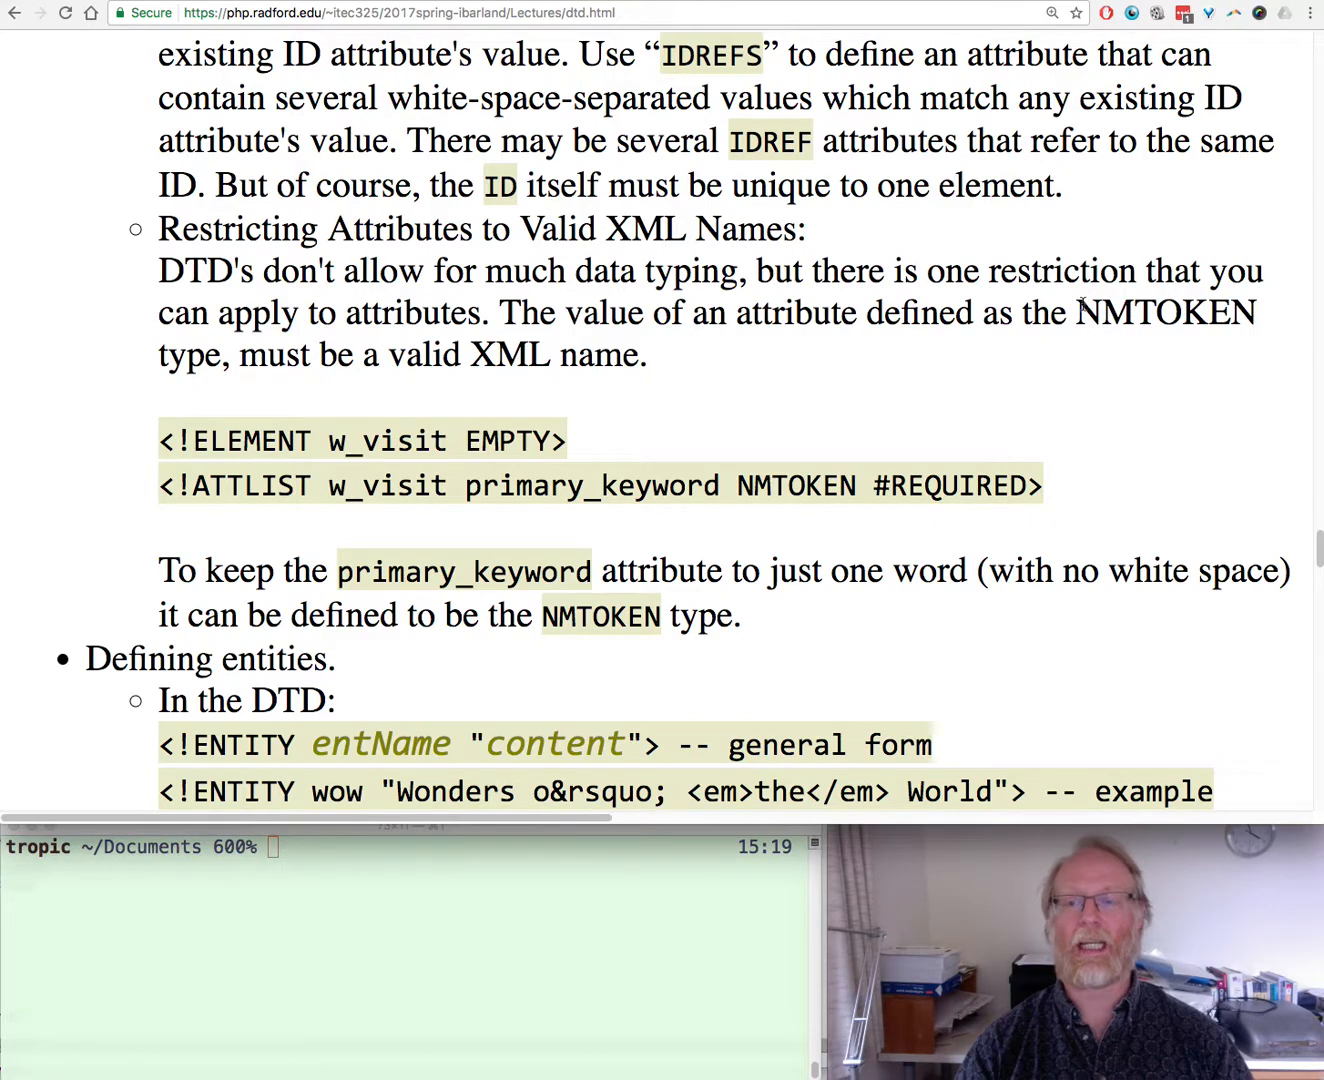
double_click(1163, 312)
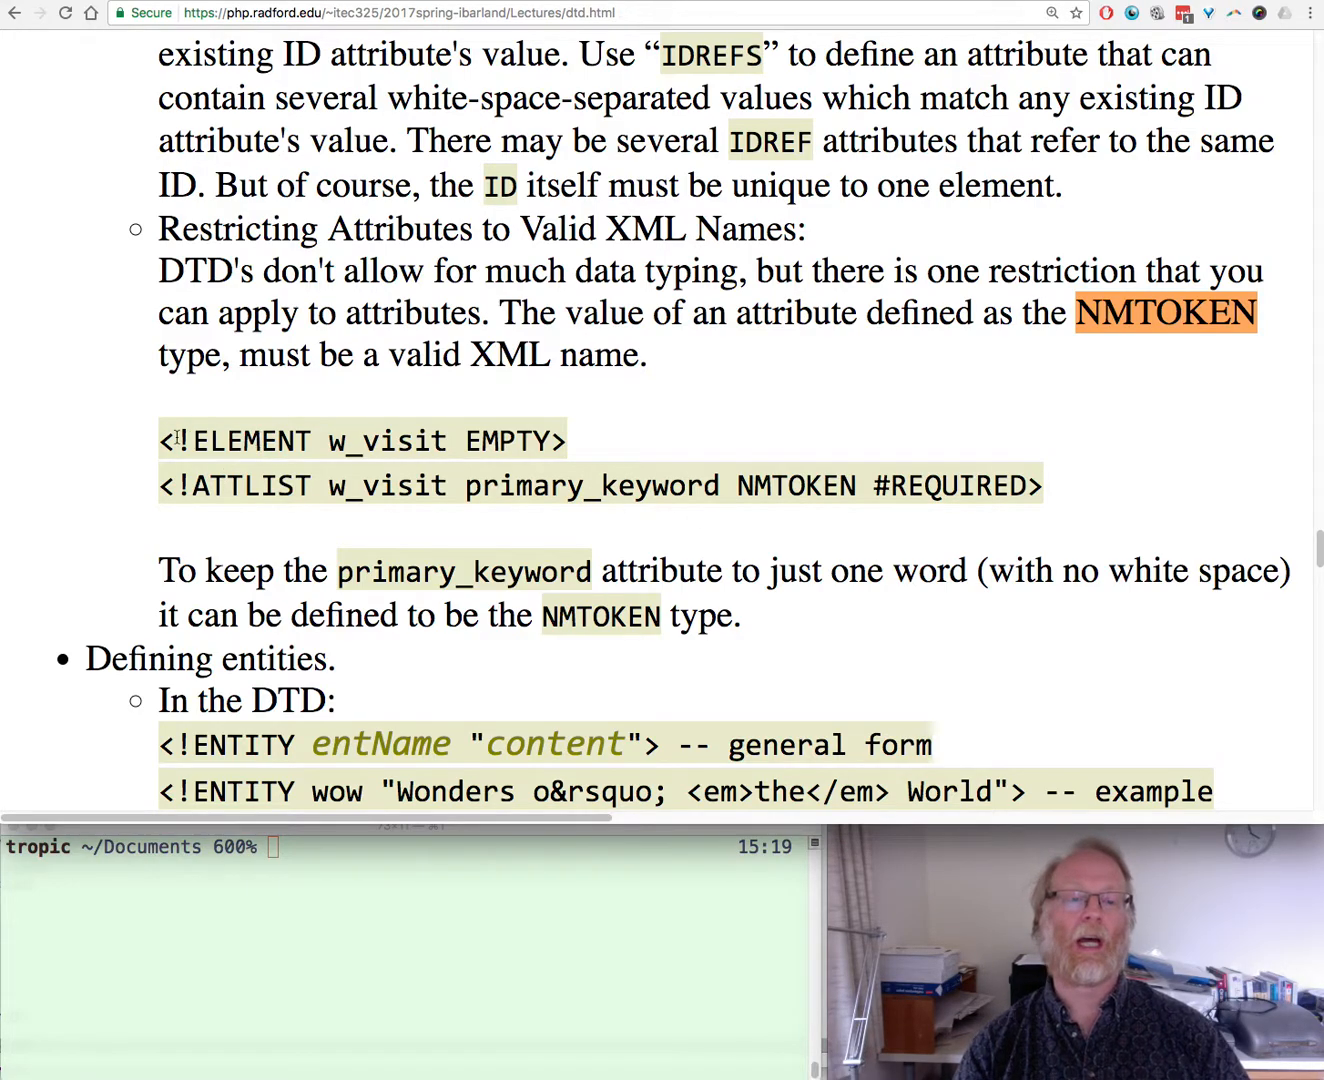
mouse_move(318, 444)
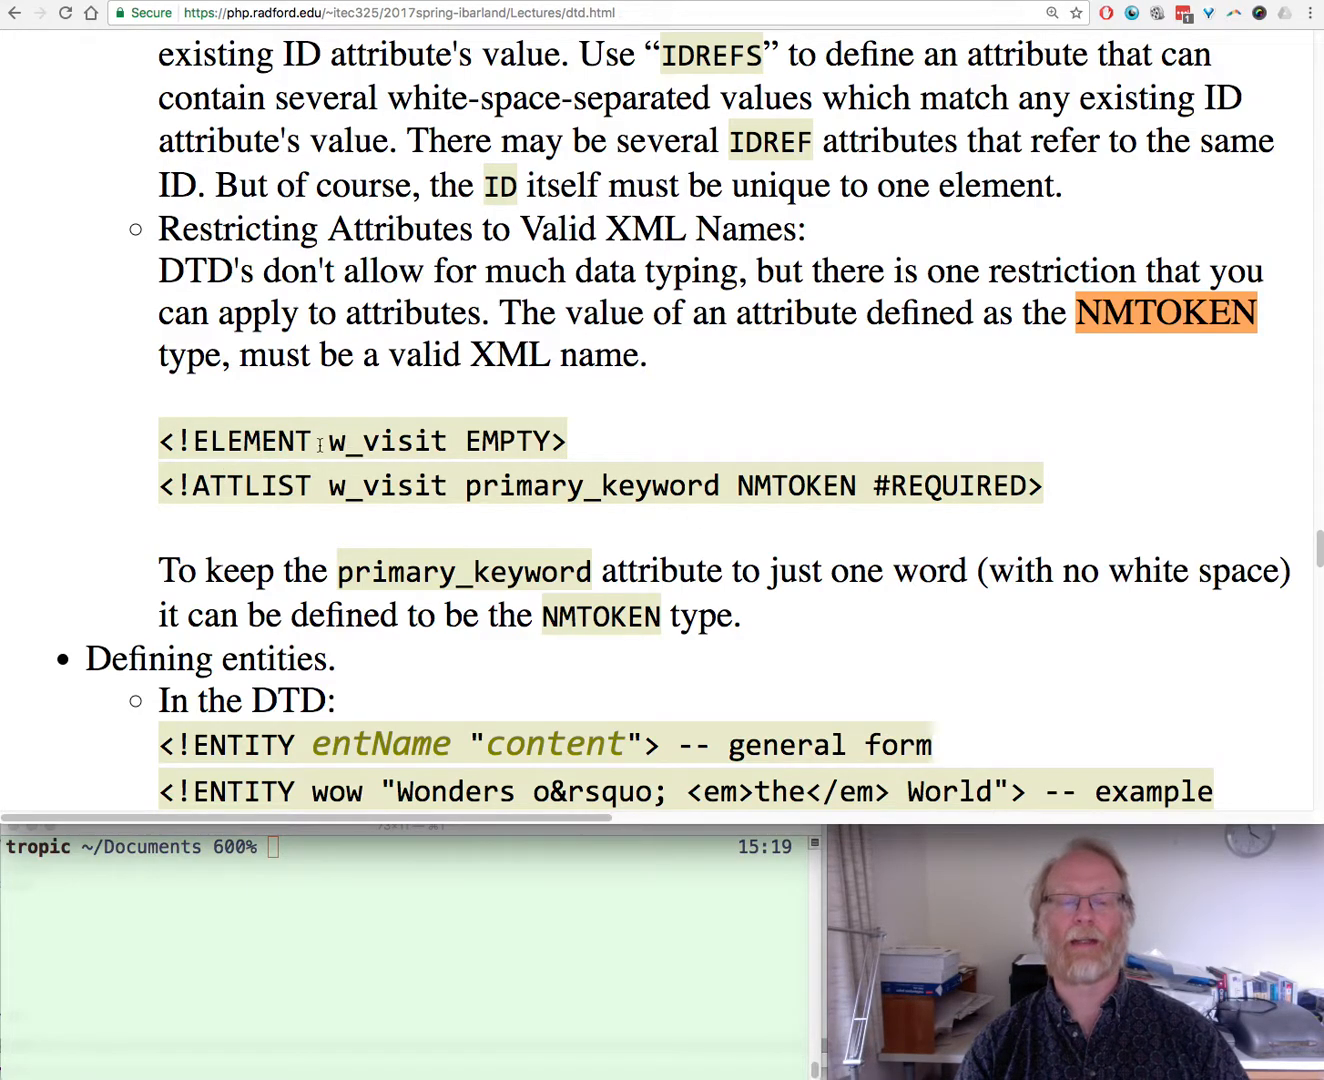
double_click(386, 440)
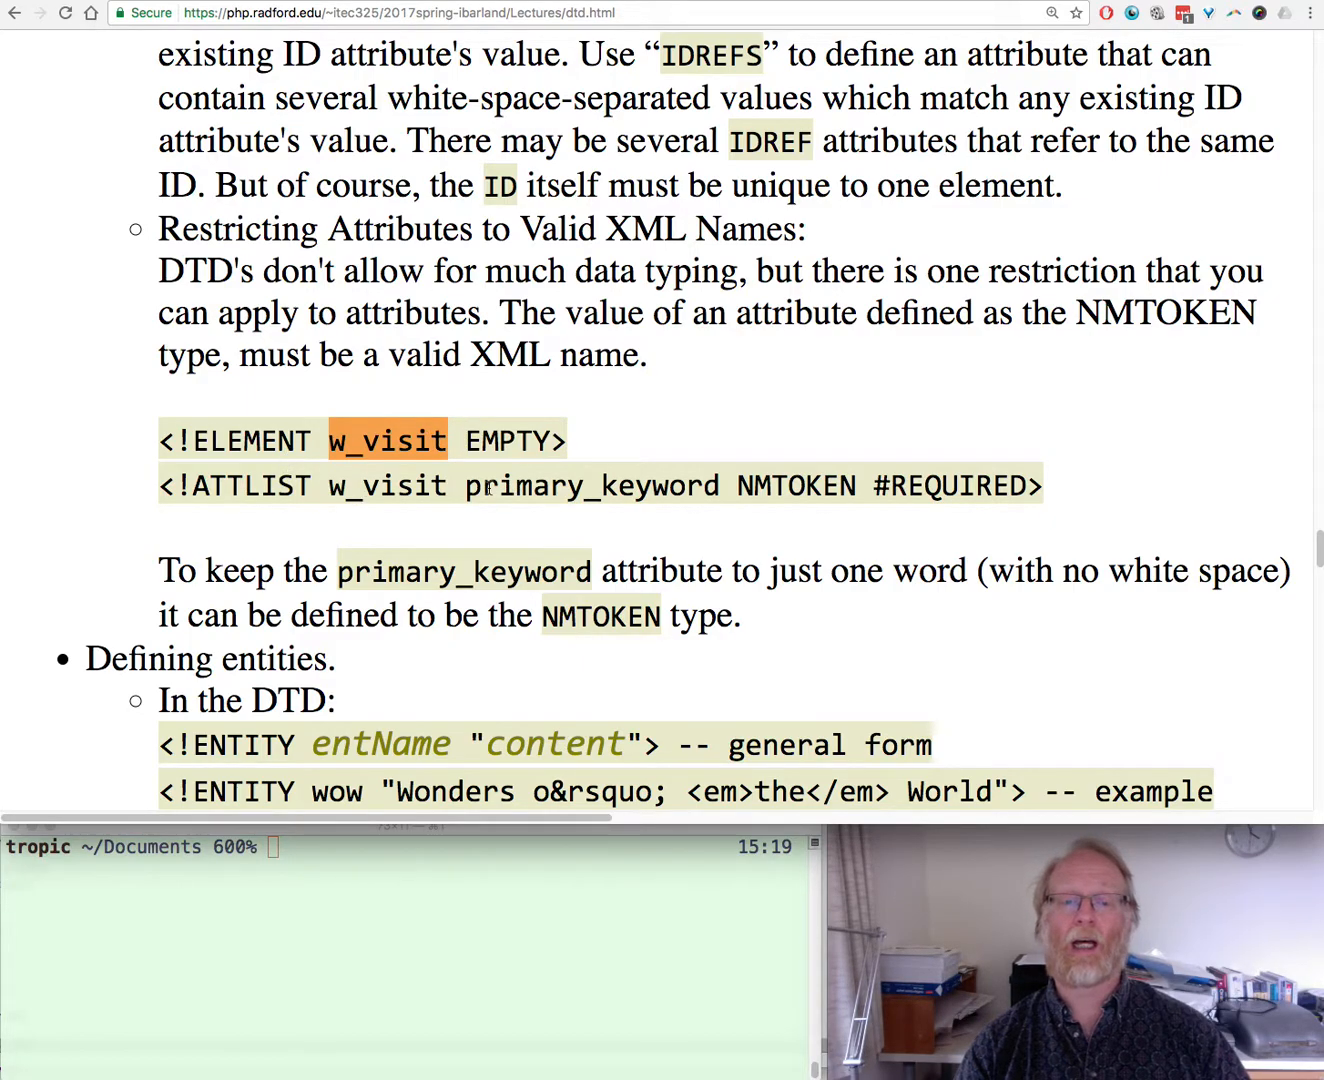
double_click(591, 485)
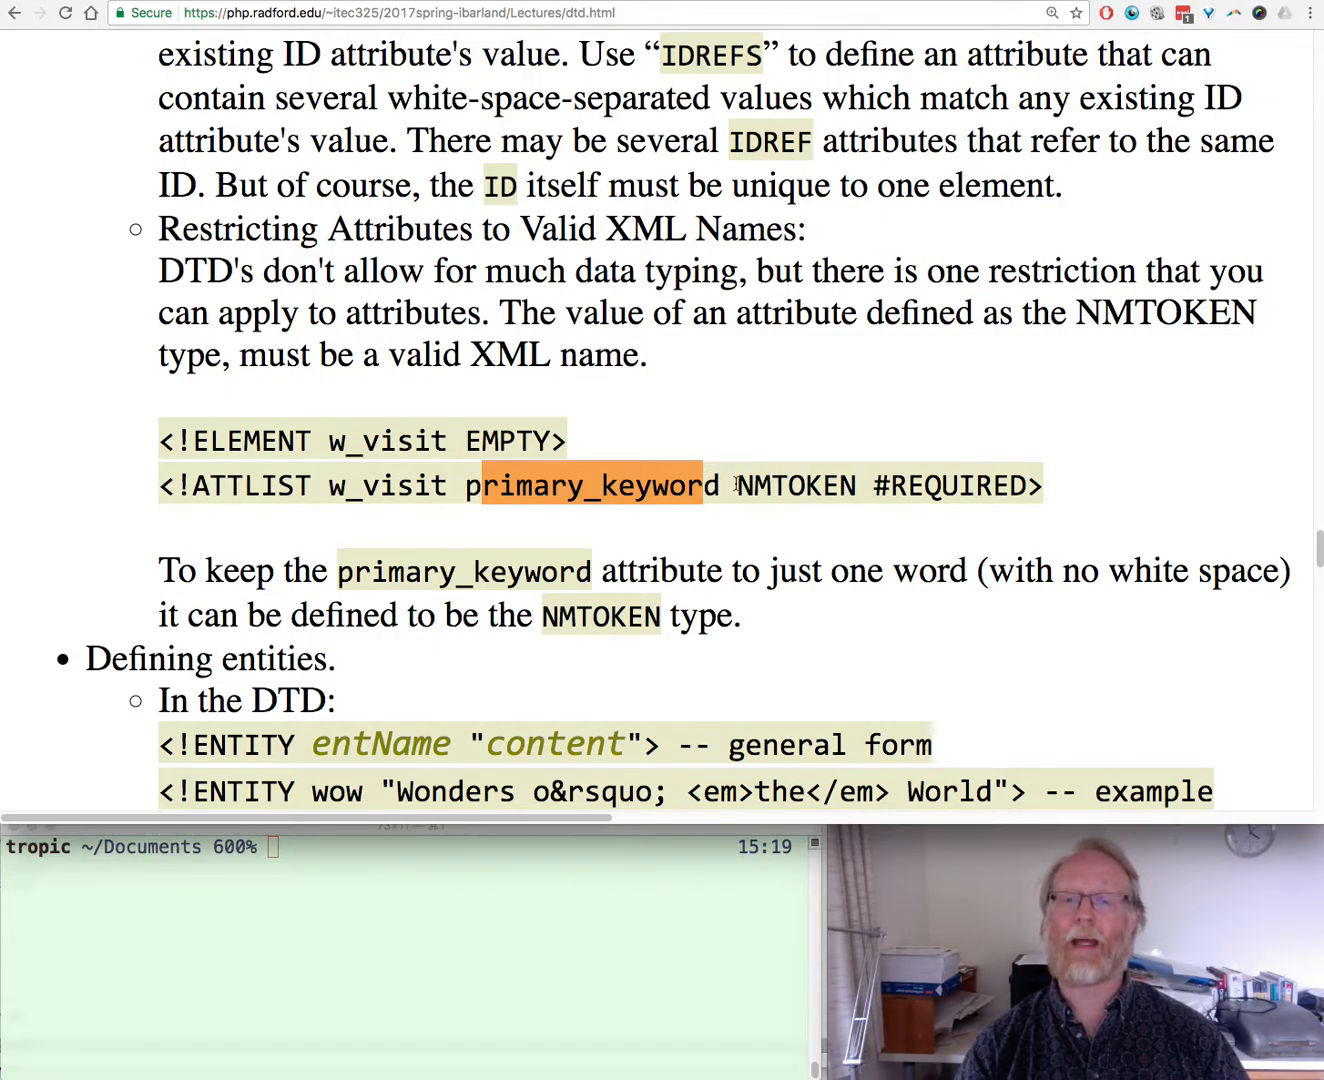
double_click(795, 485)
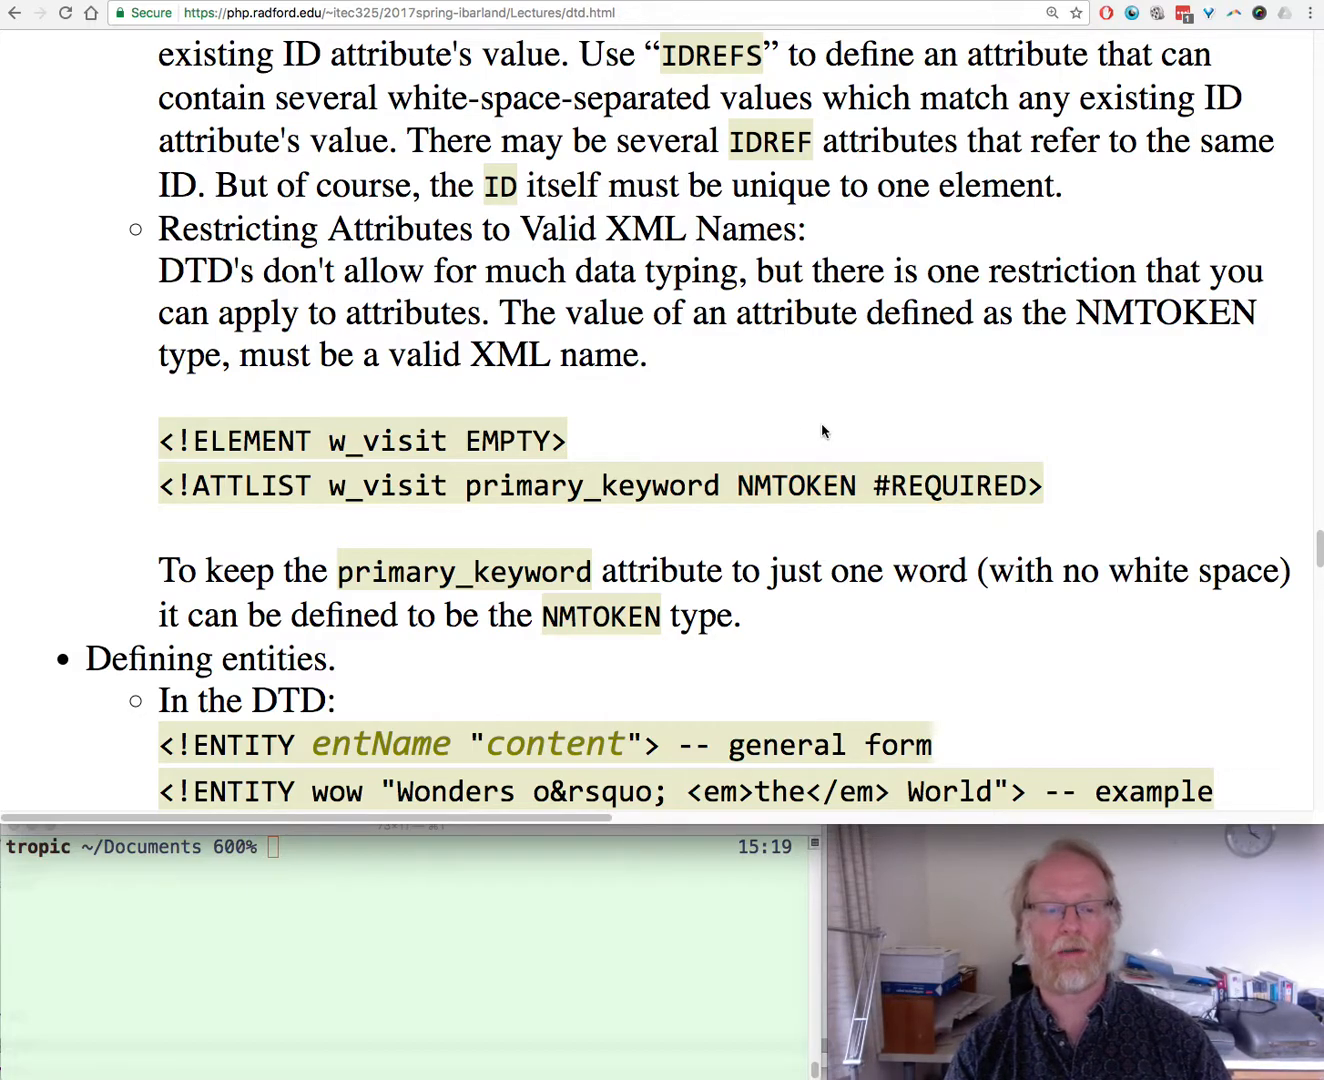
Return to the enumerated values example and open the ch06-wonders-dtd.php example file
scroll(up, 3)
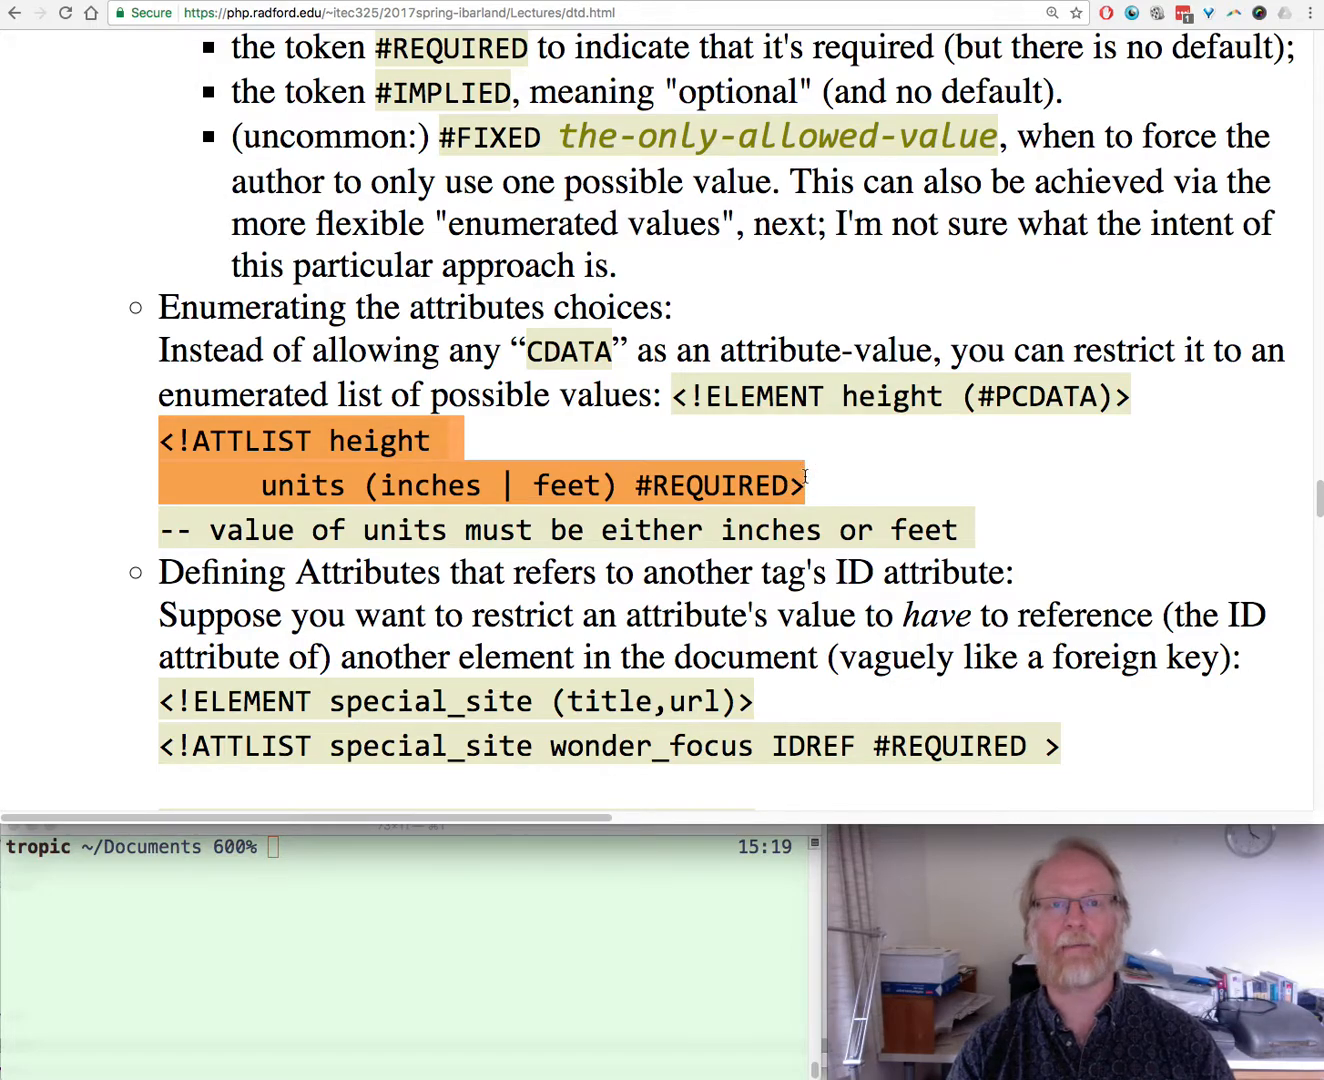
scroll(up, 3)
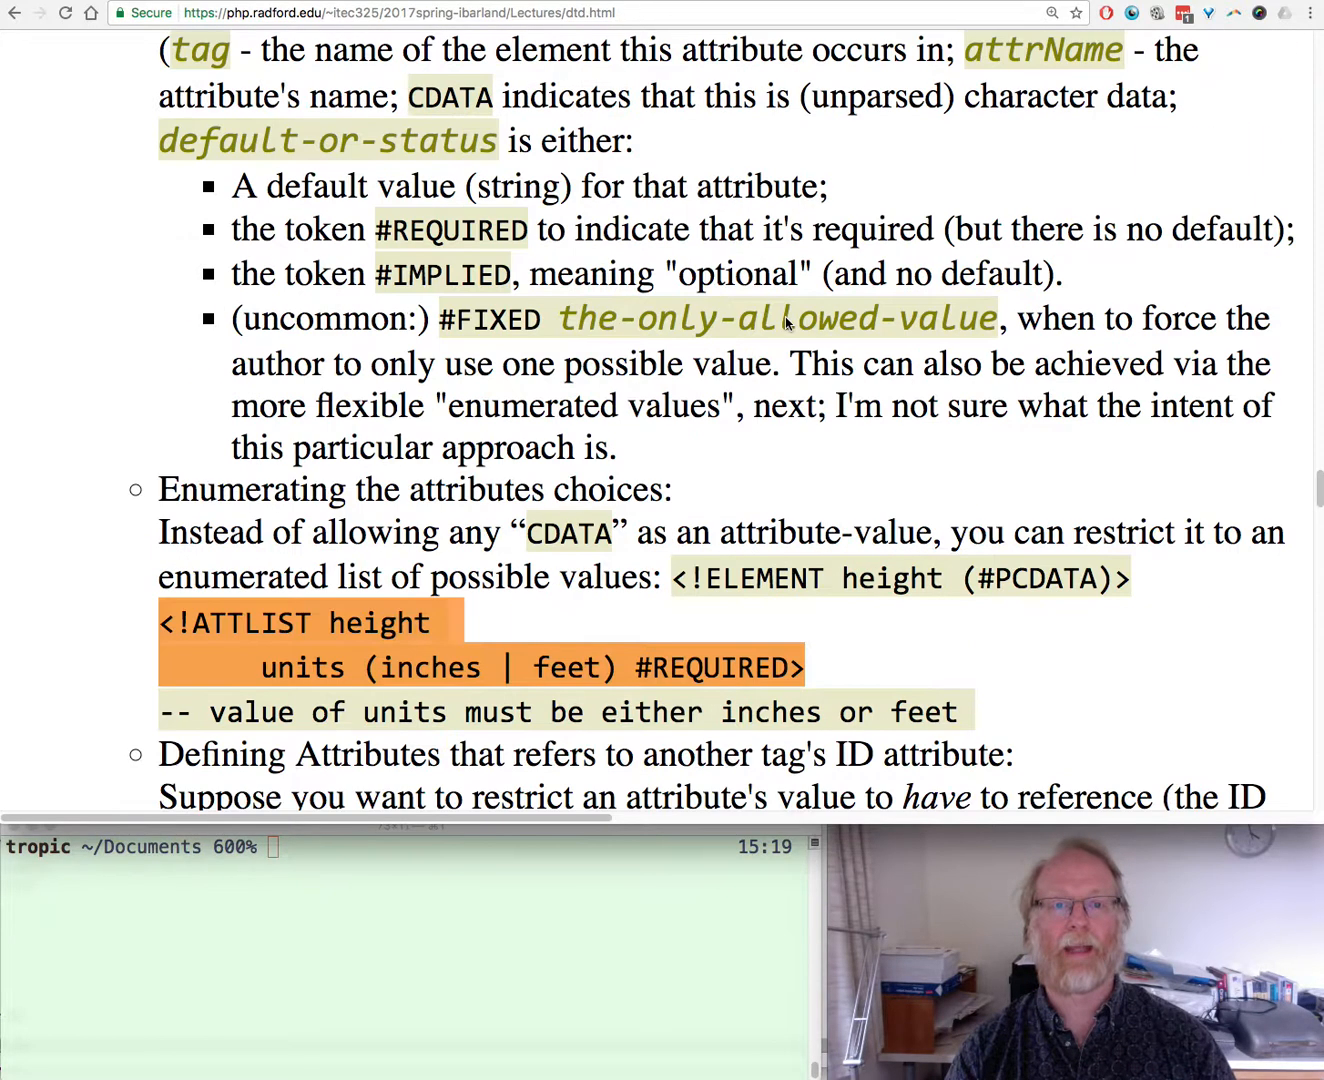
mouse_move(415, 210)
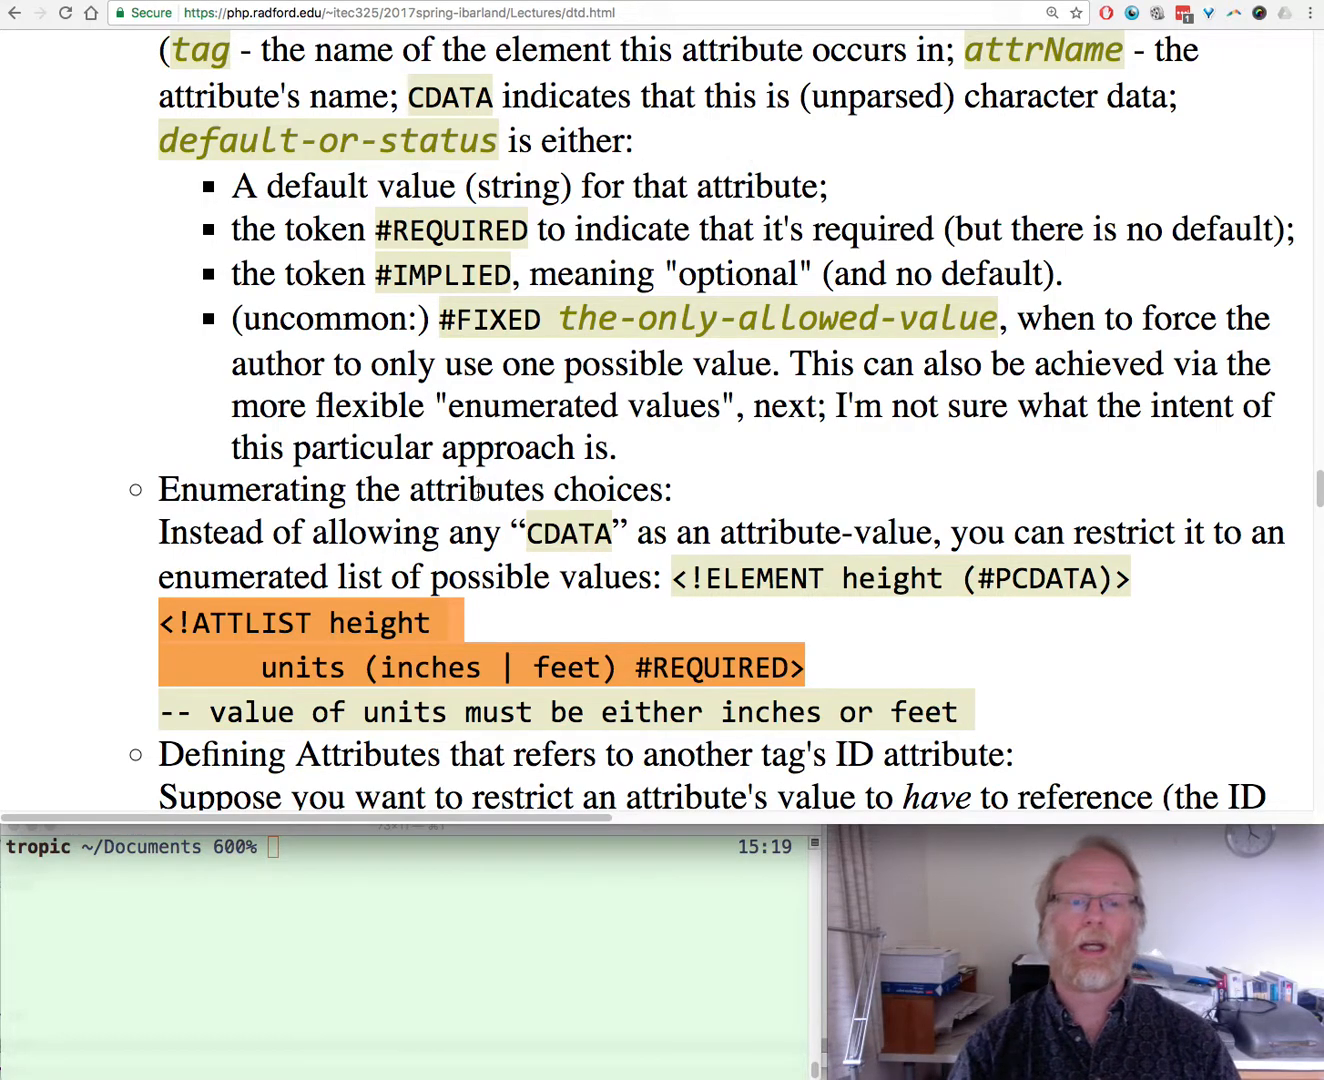
click(290, 695)
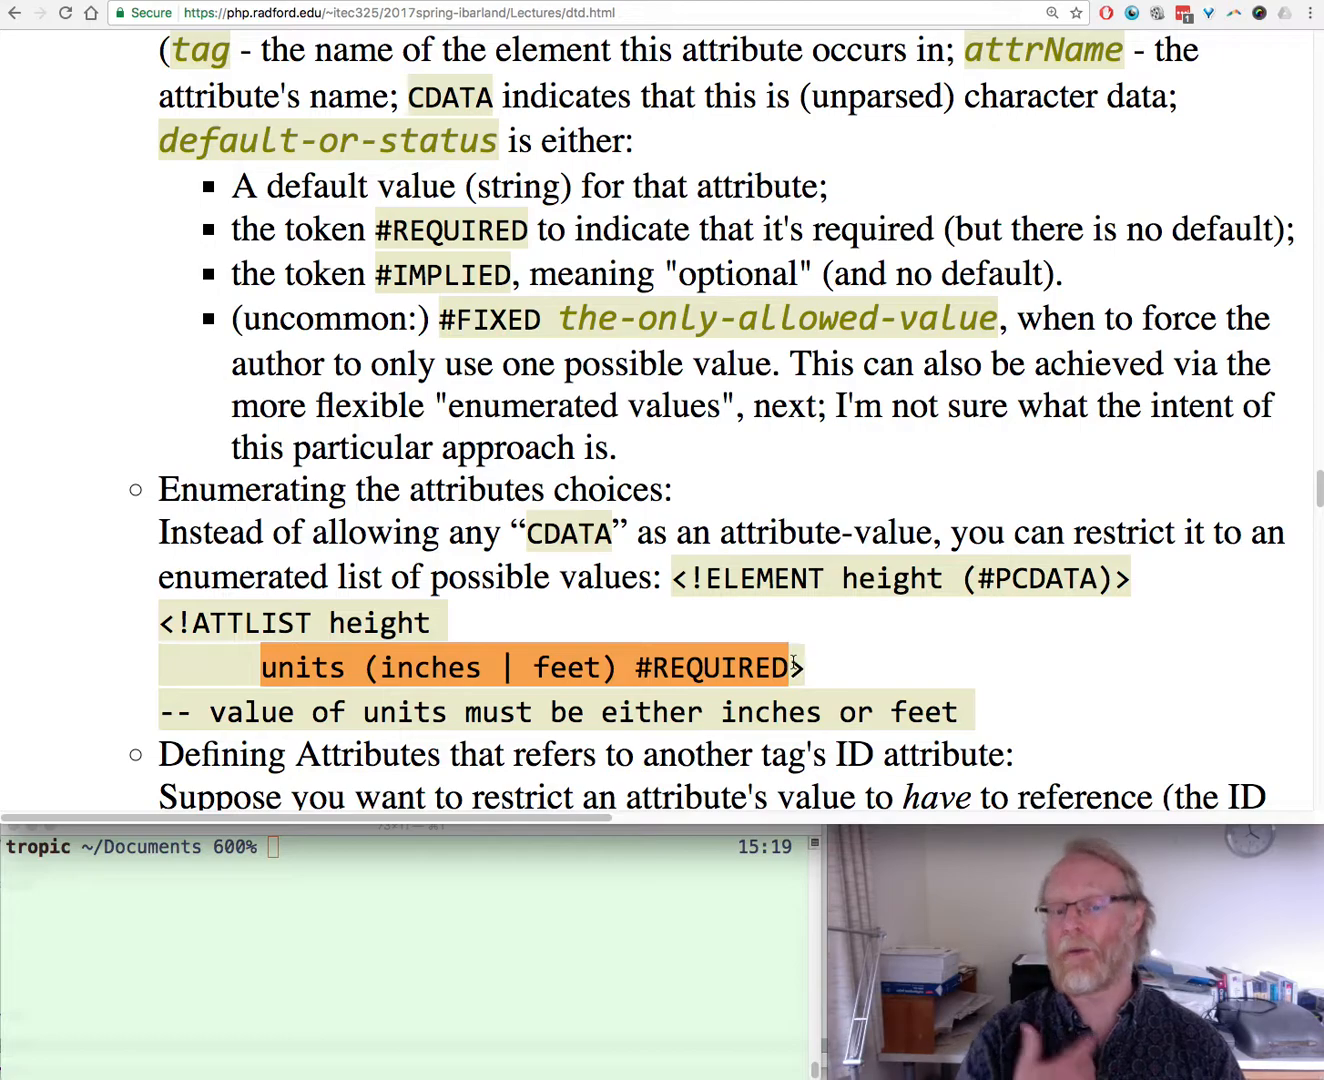
mouse_move(820, 668)
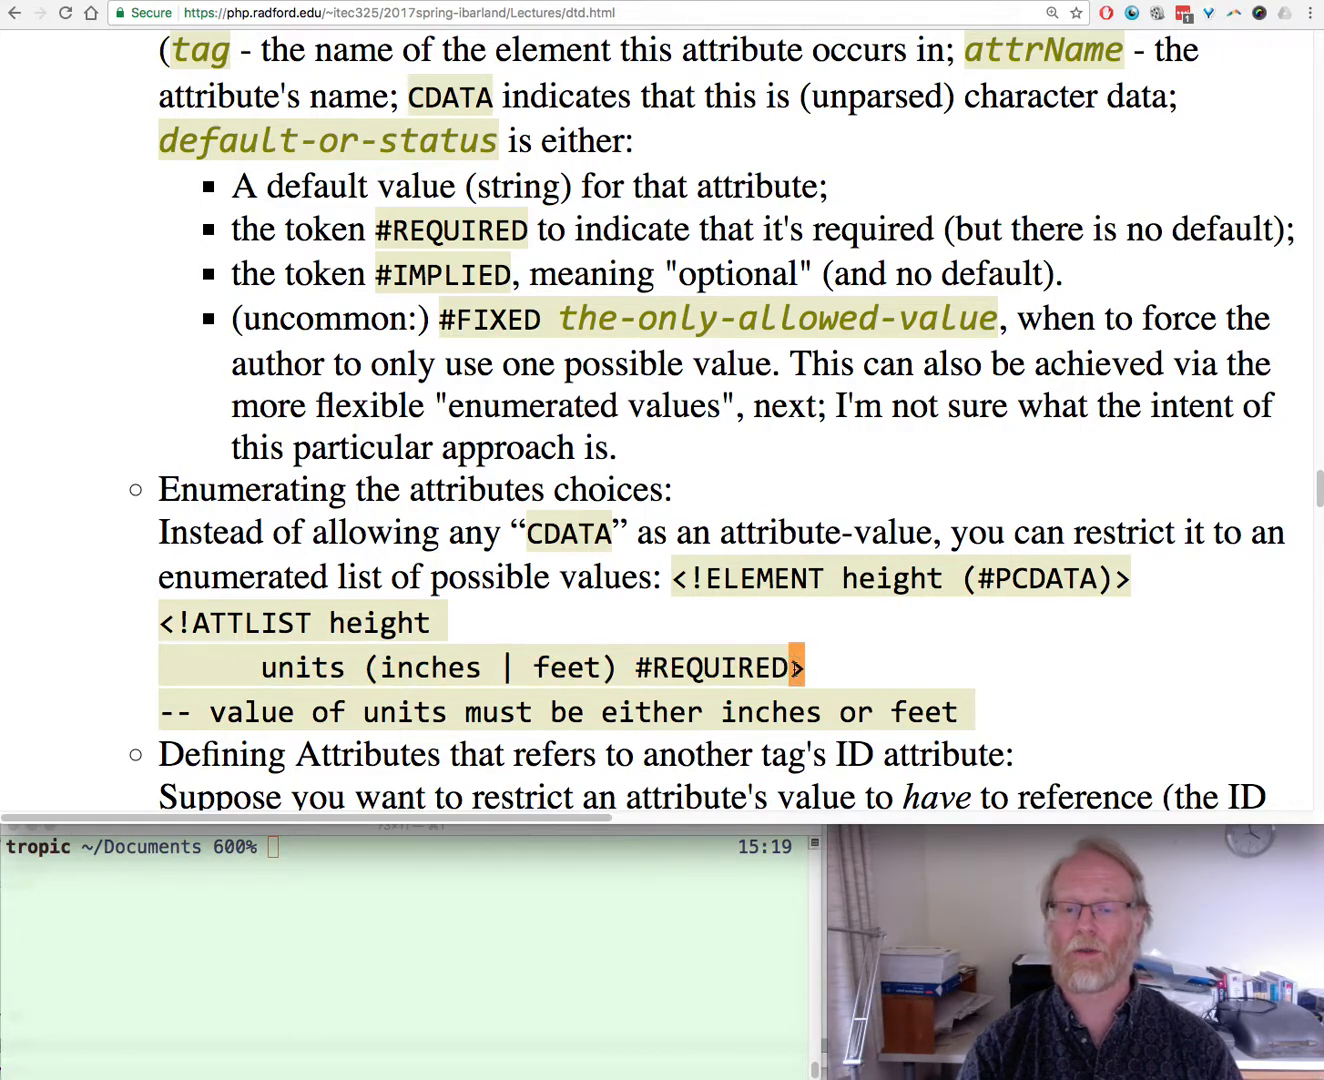
click(421, 13)
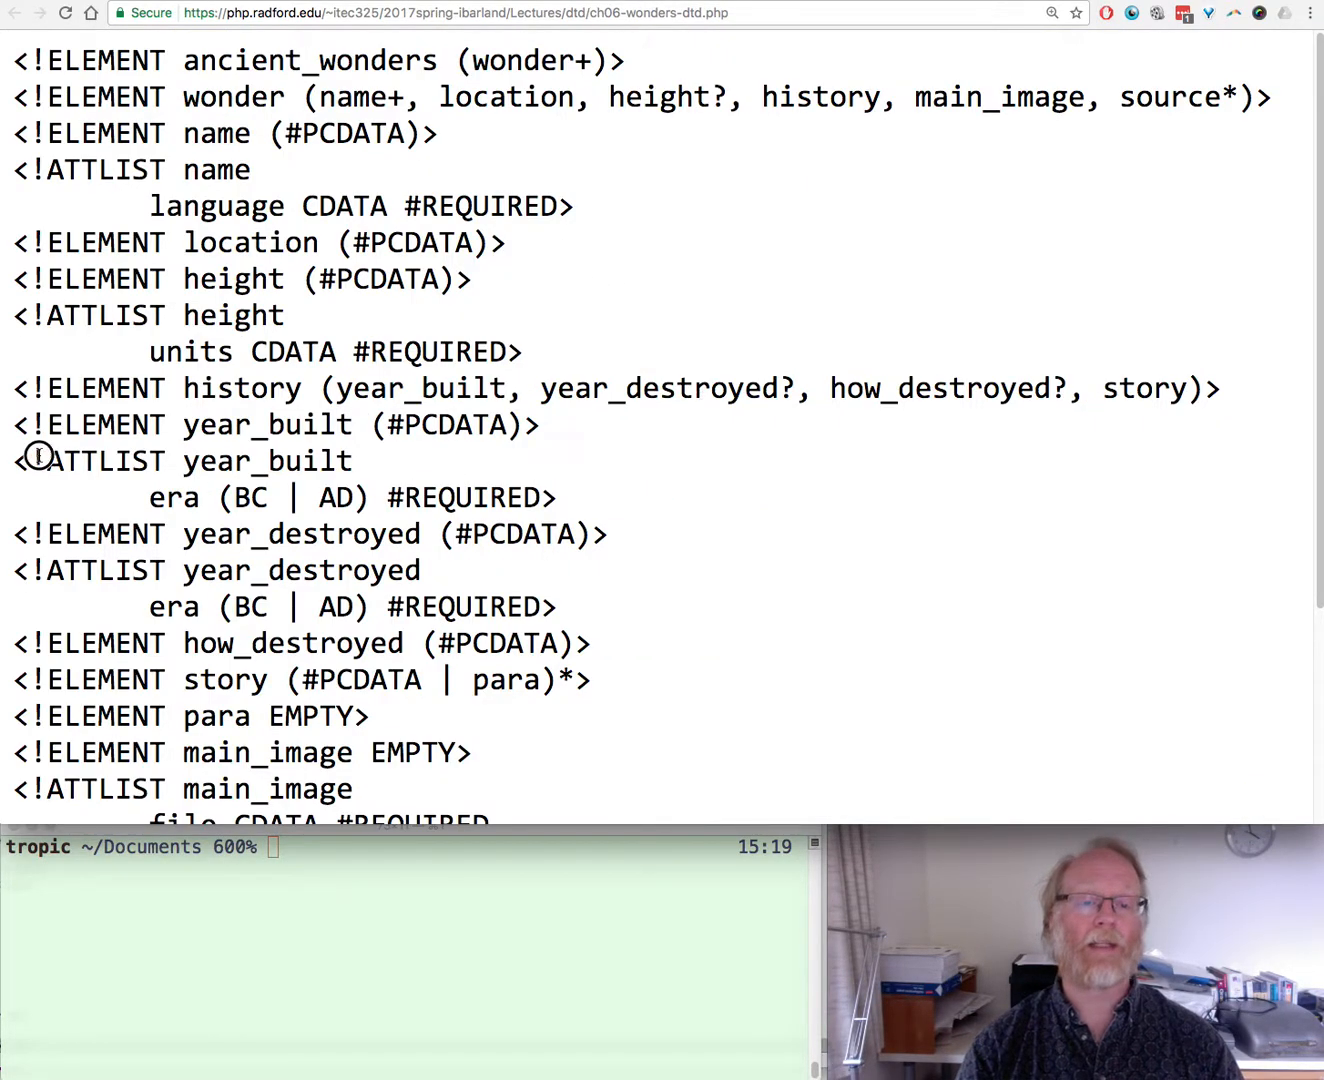
double_click(180, 461)
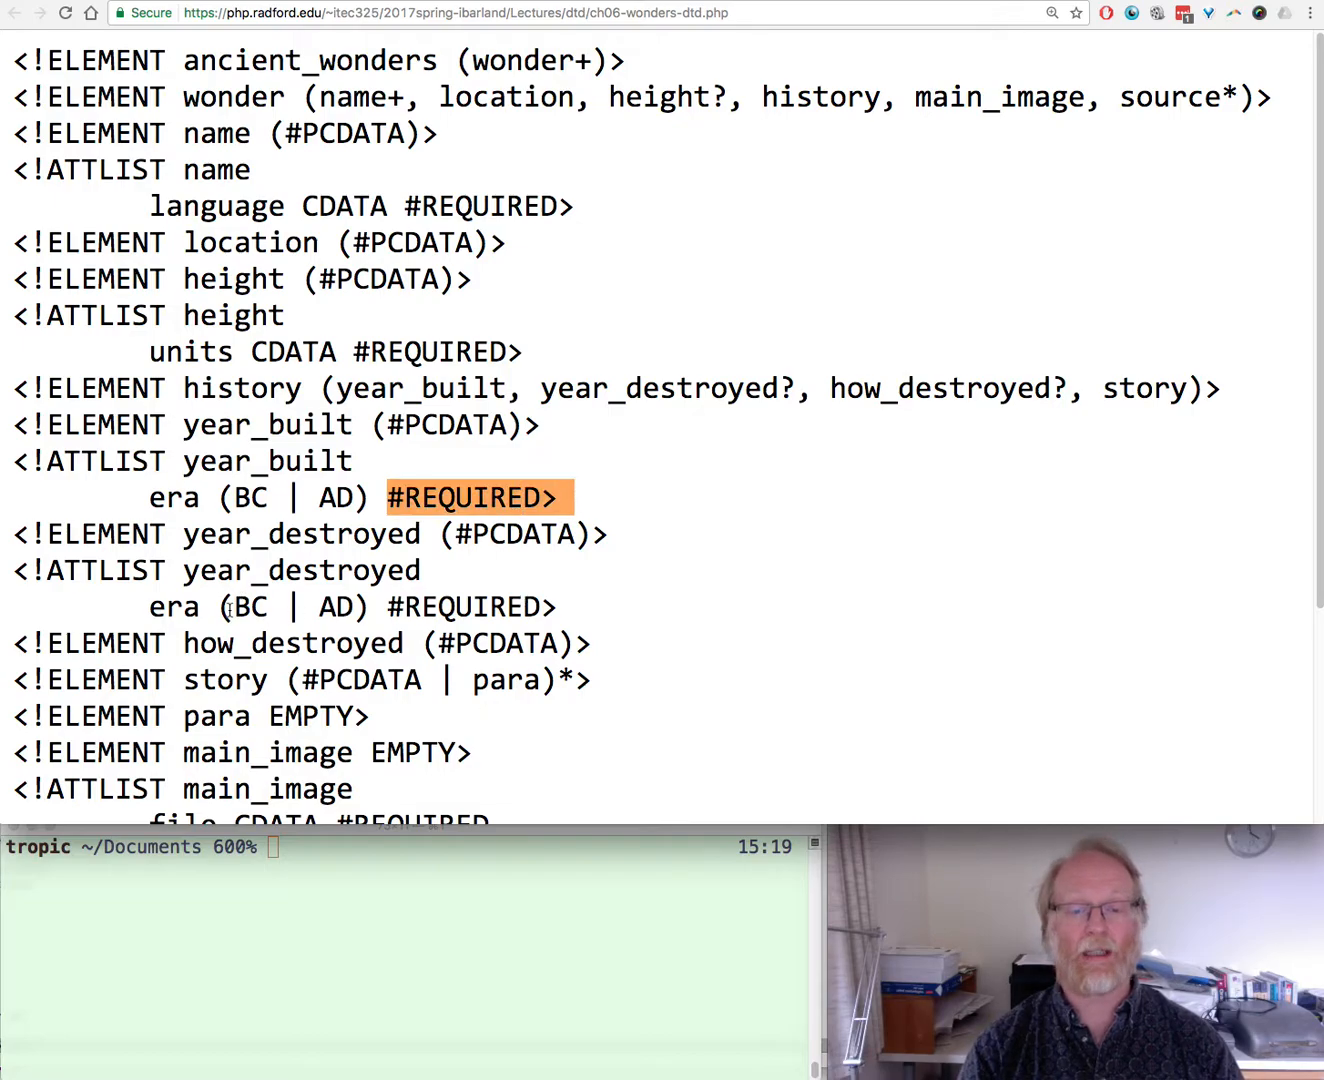
mouse_move(200, 278)
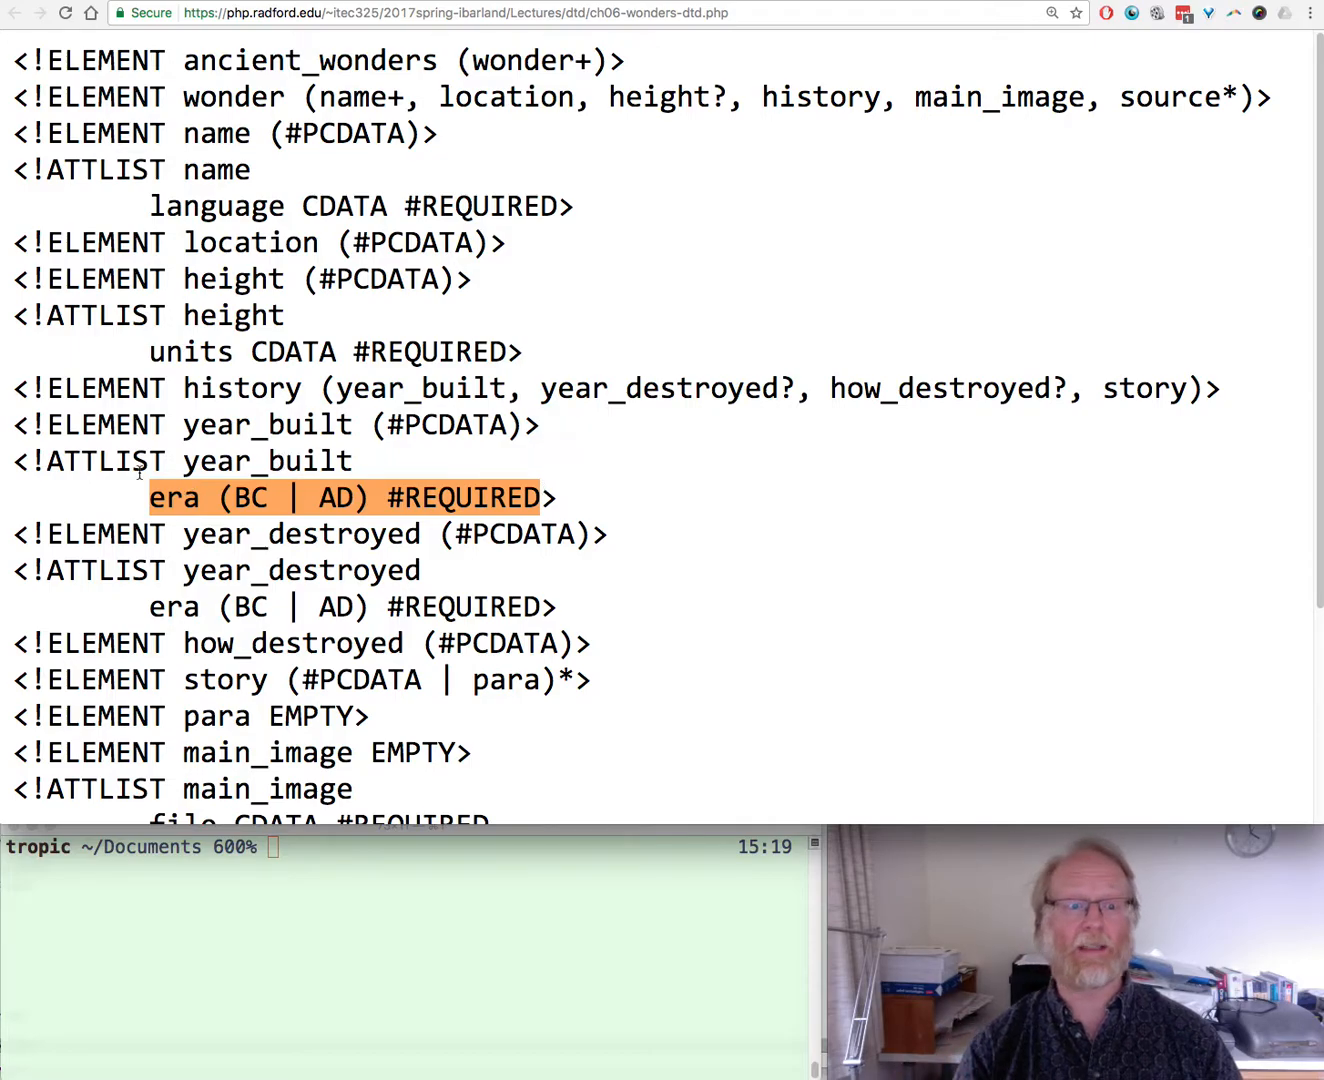
mouse_move(185, 463)
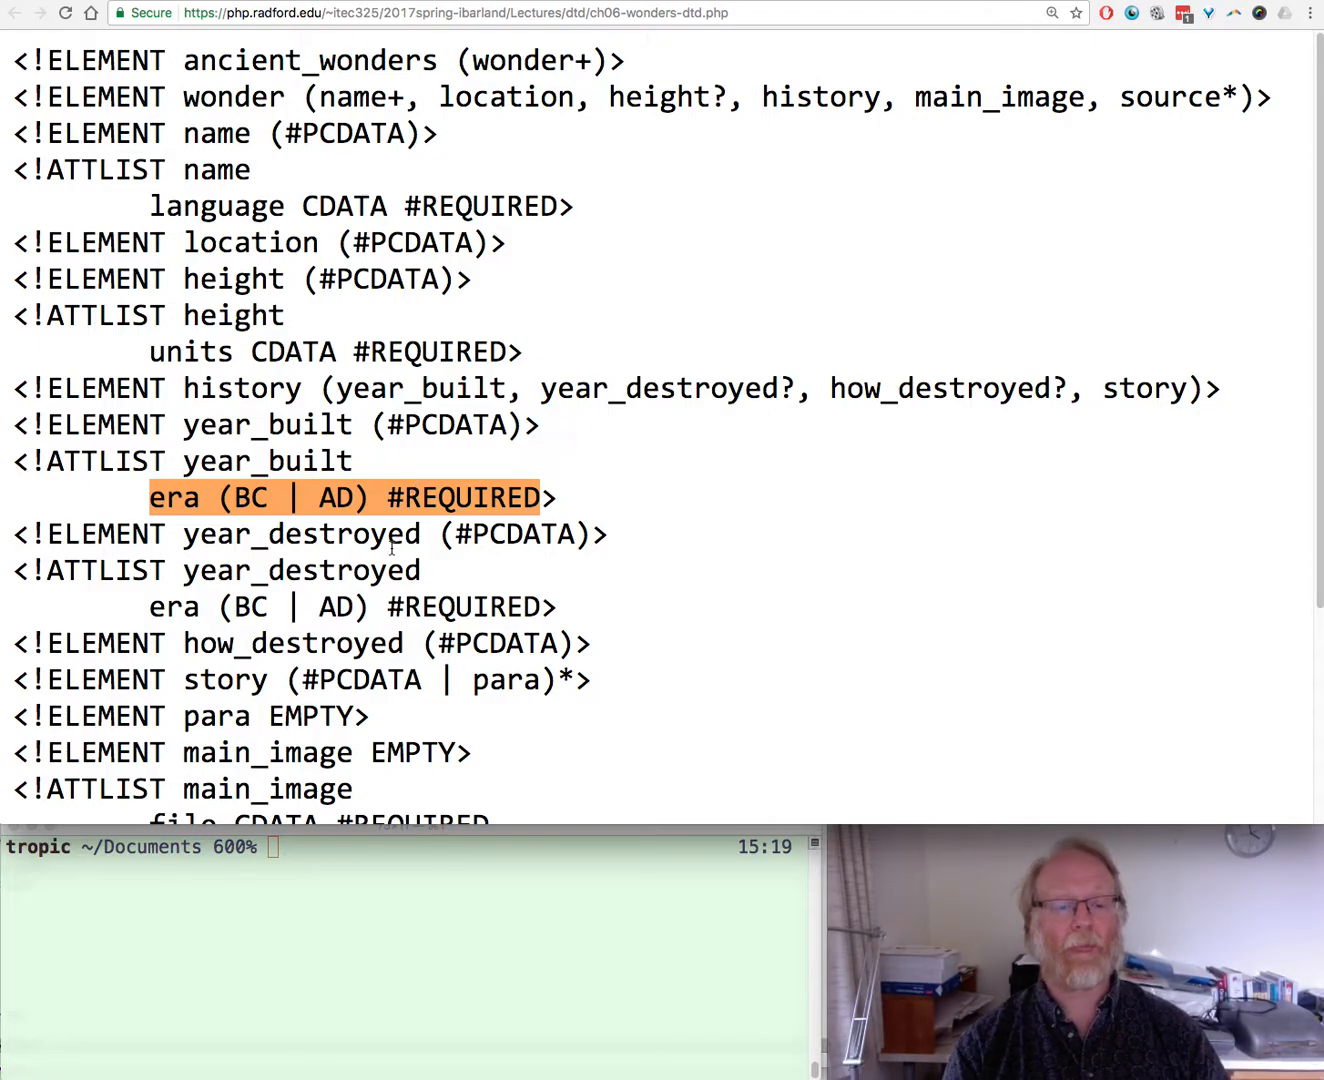
Scroll to main_image in the wonders DTD and highlight CDATA on the h attribute line
scroll(down, 3)
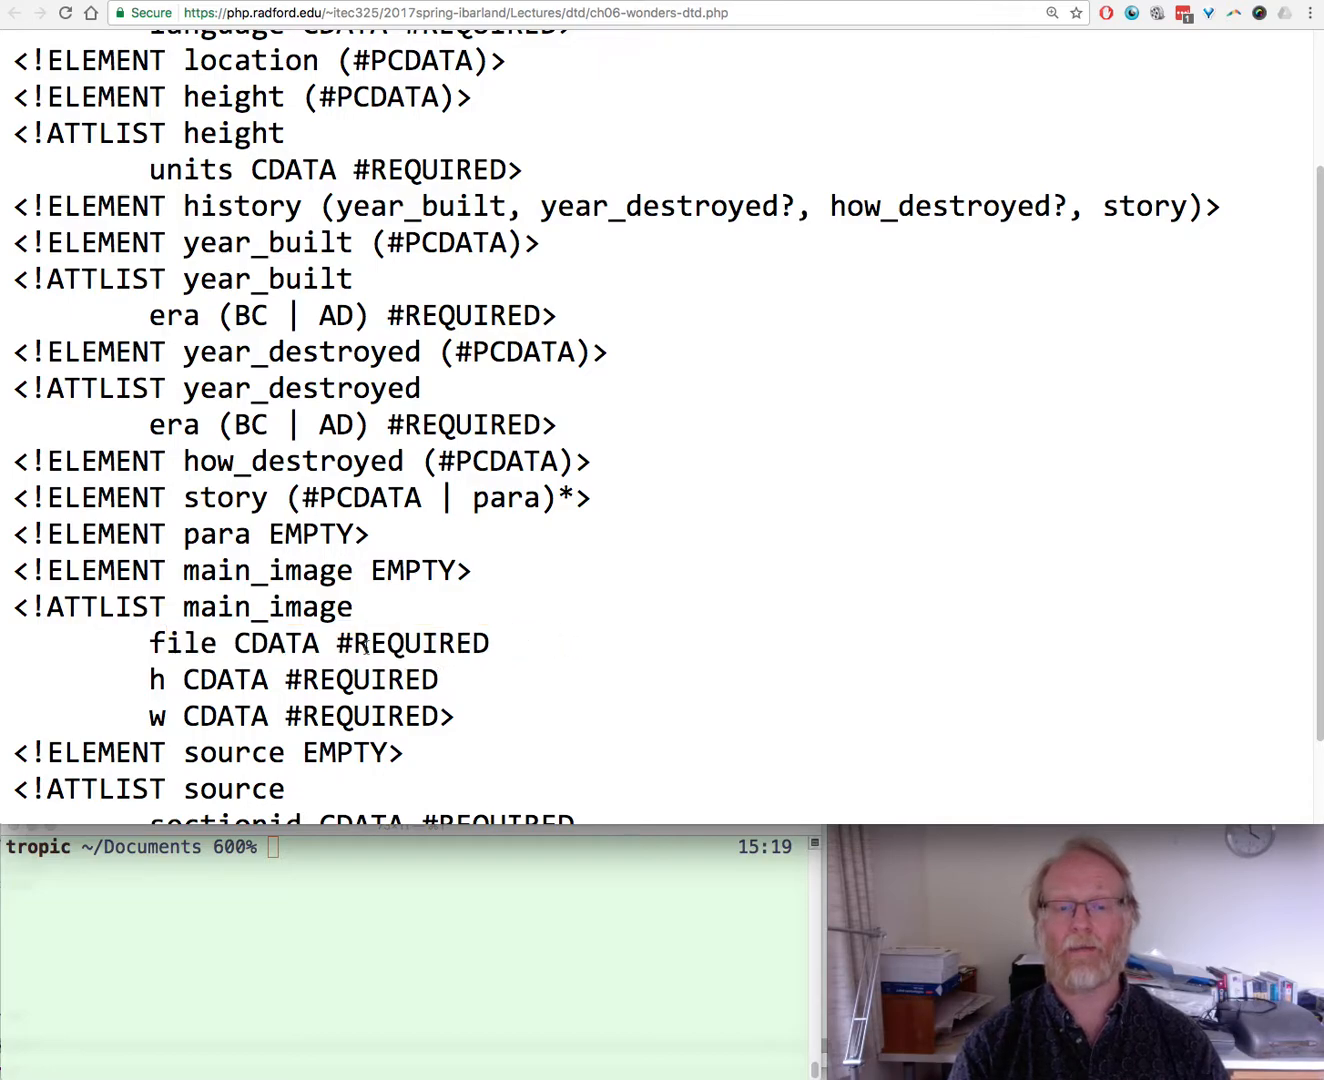
double_click(275, 643)
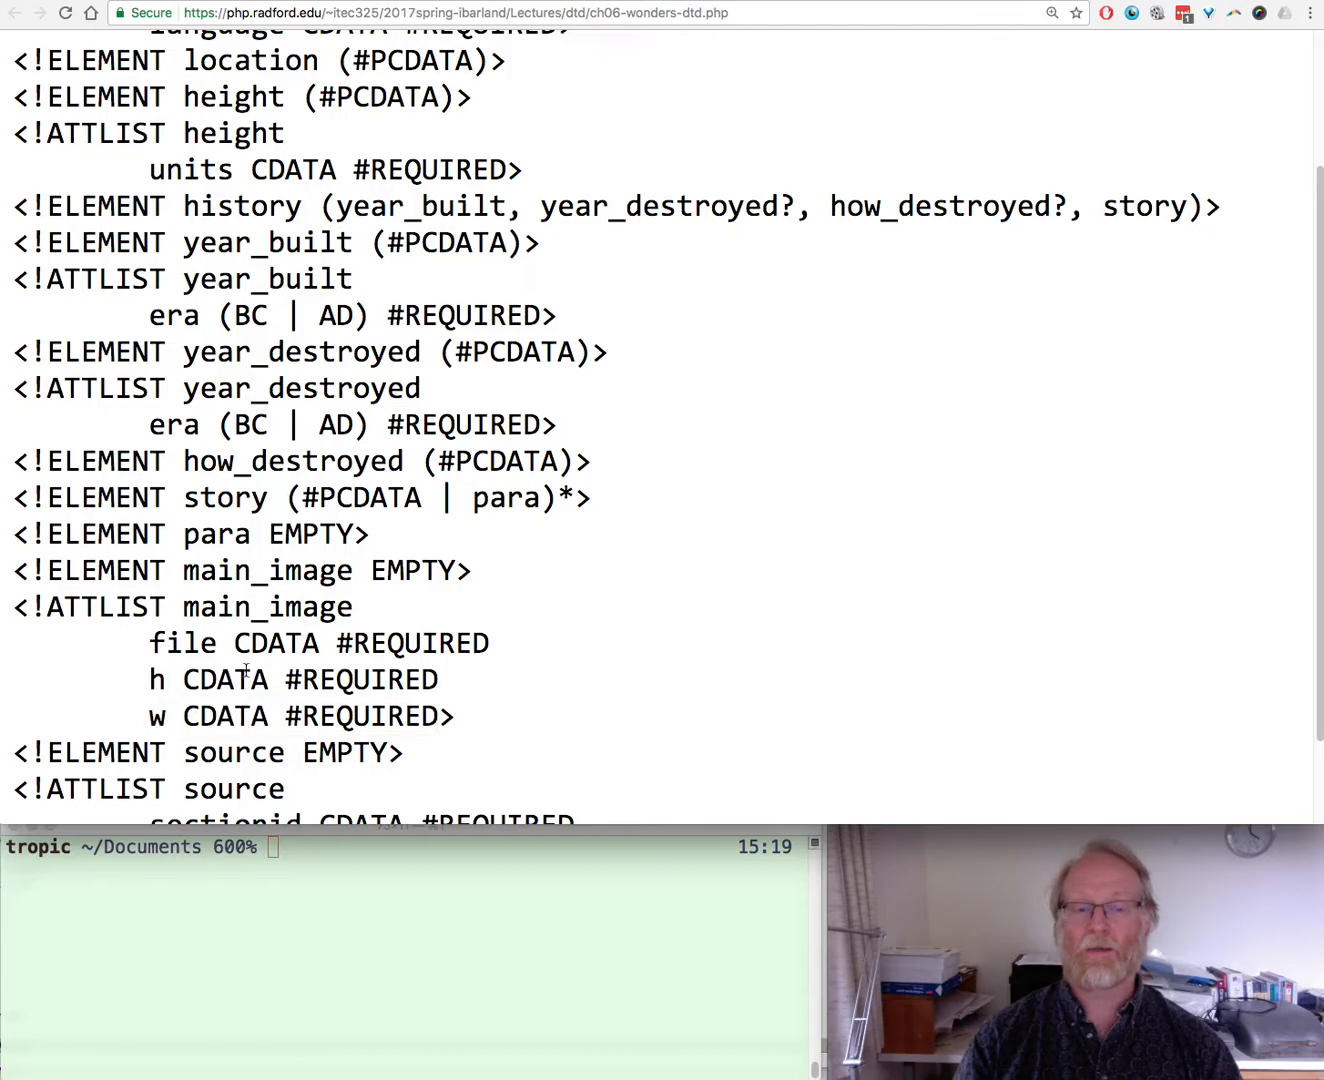
double_click(224, 679)
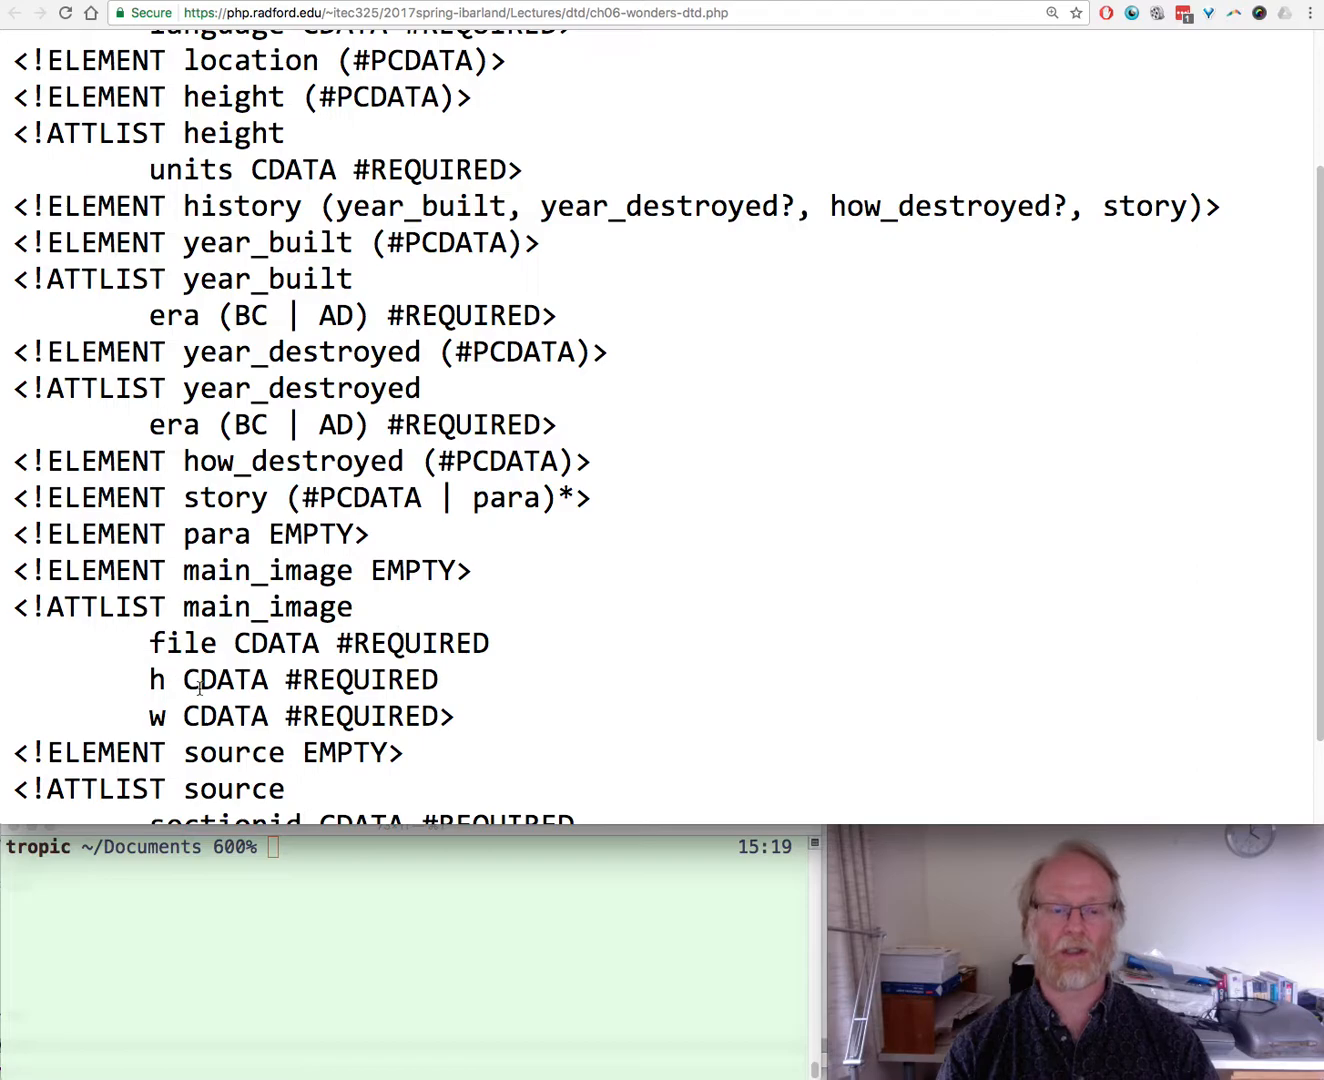
double_click(225, 679)
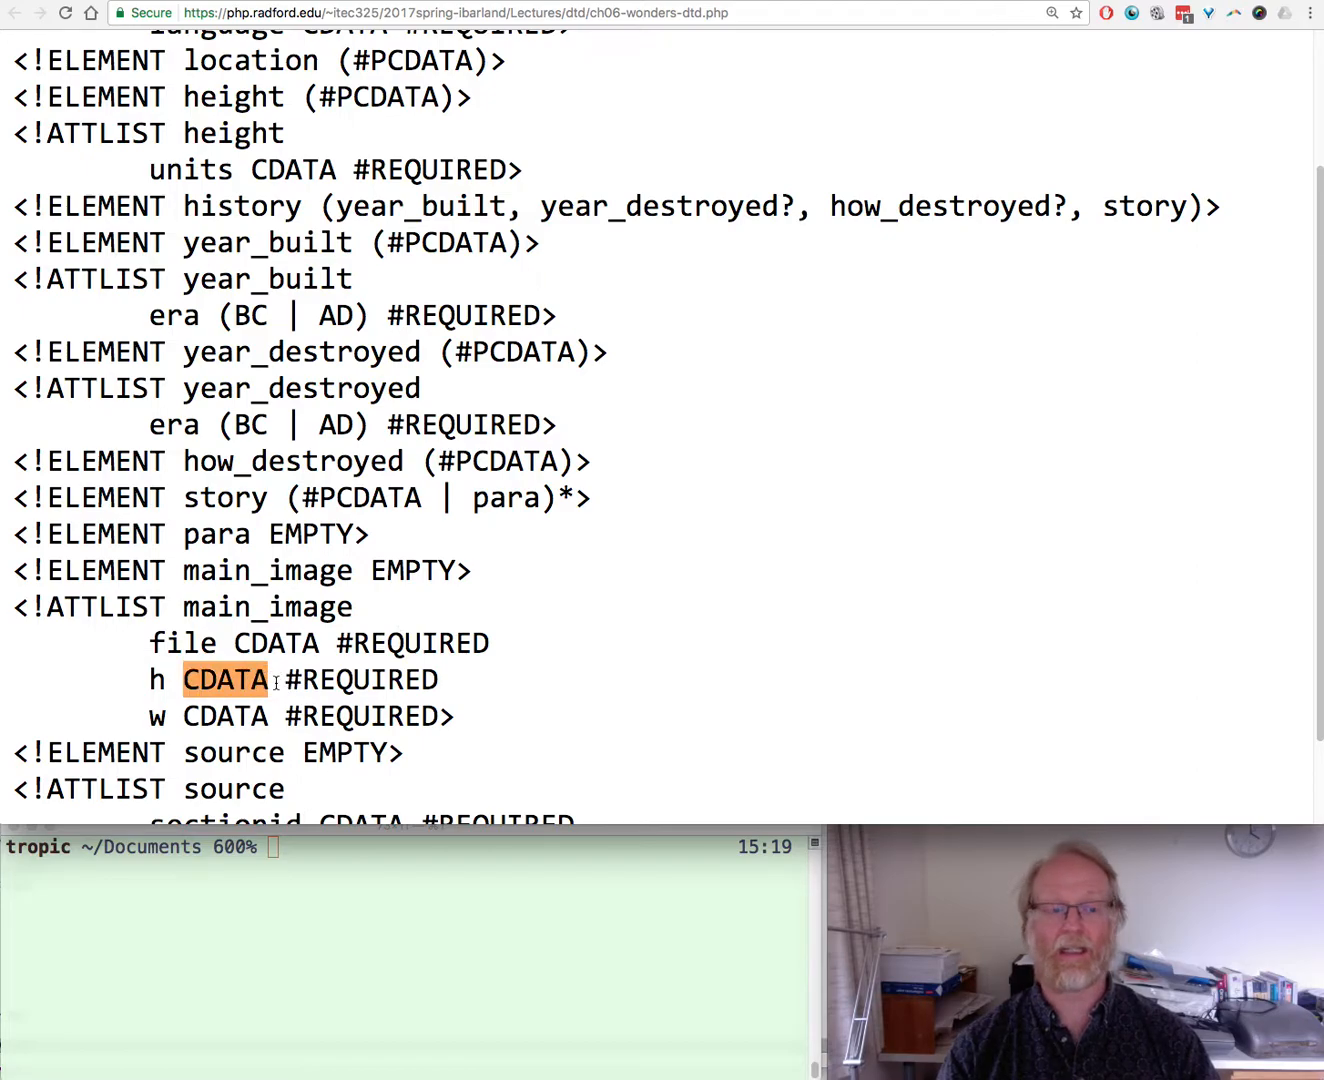
scroll(down, 3)
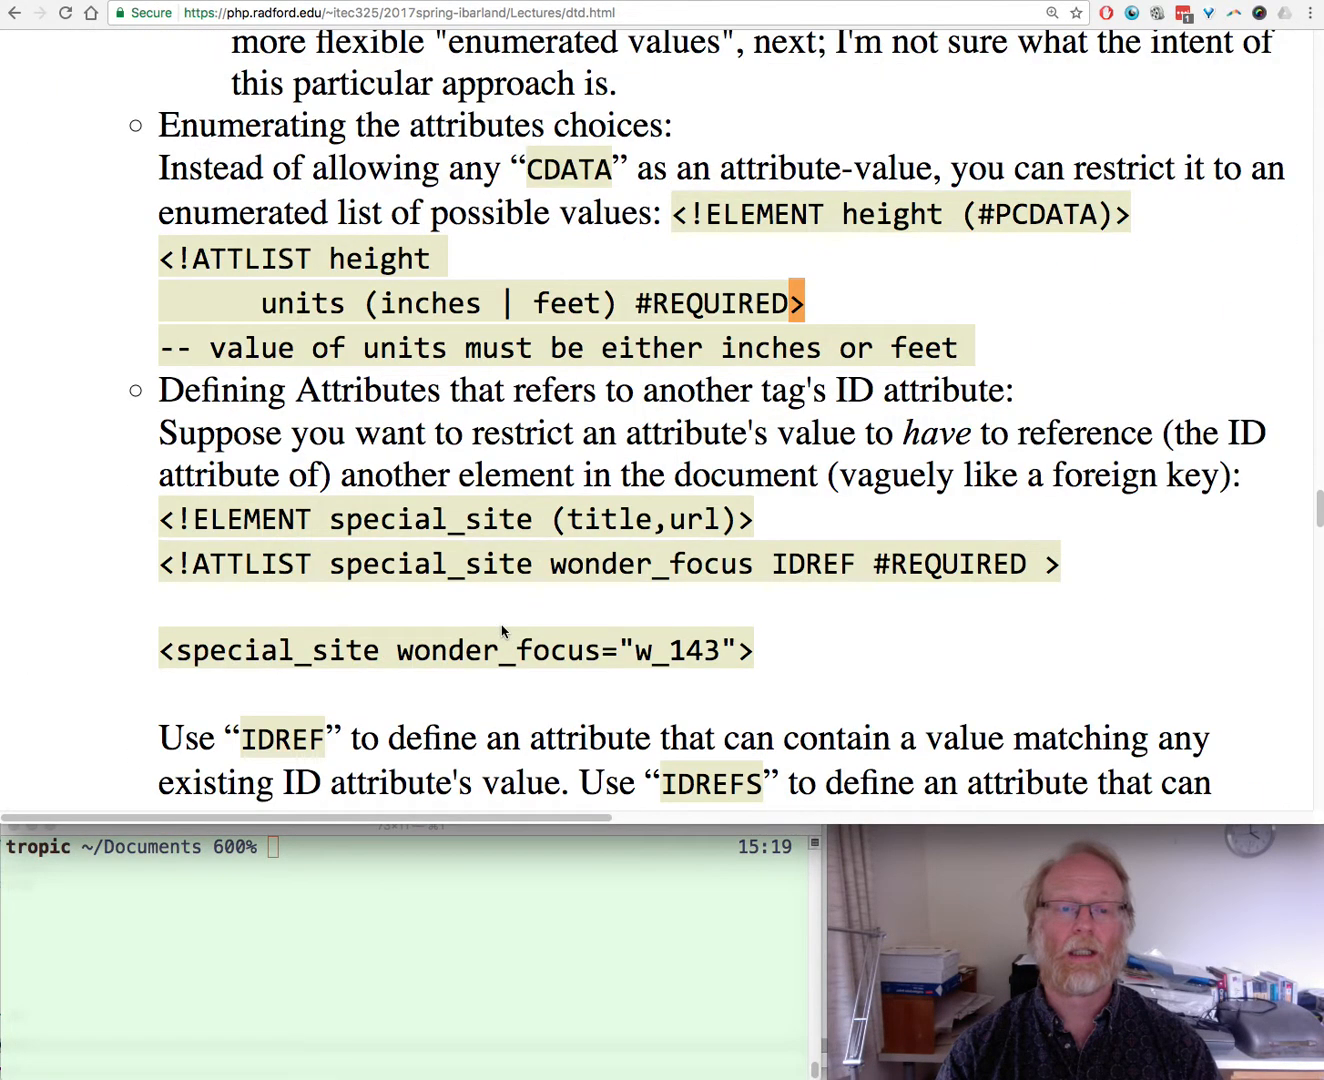
Scroll through the wow entity example, highlighting words, until Design Issues appears
scroll(down, 3)
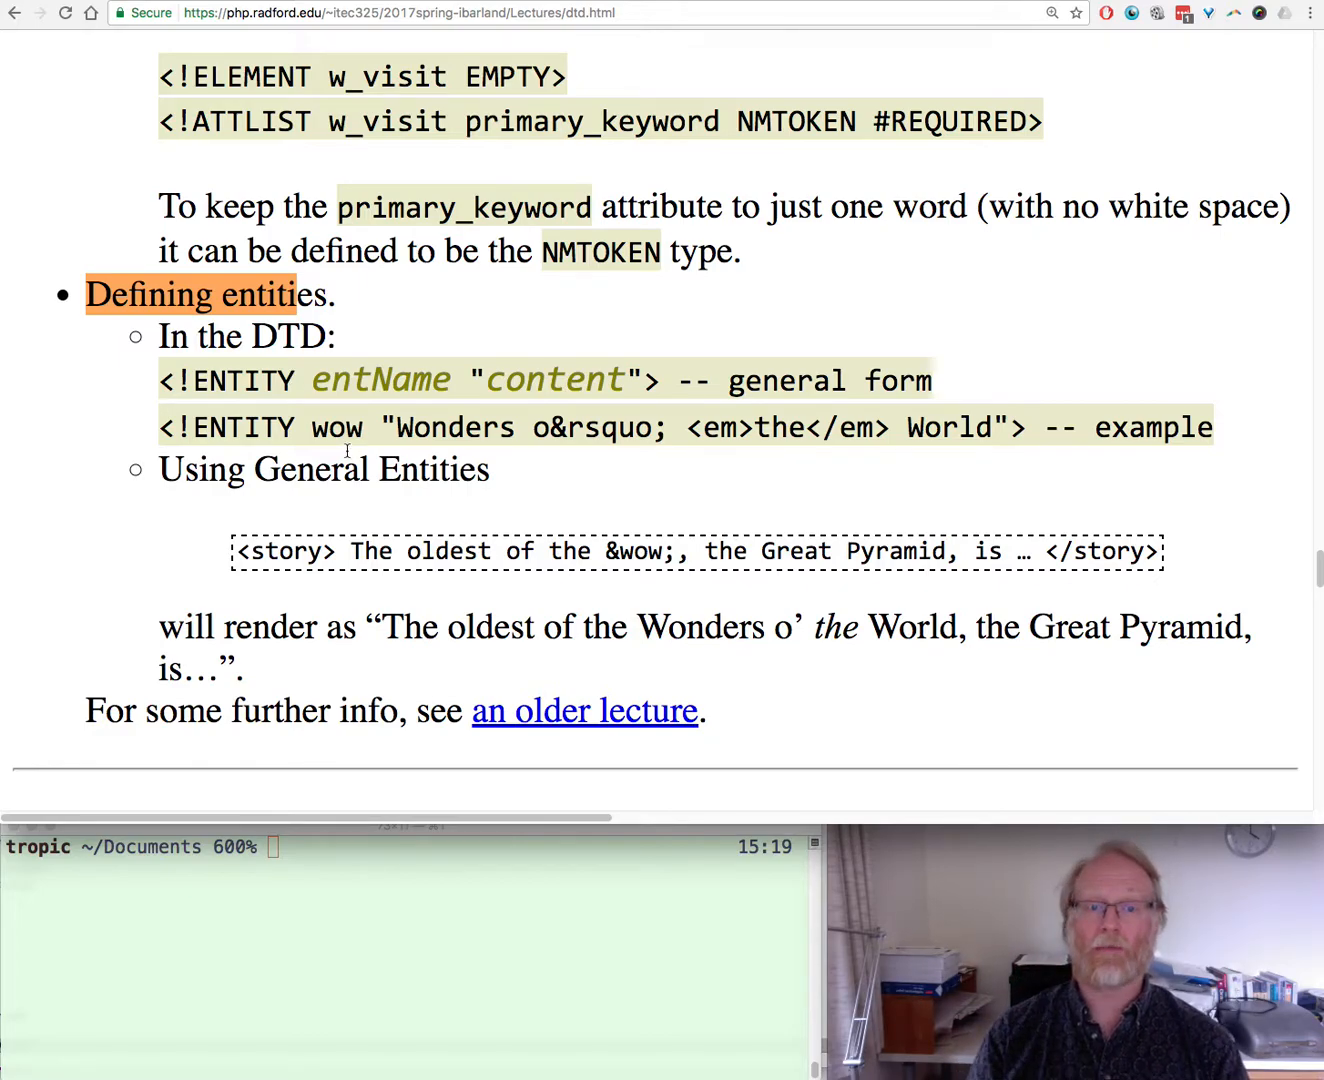
double_click(338, 427)
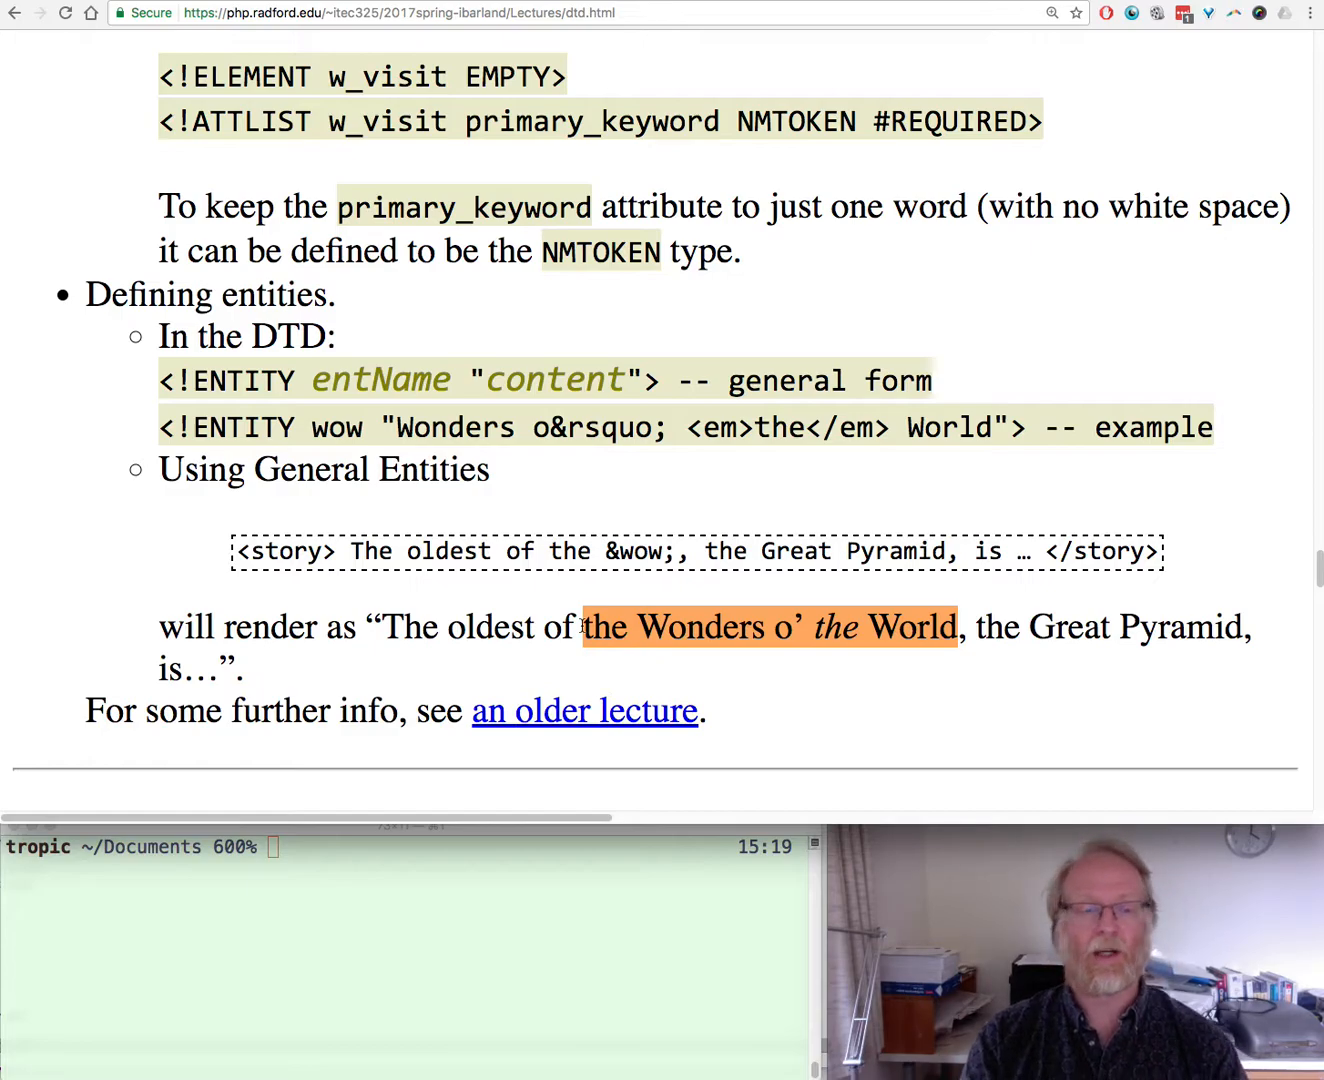
double_click(371, 469)
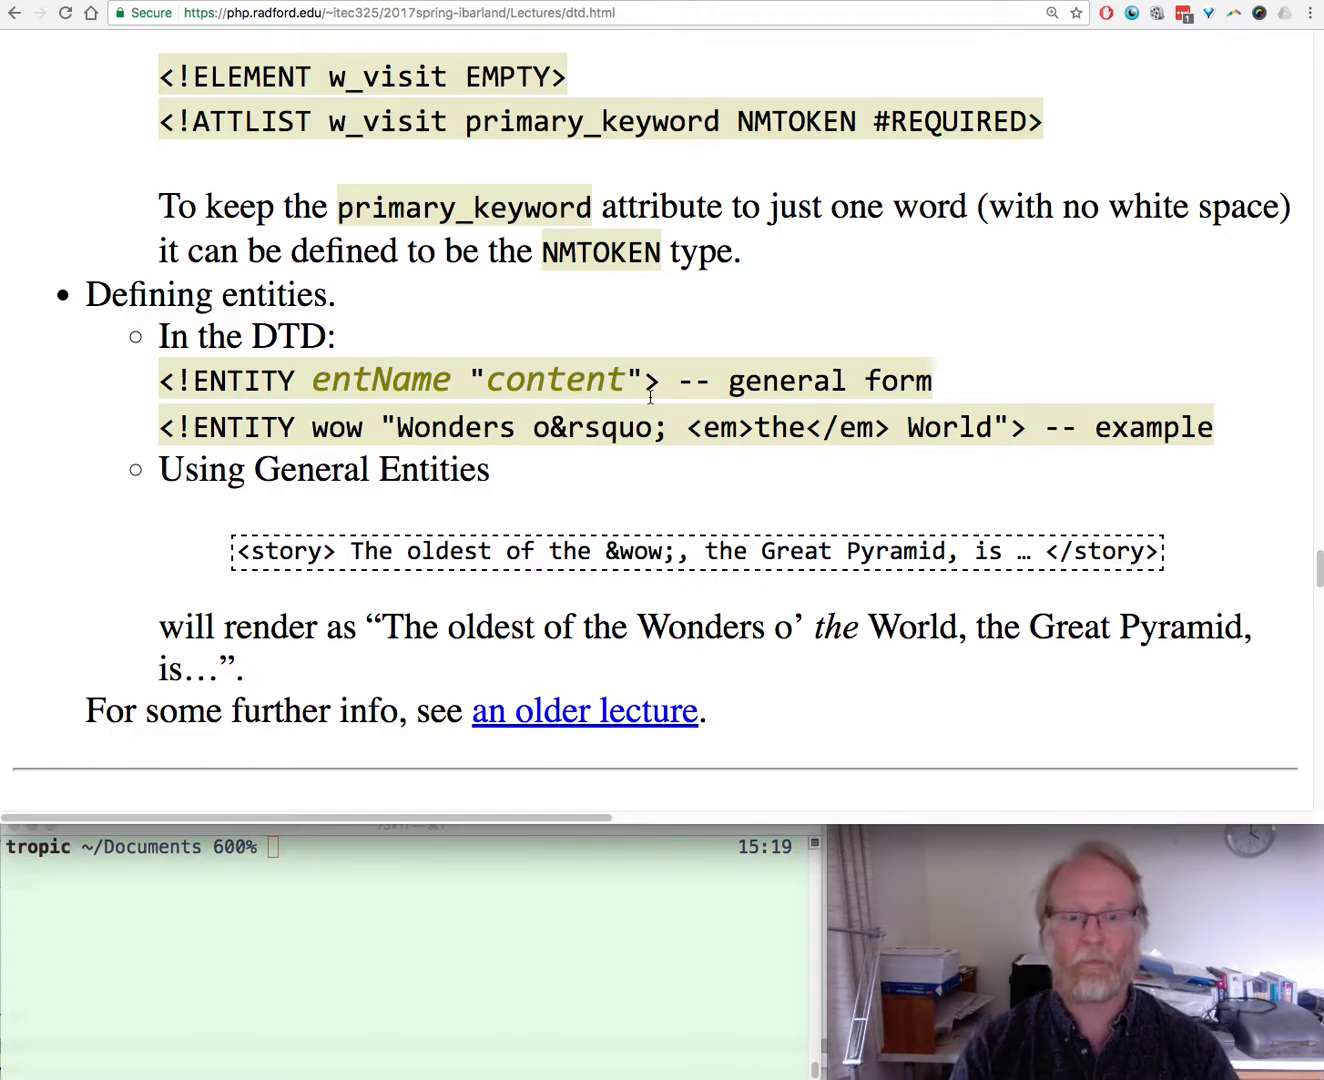
mouse_move(812, 353)
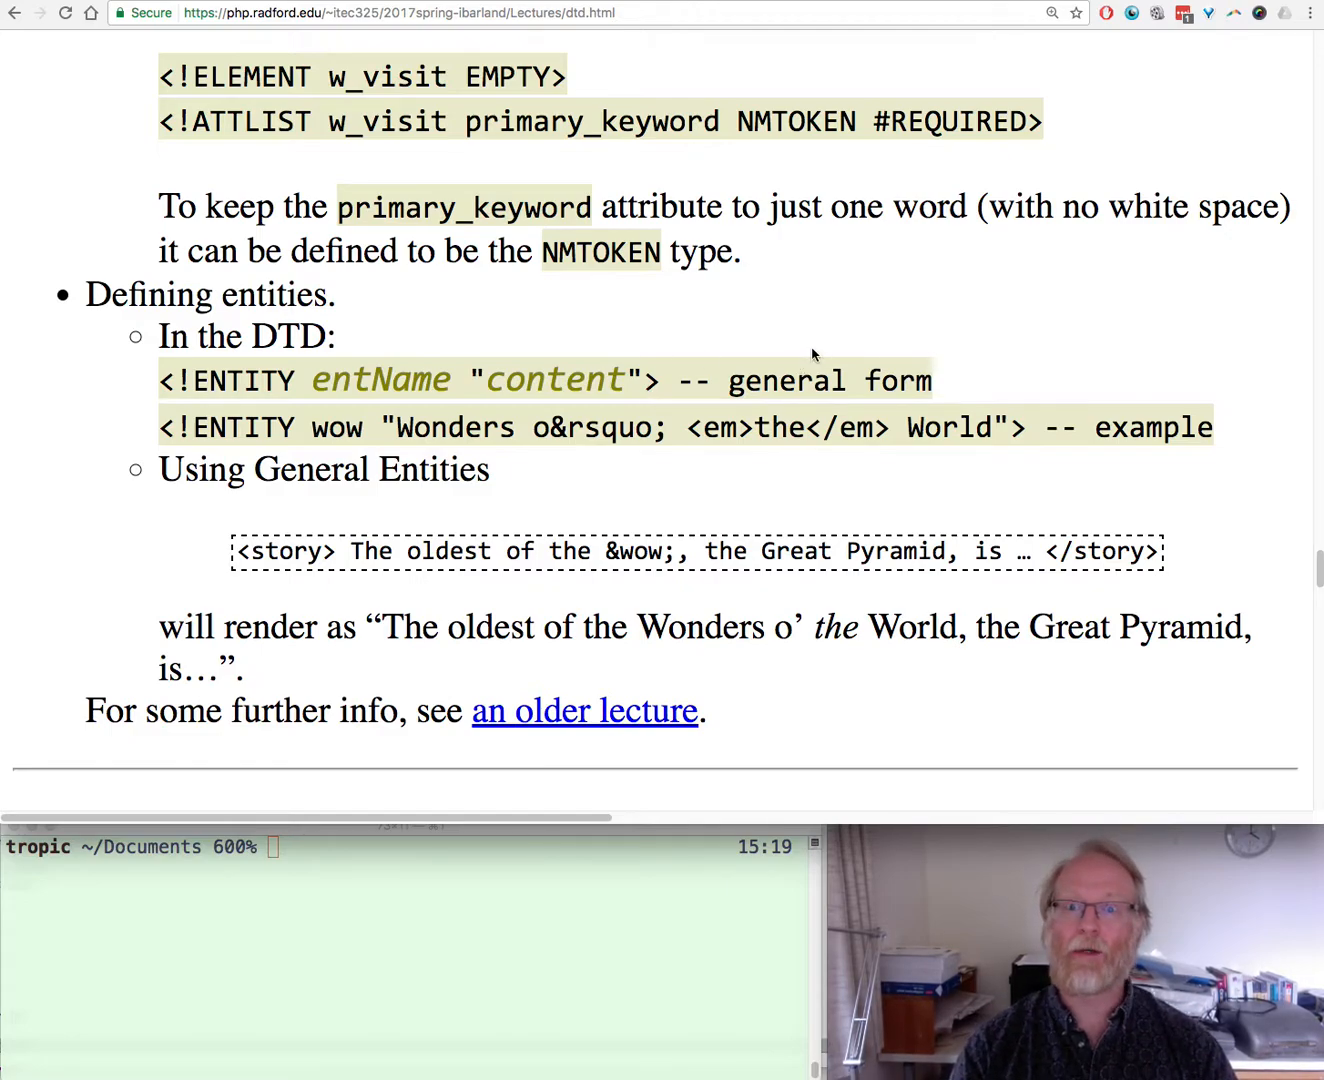
scroll(down, 3)
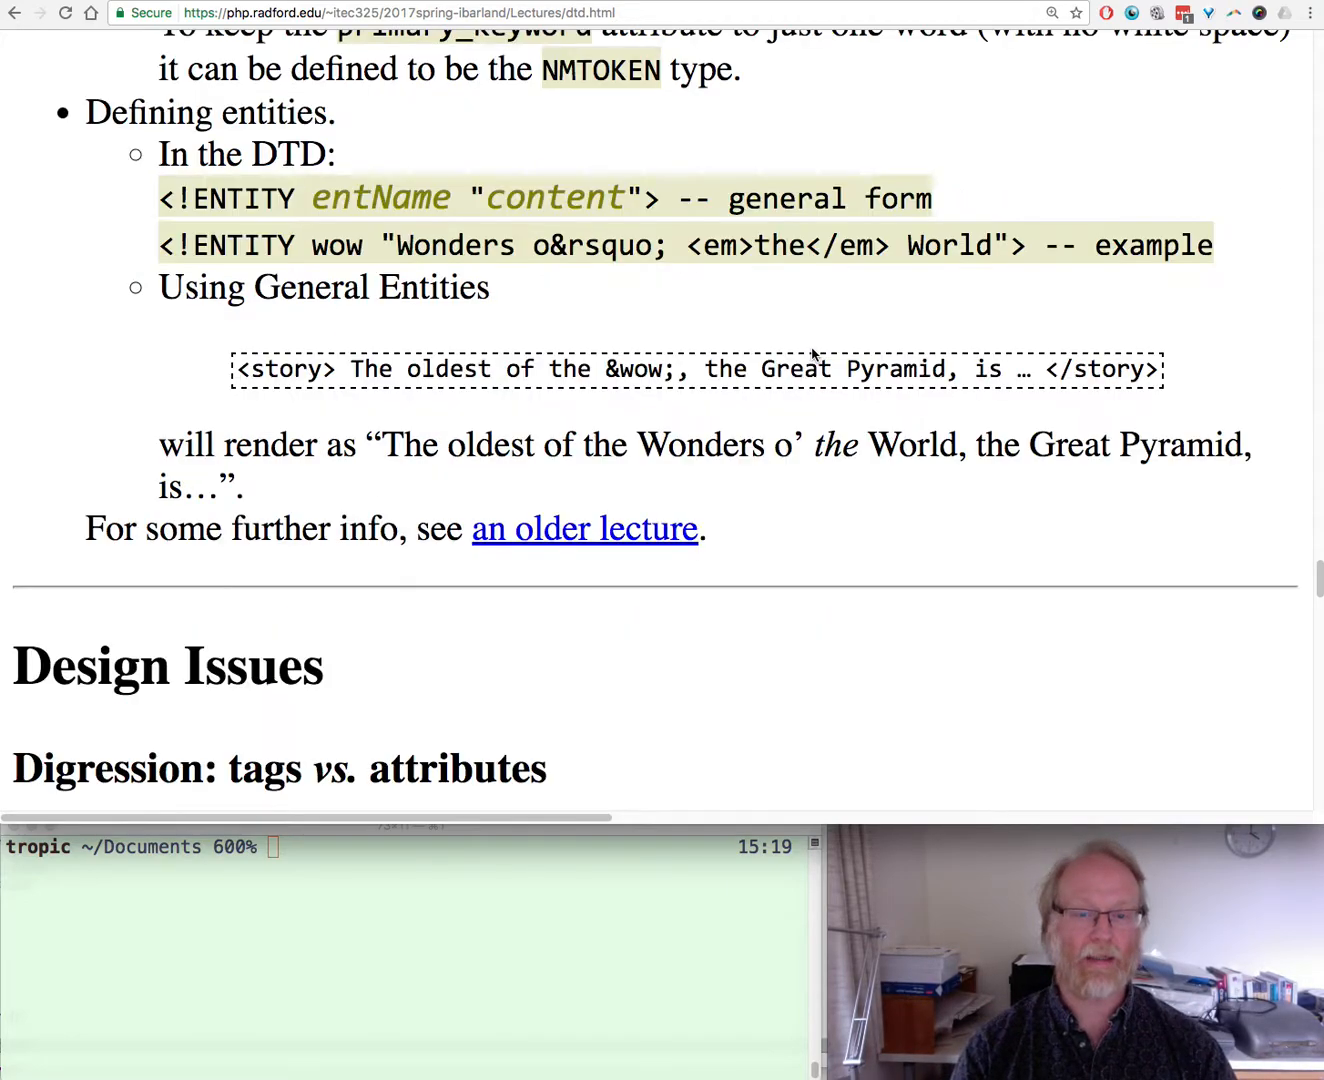
Scroll to the tags vs. attributes digression, highlighting 'attributes' and option a's 37 feet
scroll(down, 3)
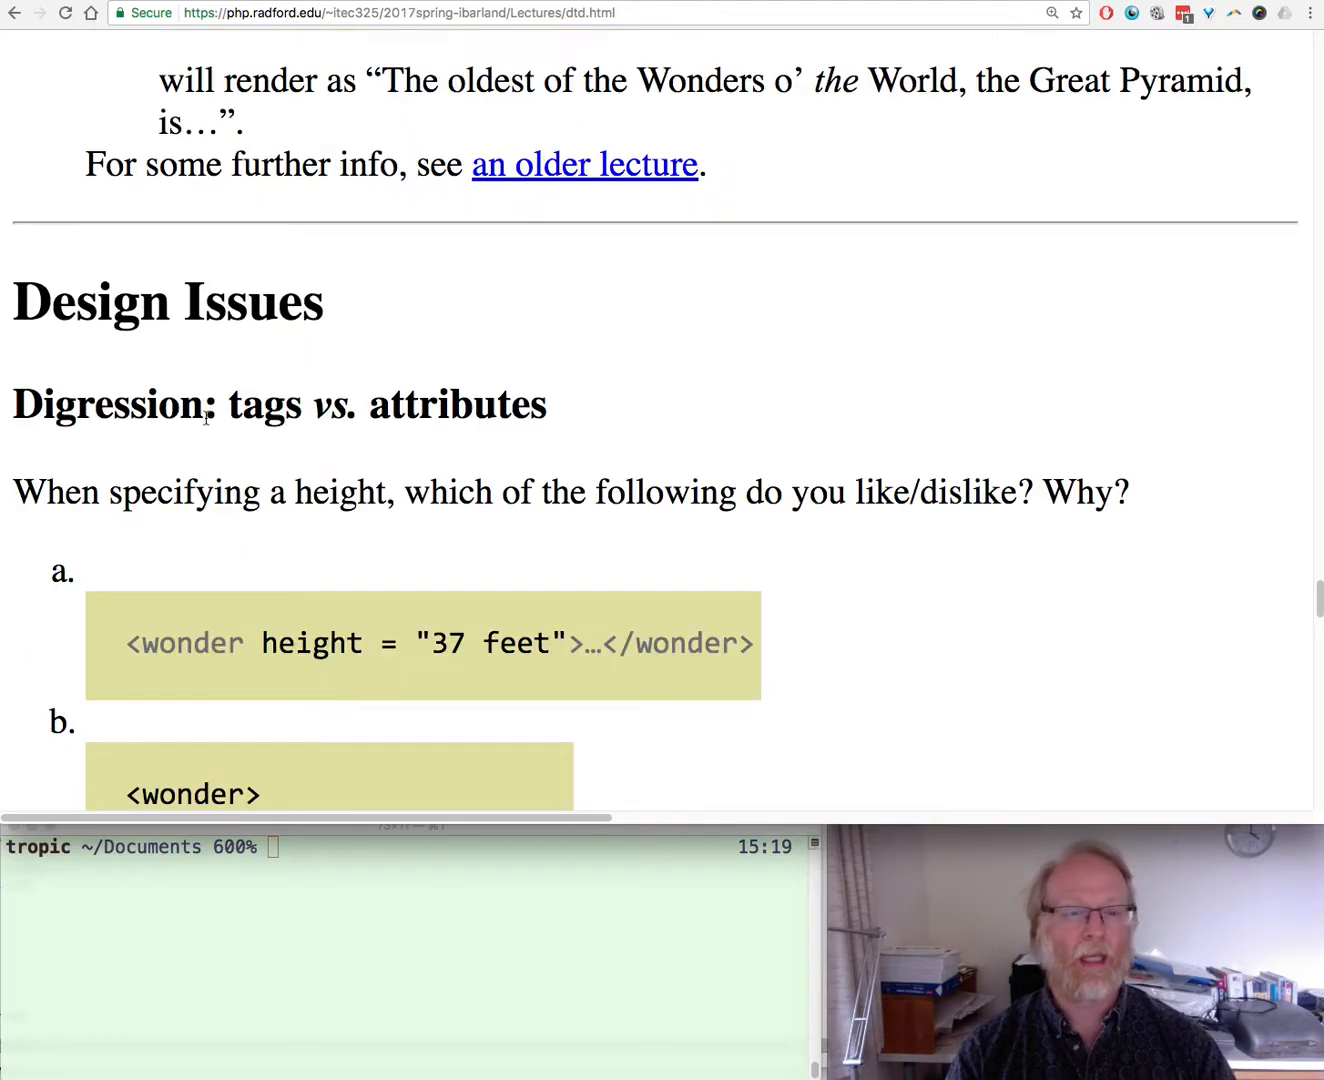
double_click(264, 404)
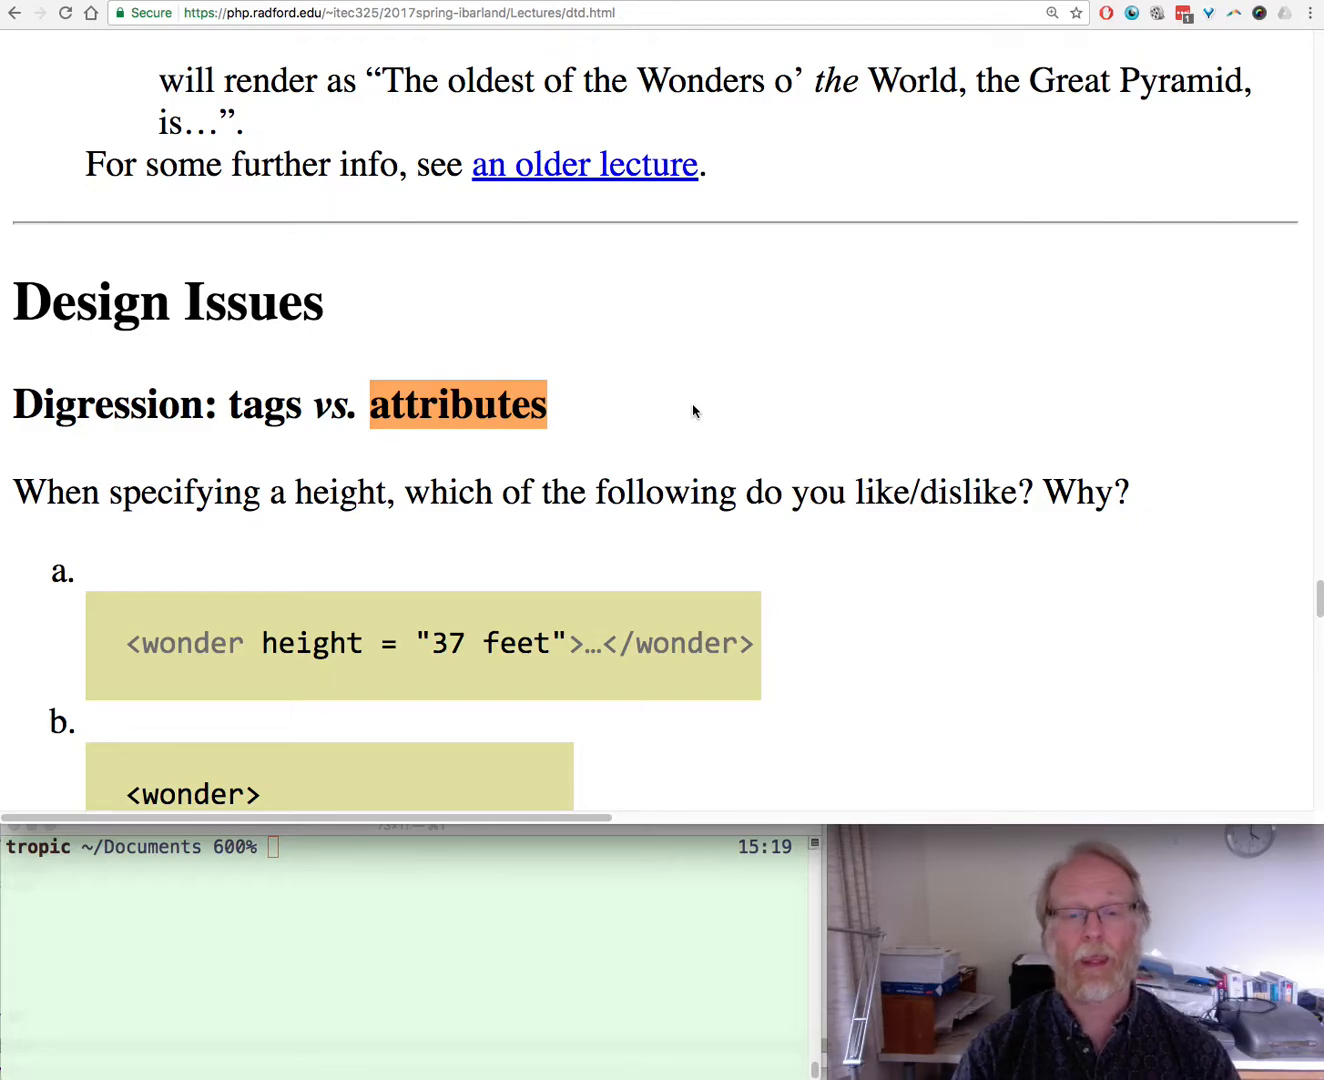
scroll(down, 3)
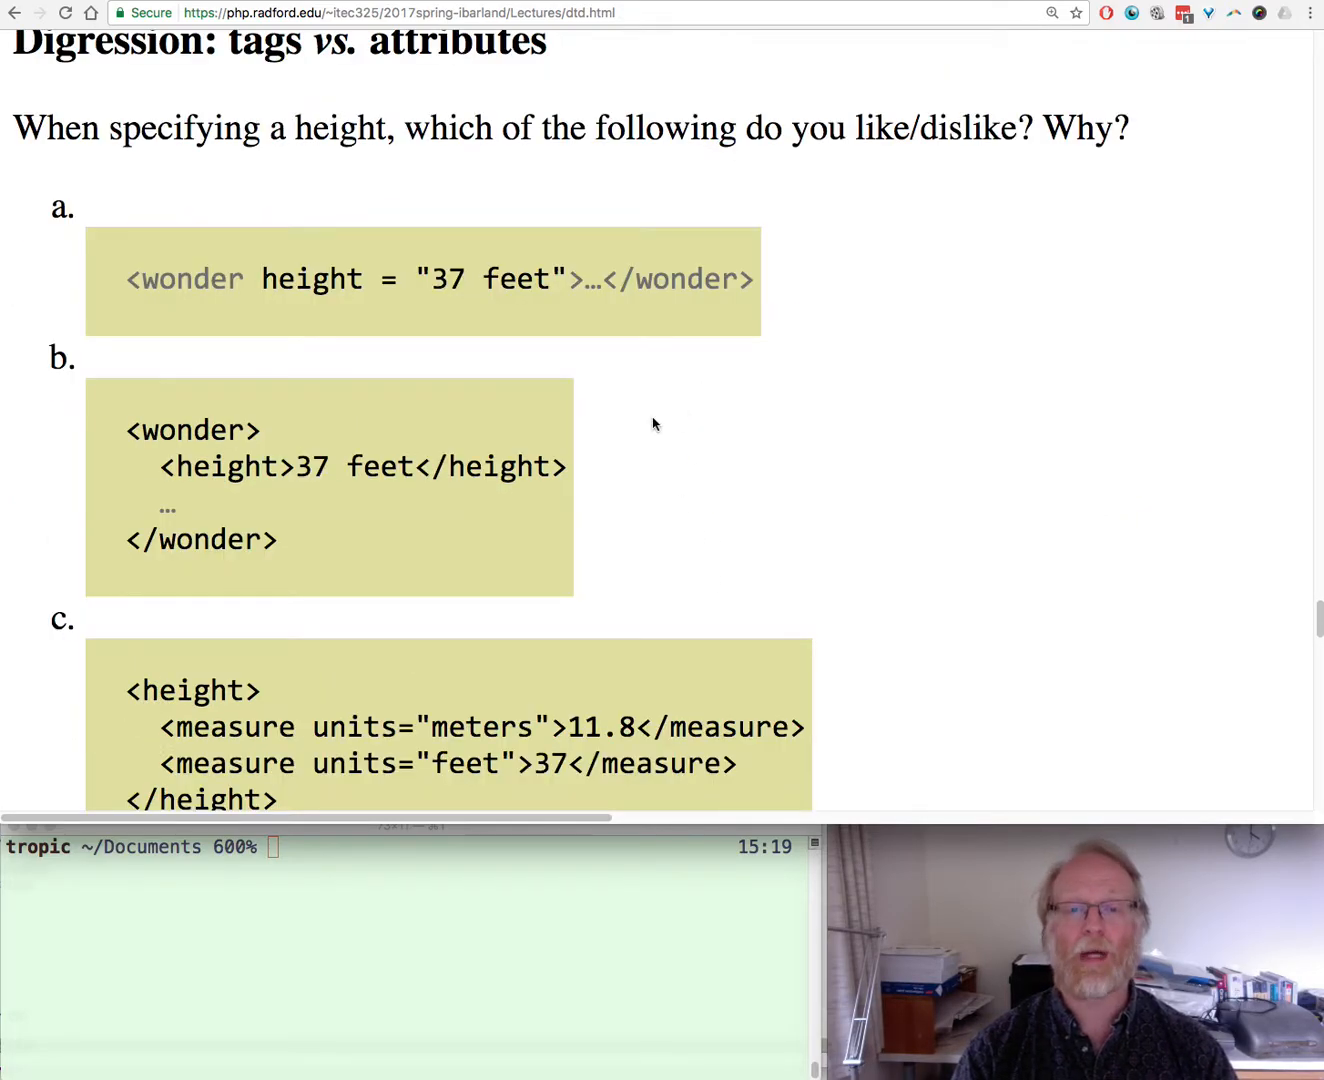
mouse_move(672, 488)
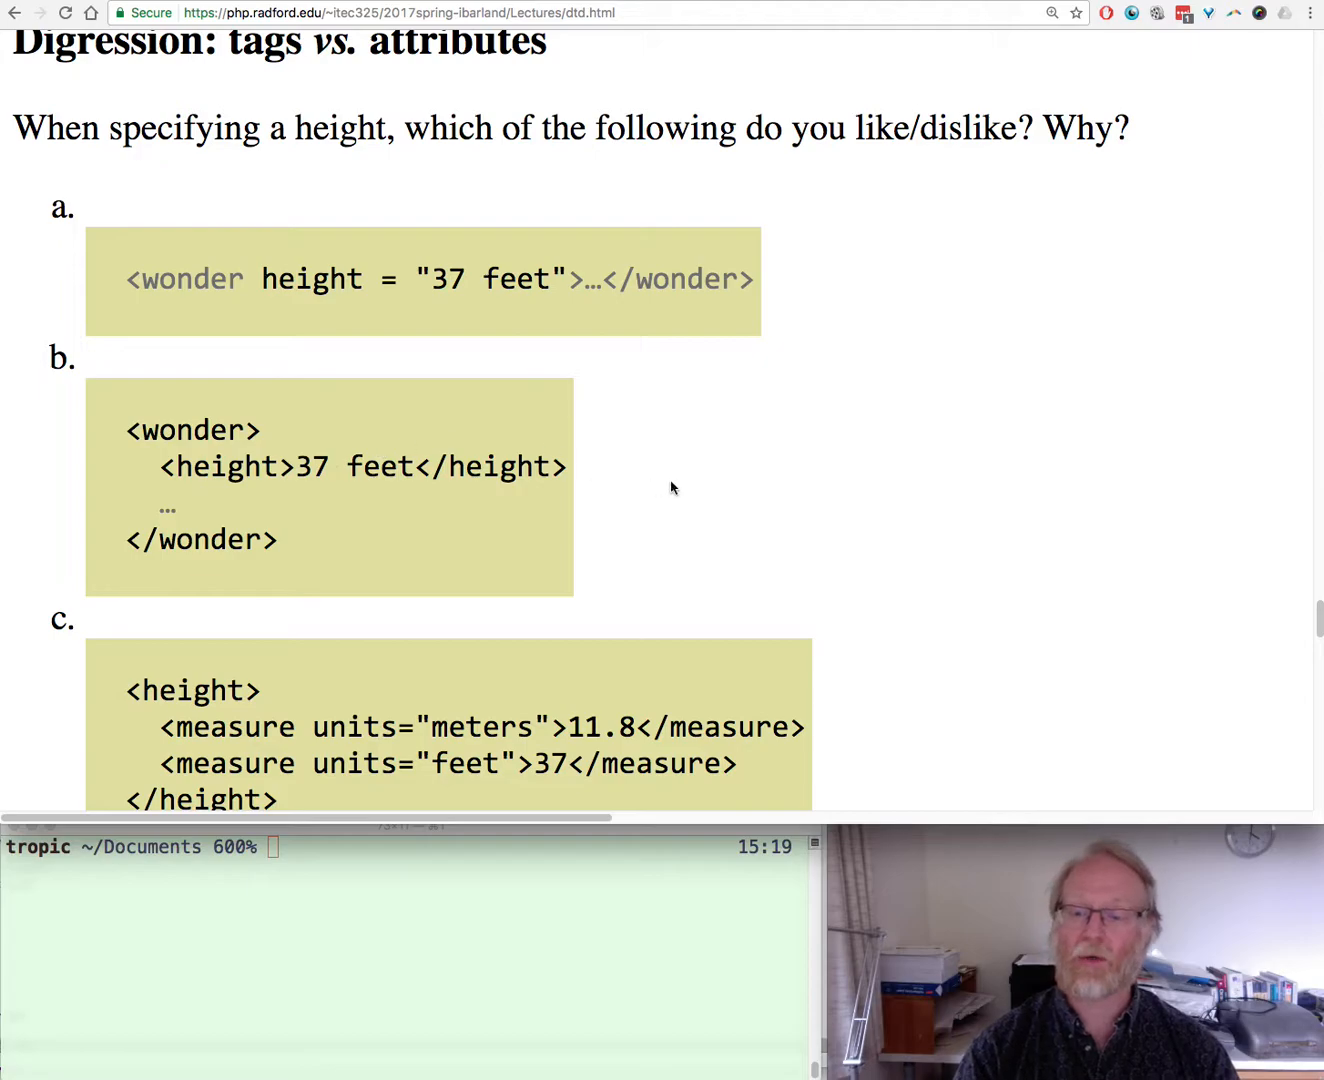
mouse_move(567, 558)
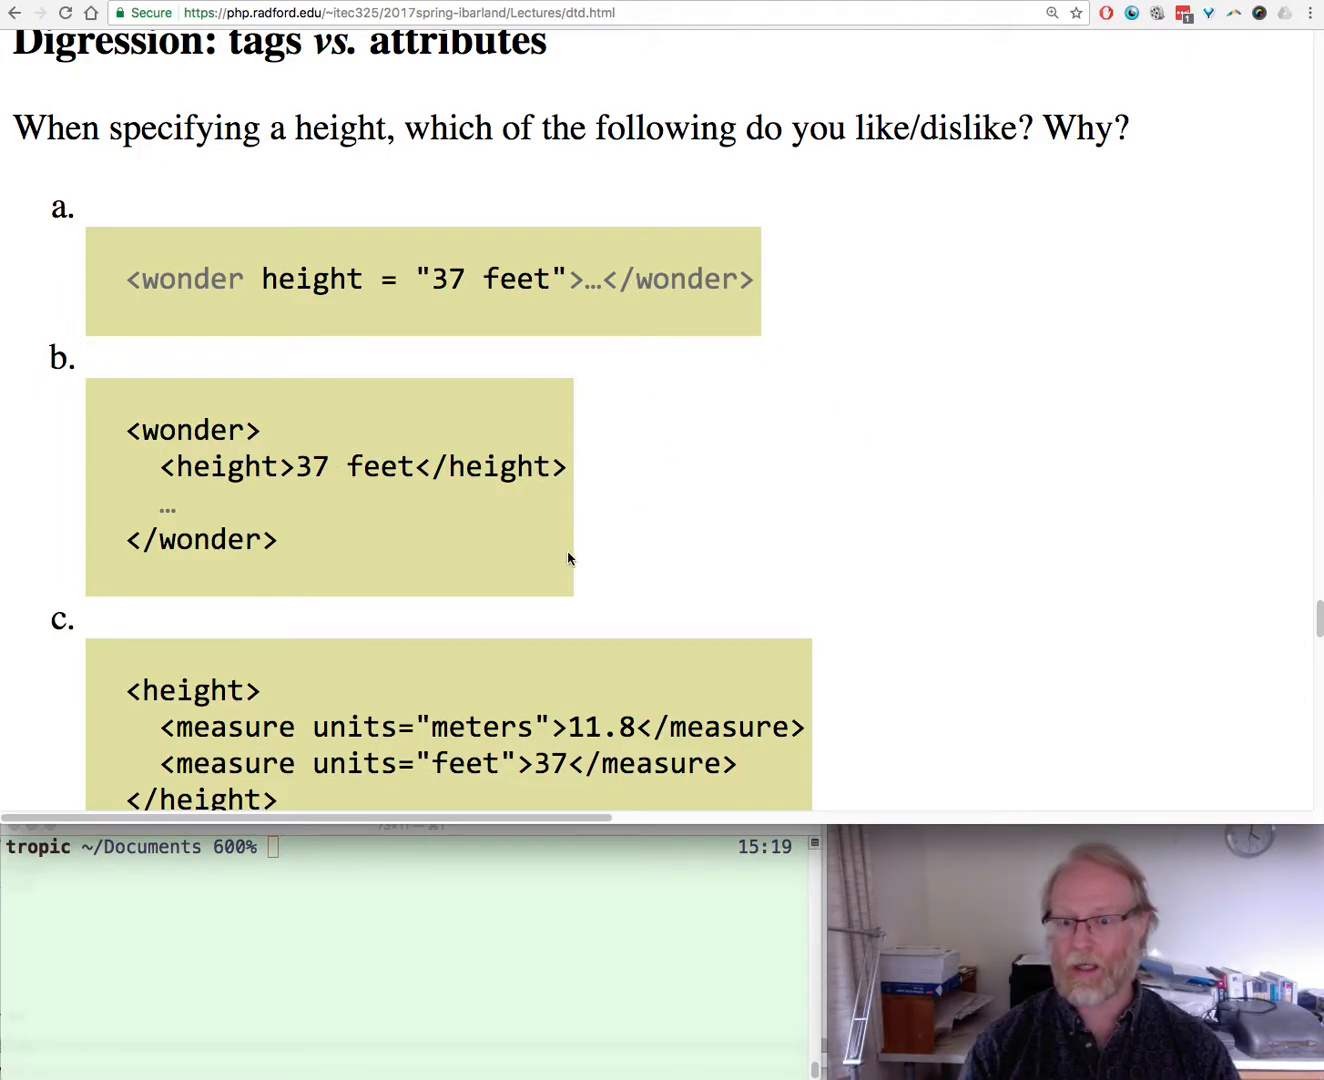
mouse_move(143, 248)
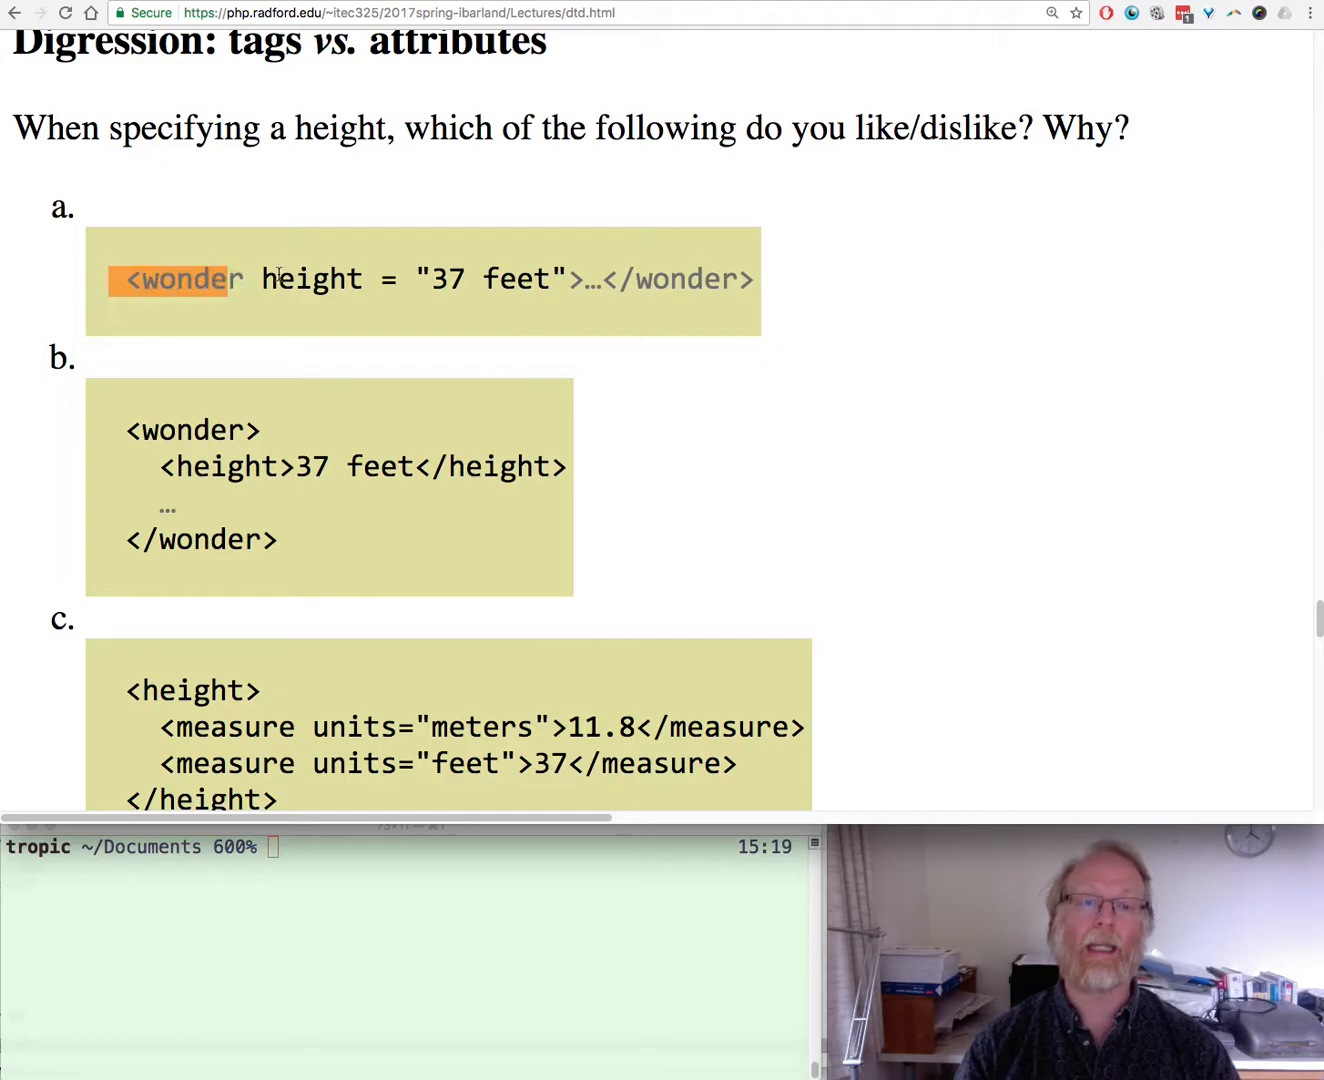
double_click(311, 279)
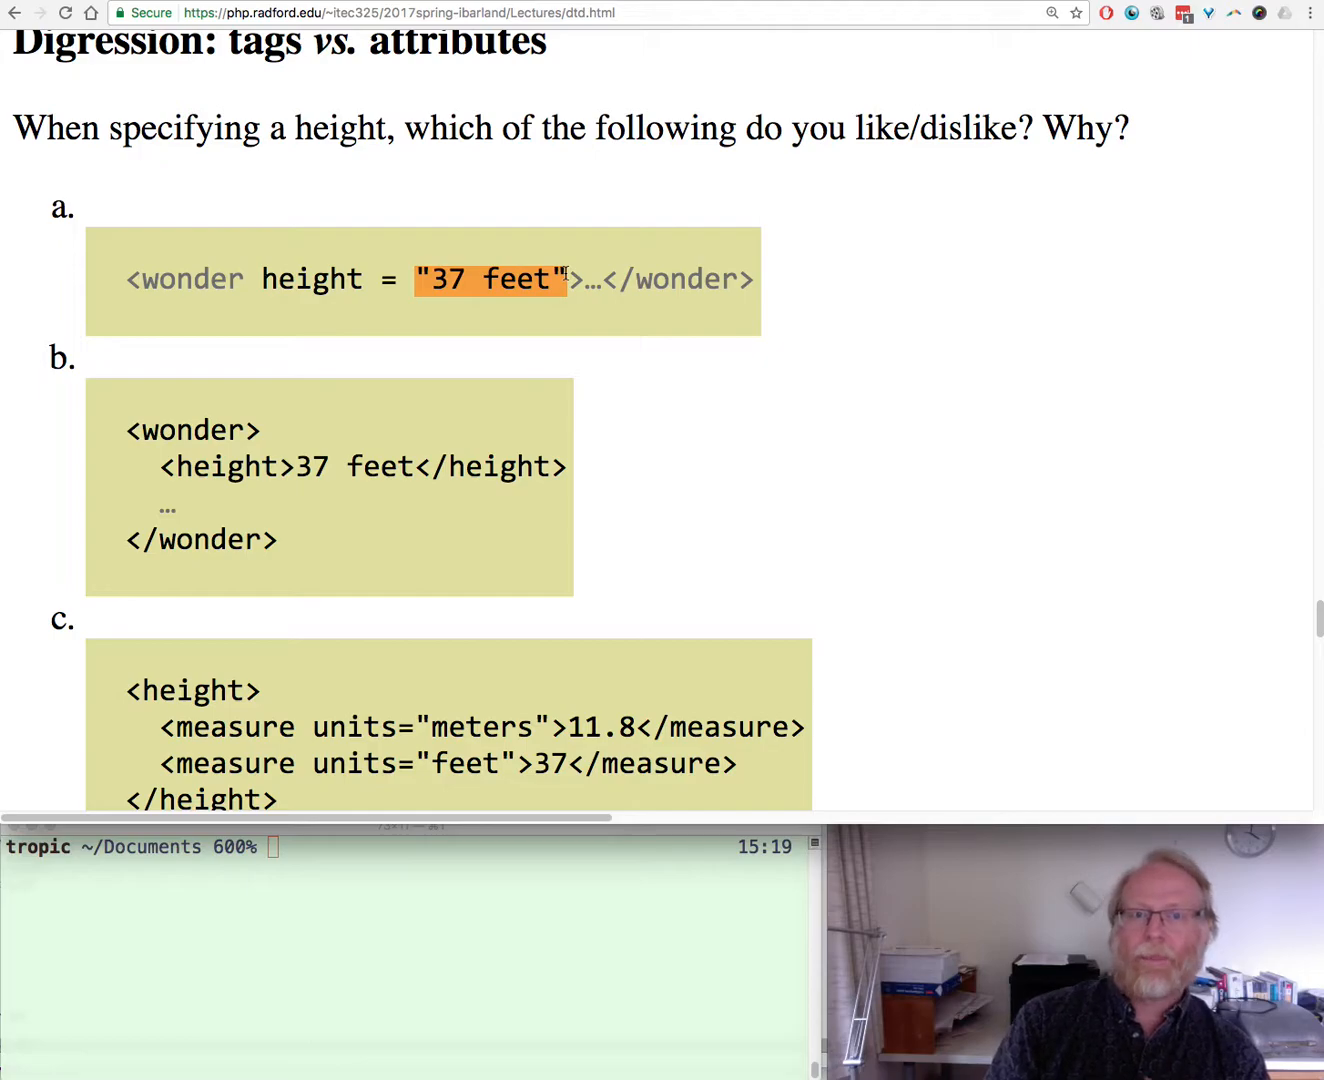
mouse_move(540, 267)
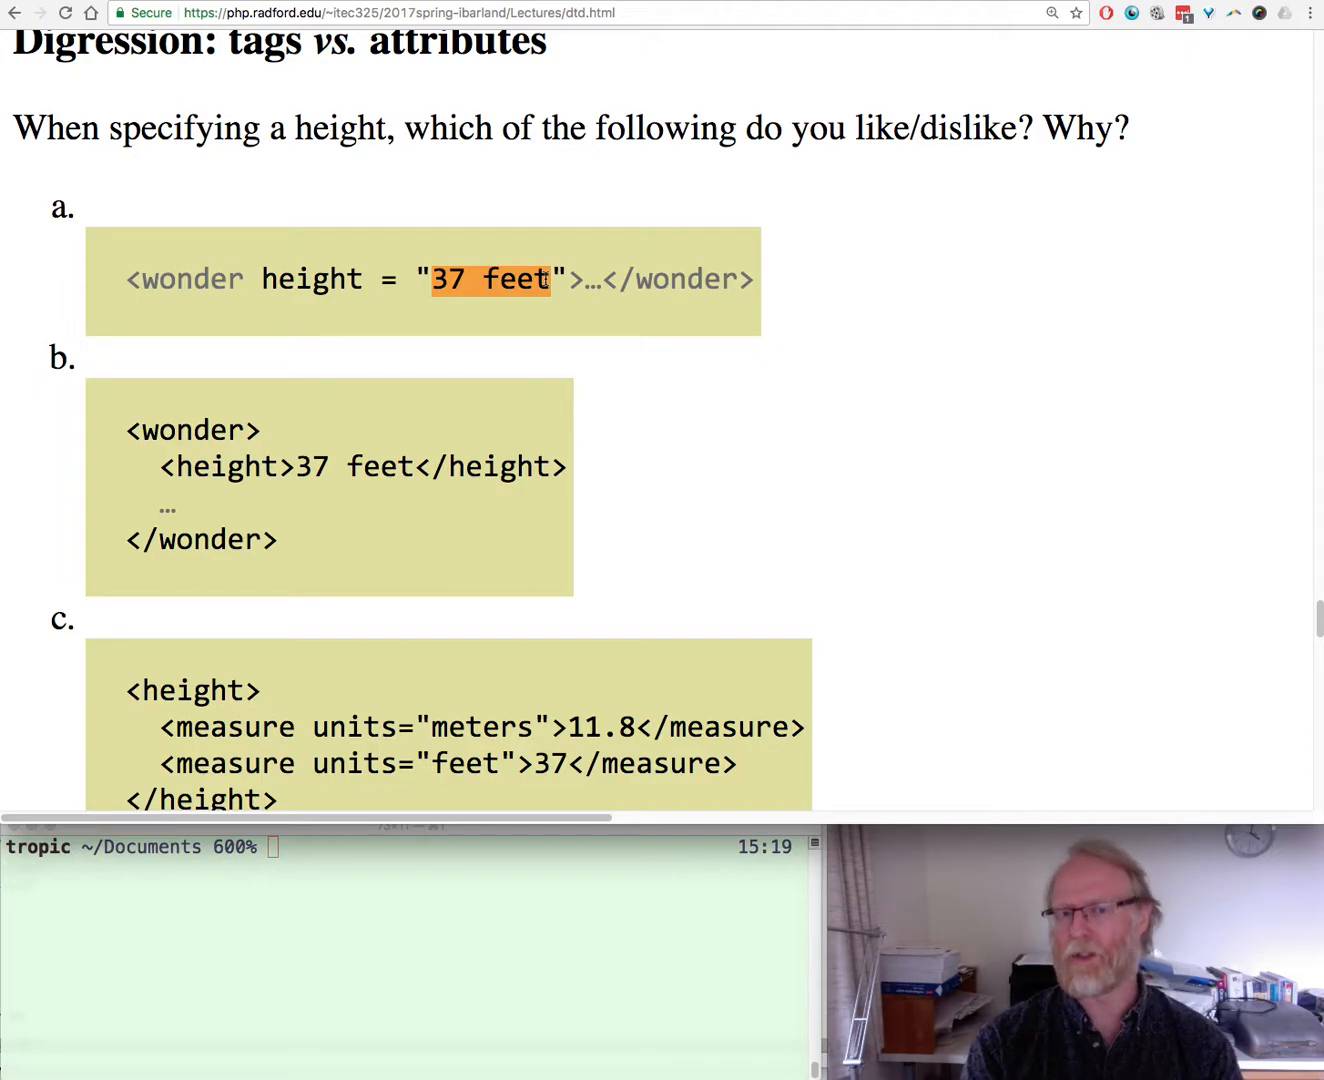
mouse_move(490, 322)
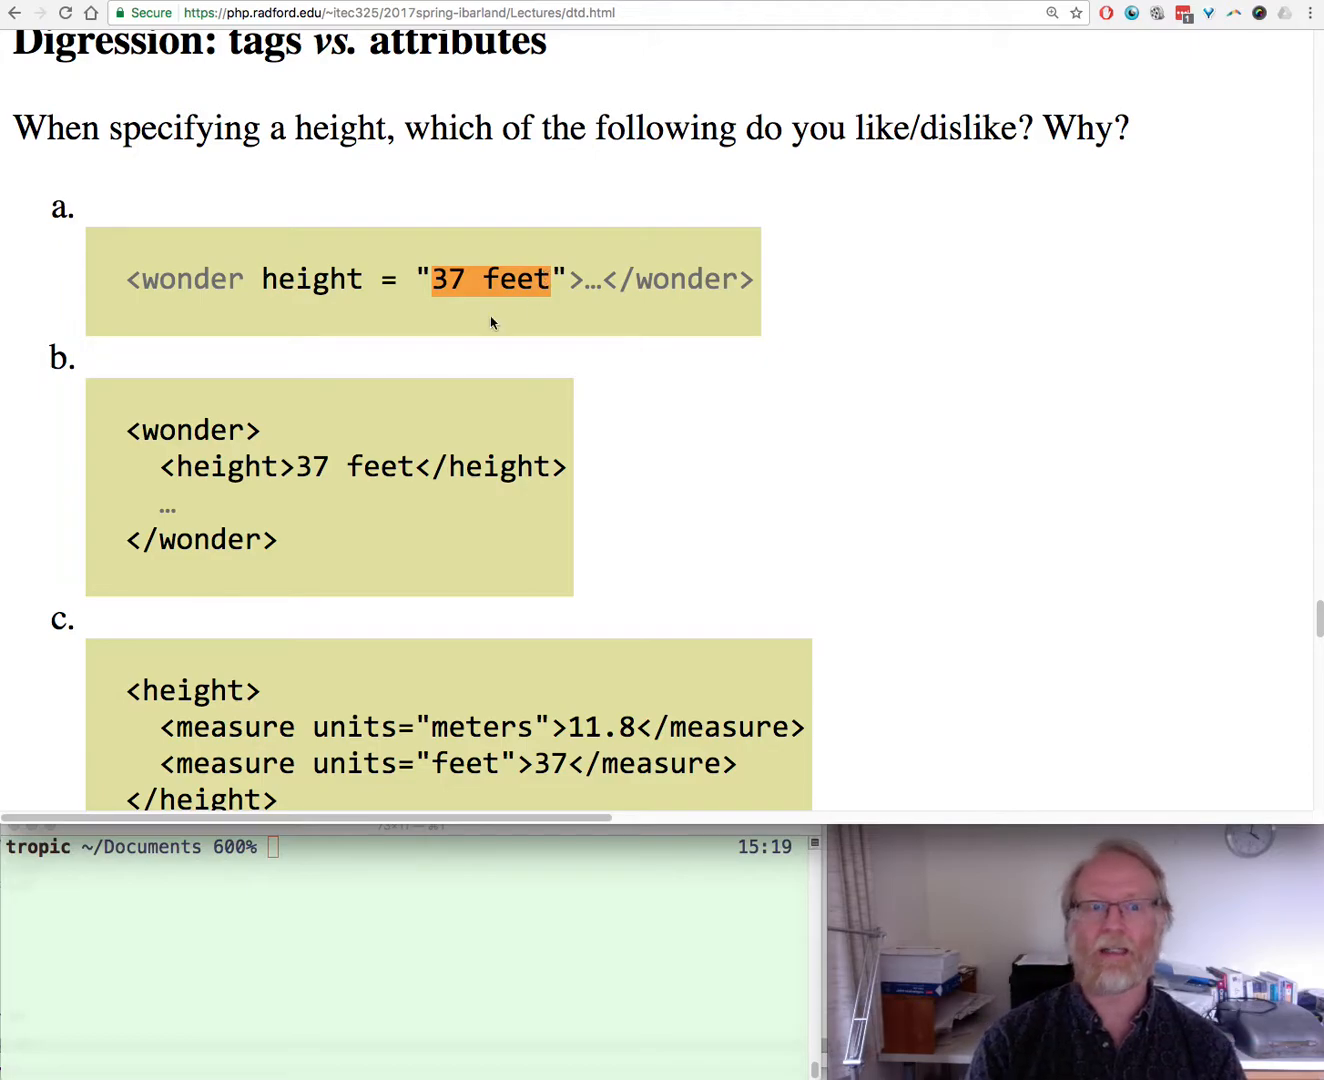
click(190, 430)
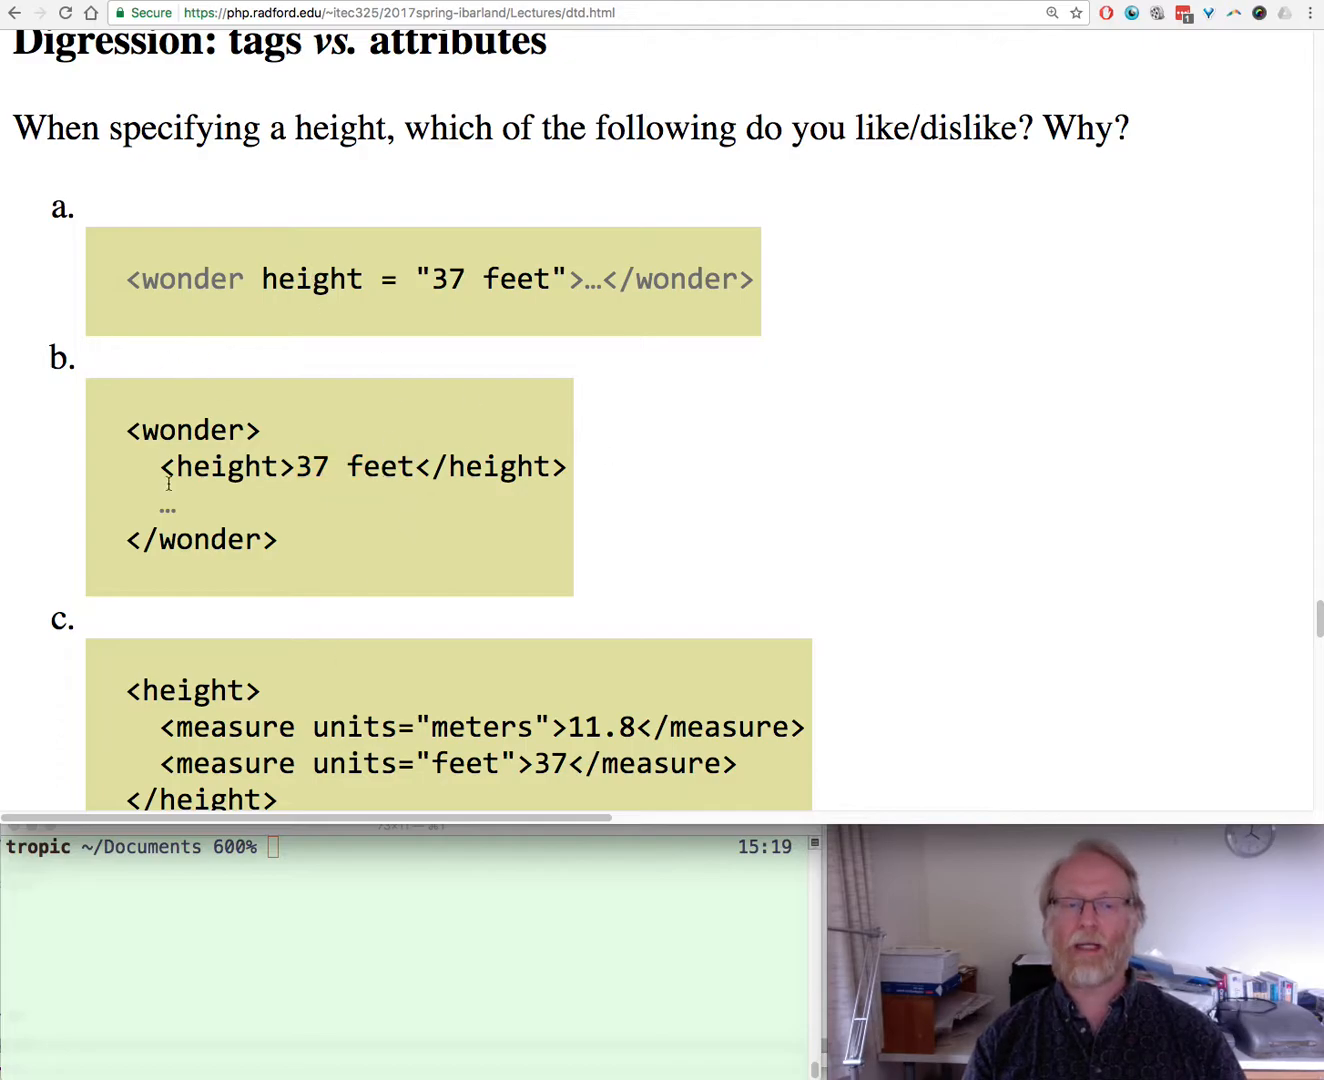
Highlight 'wonder' in option b and scroll down to reveal option d
double_click(191, 430)
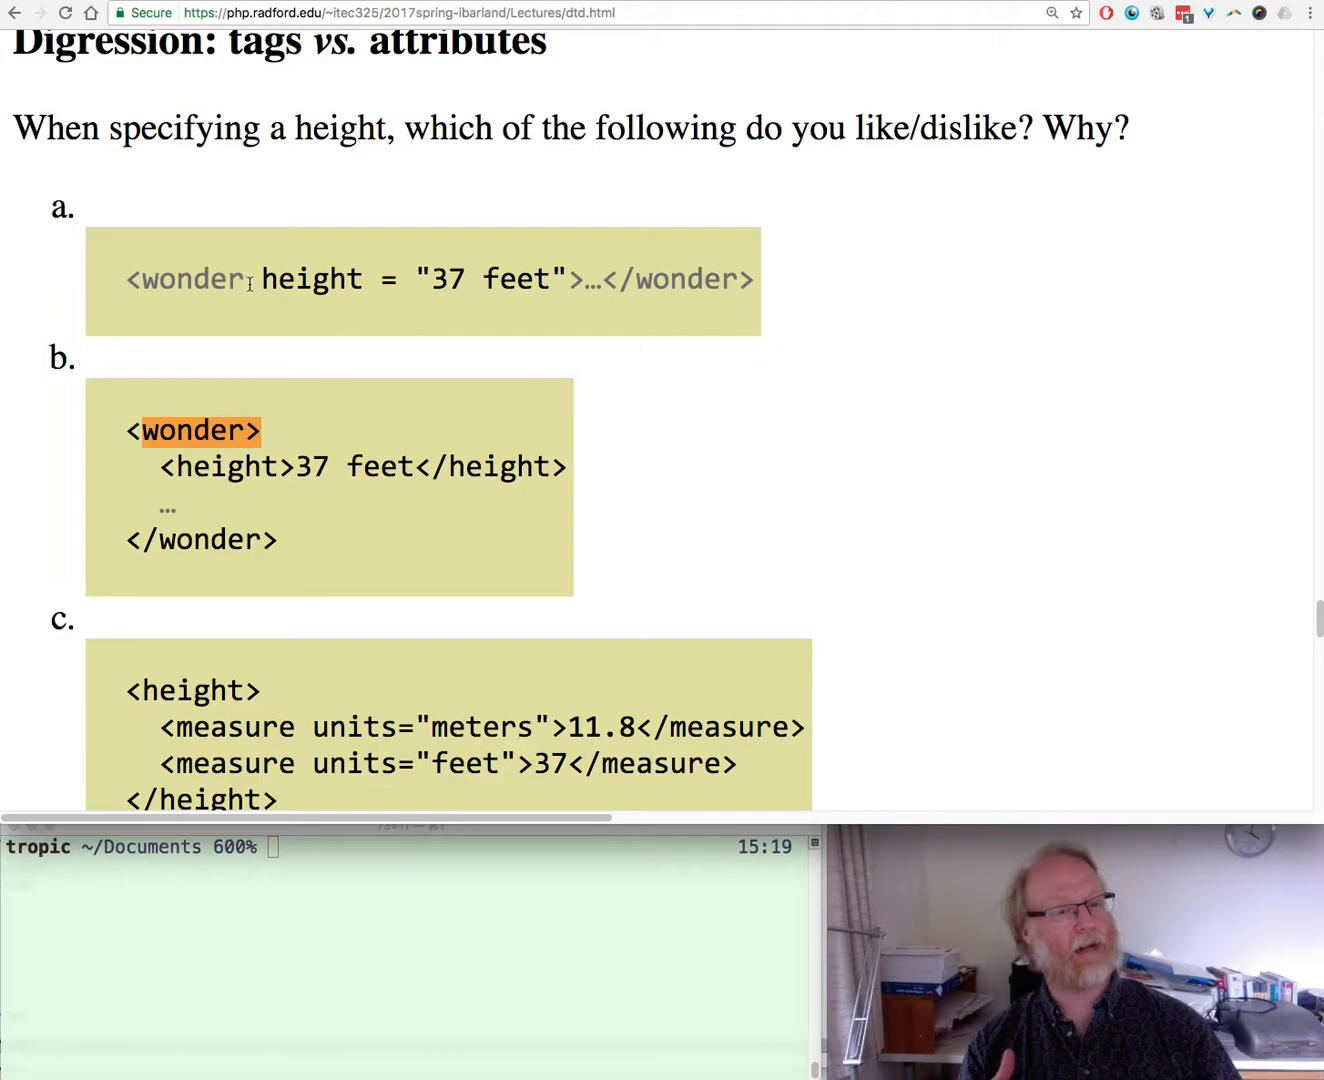
scroll(down, 3)
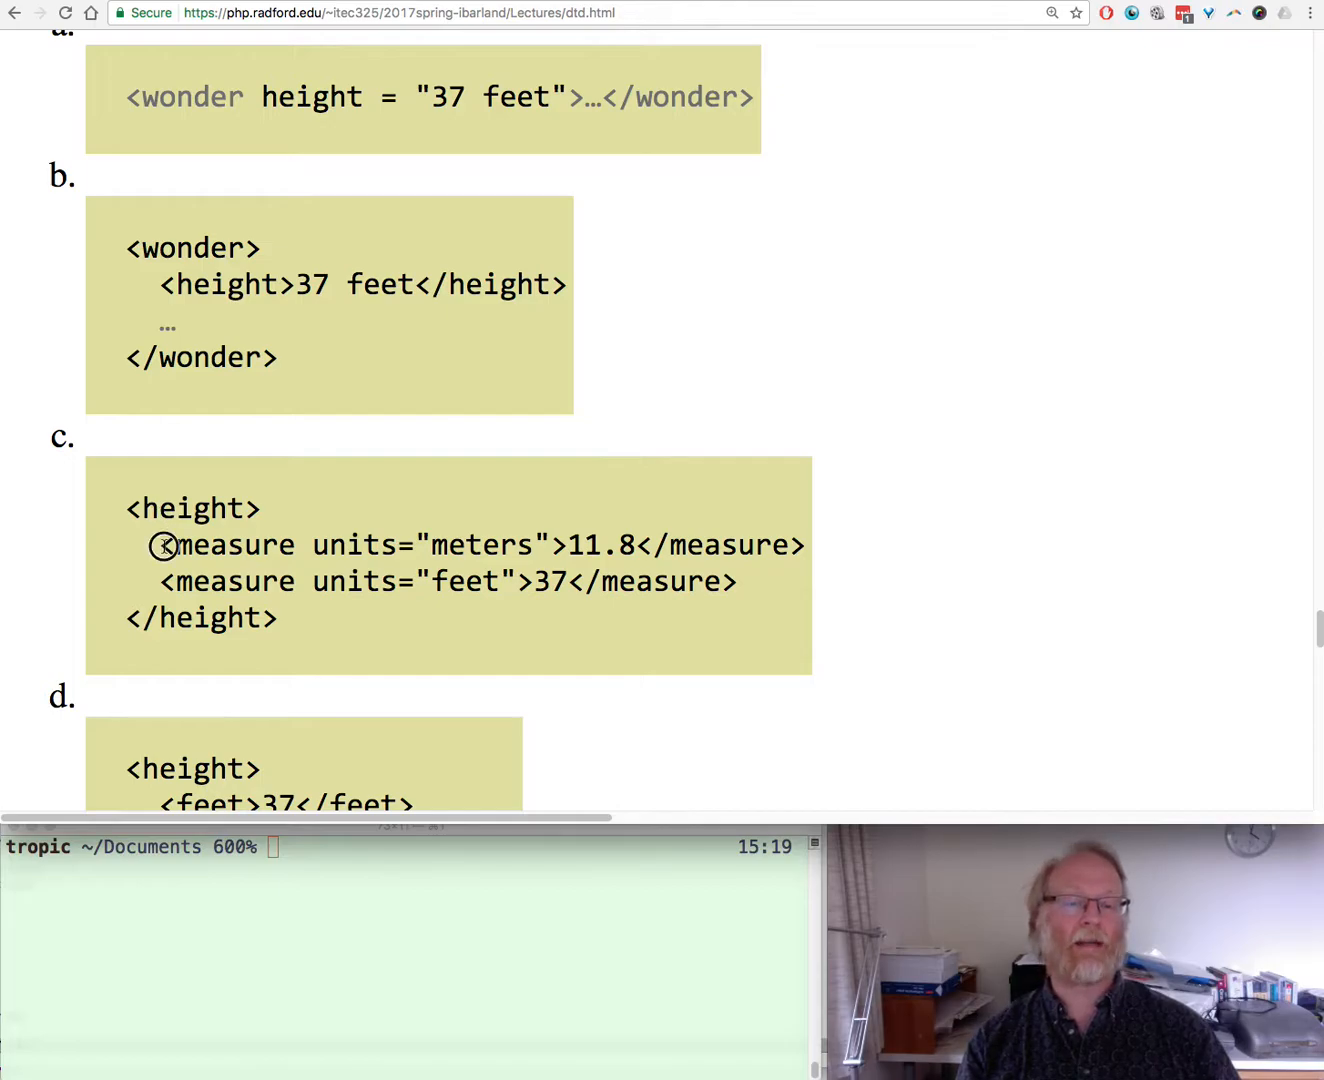
double_click(230, 545)
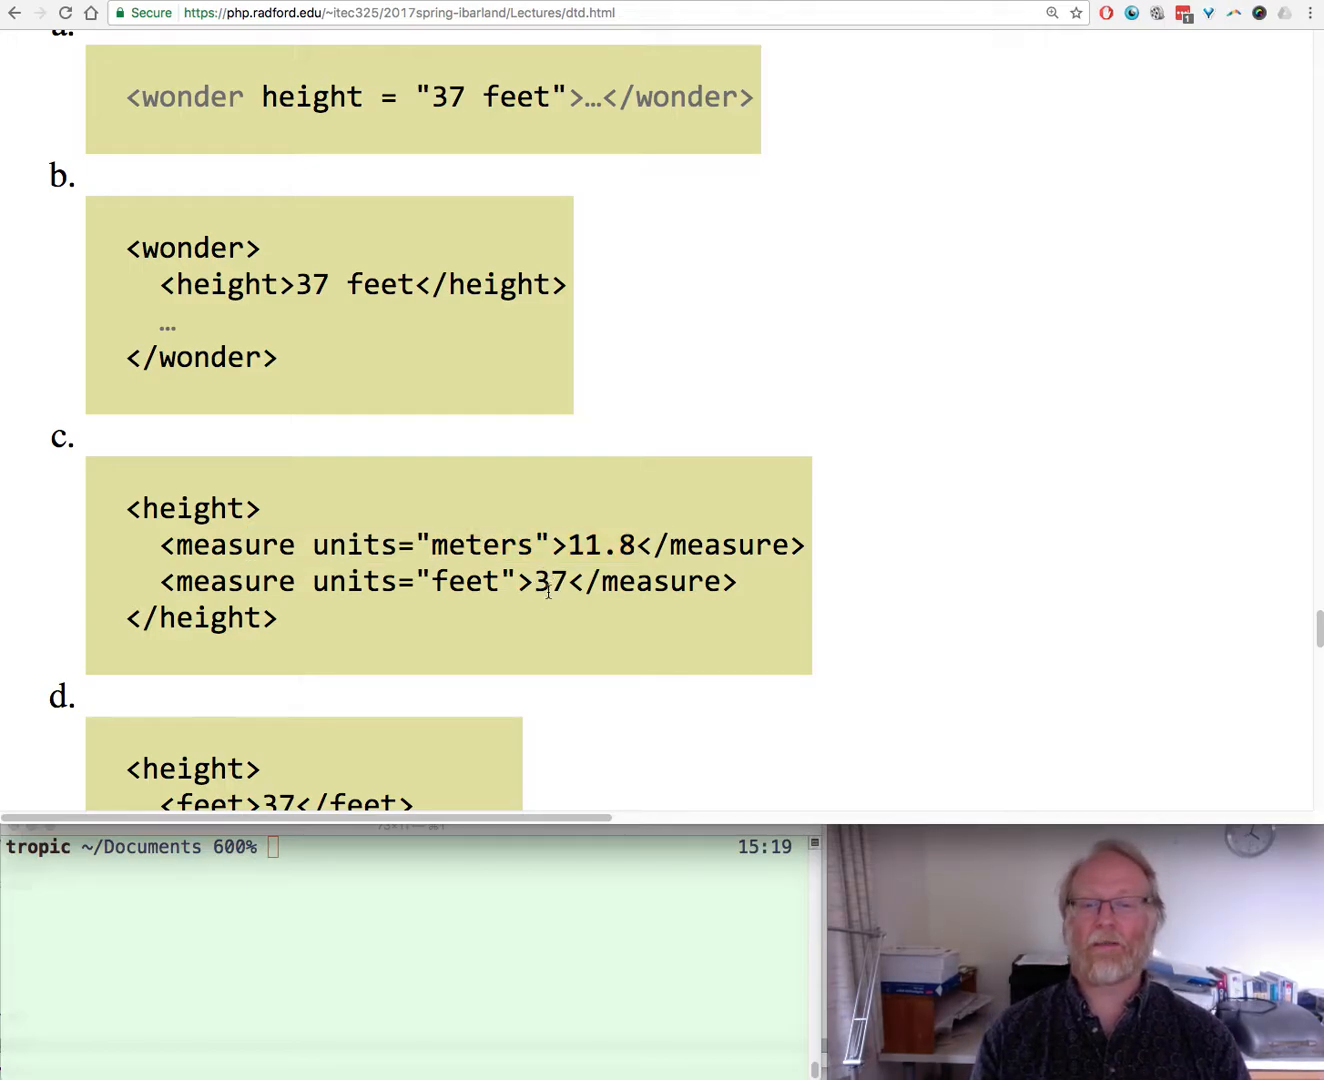
double_click(596, 545)
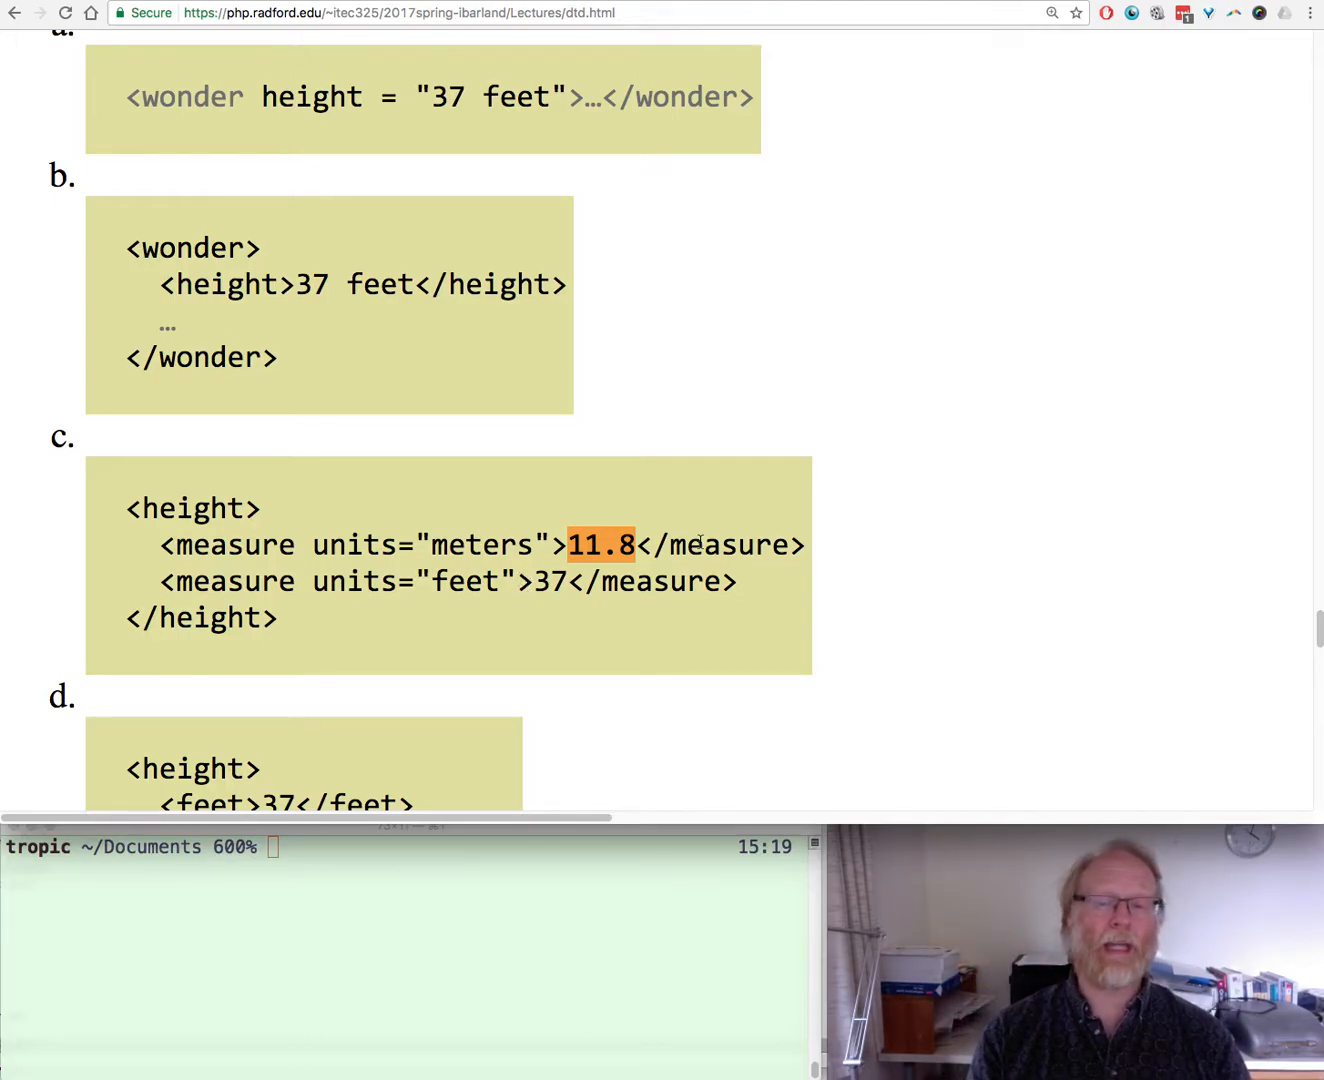
click(697, 545)
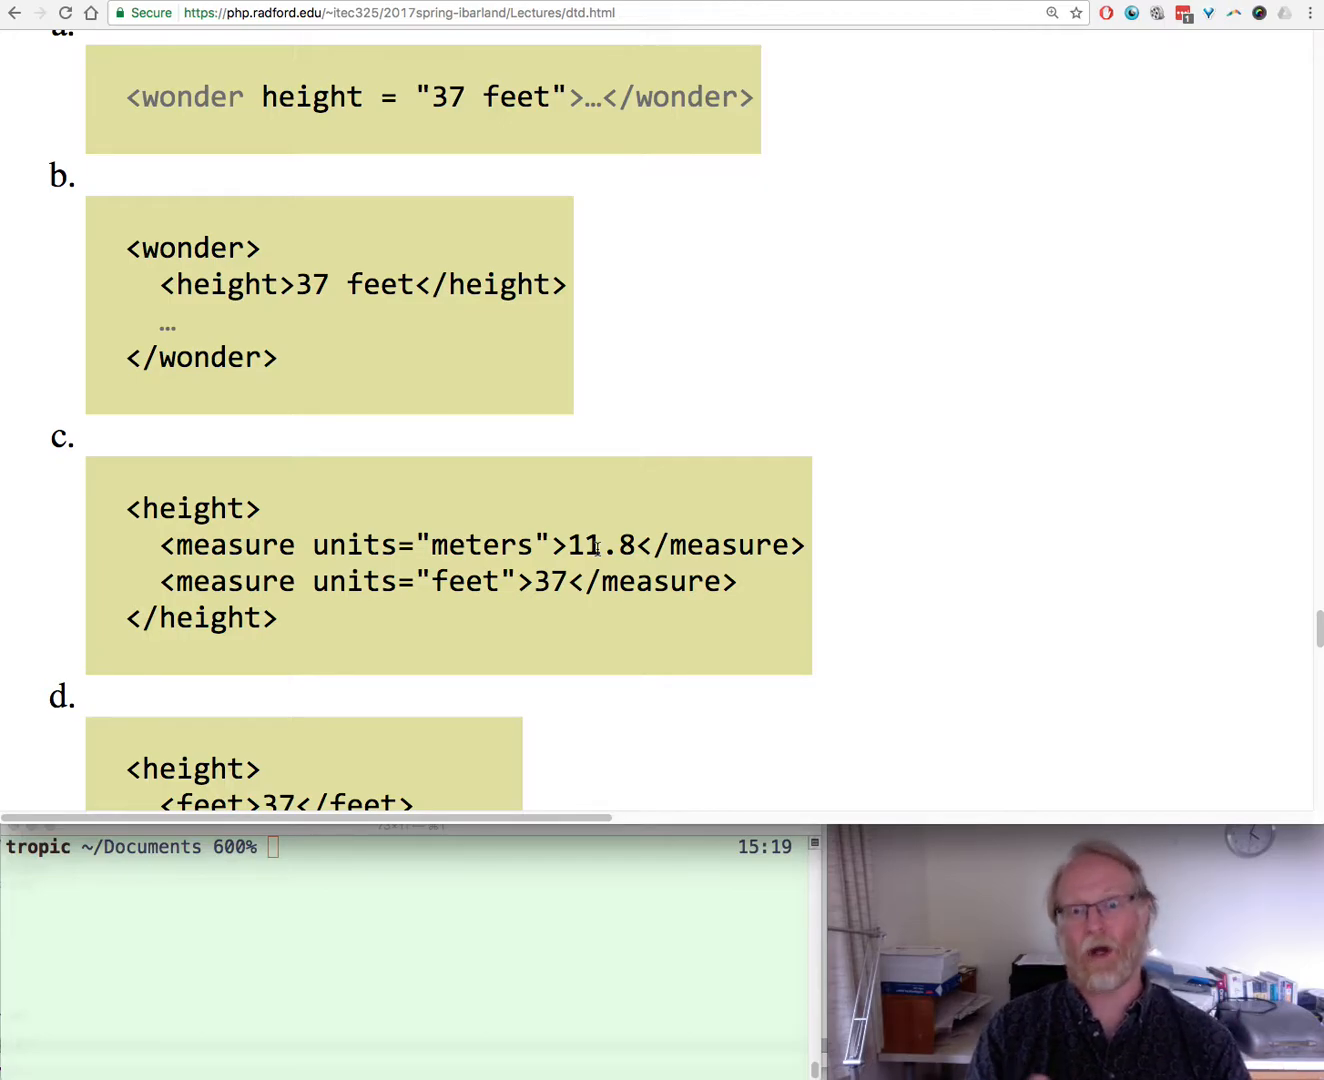
mouse_move(575, 527)
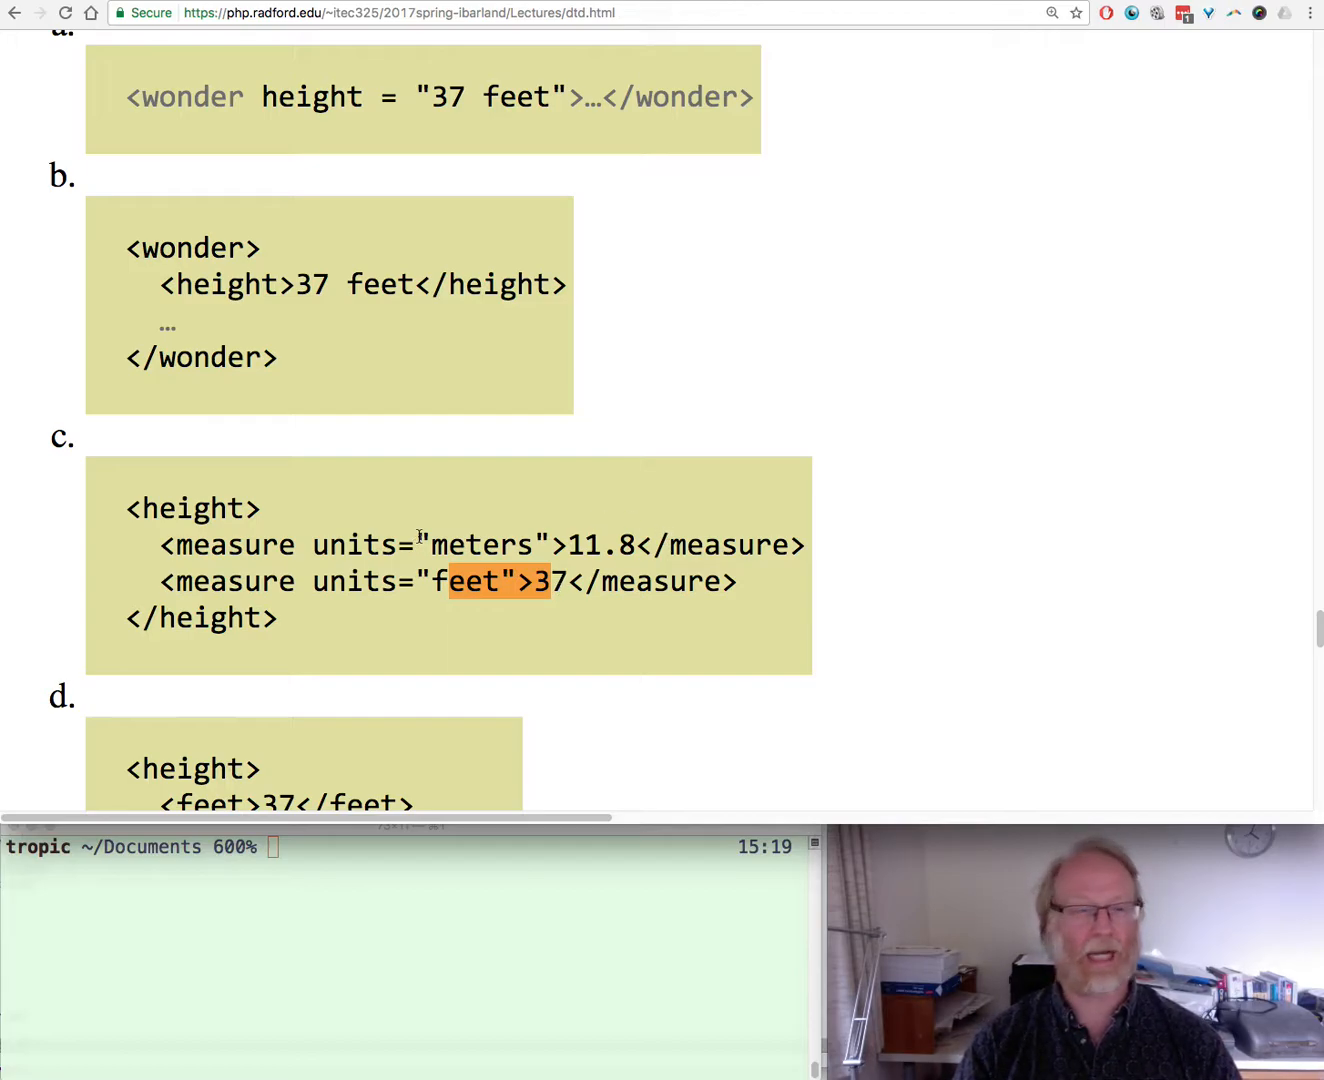
mouse_move(843, 528)
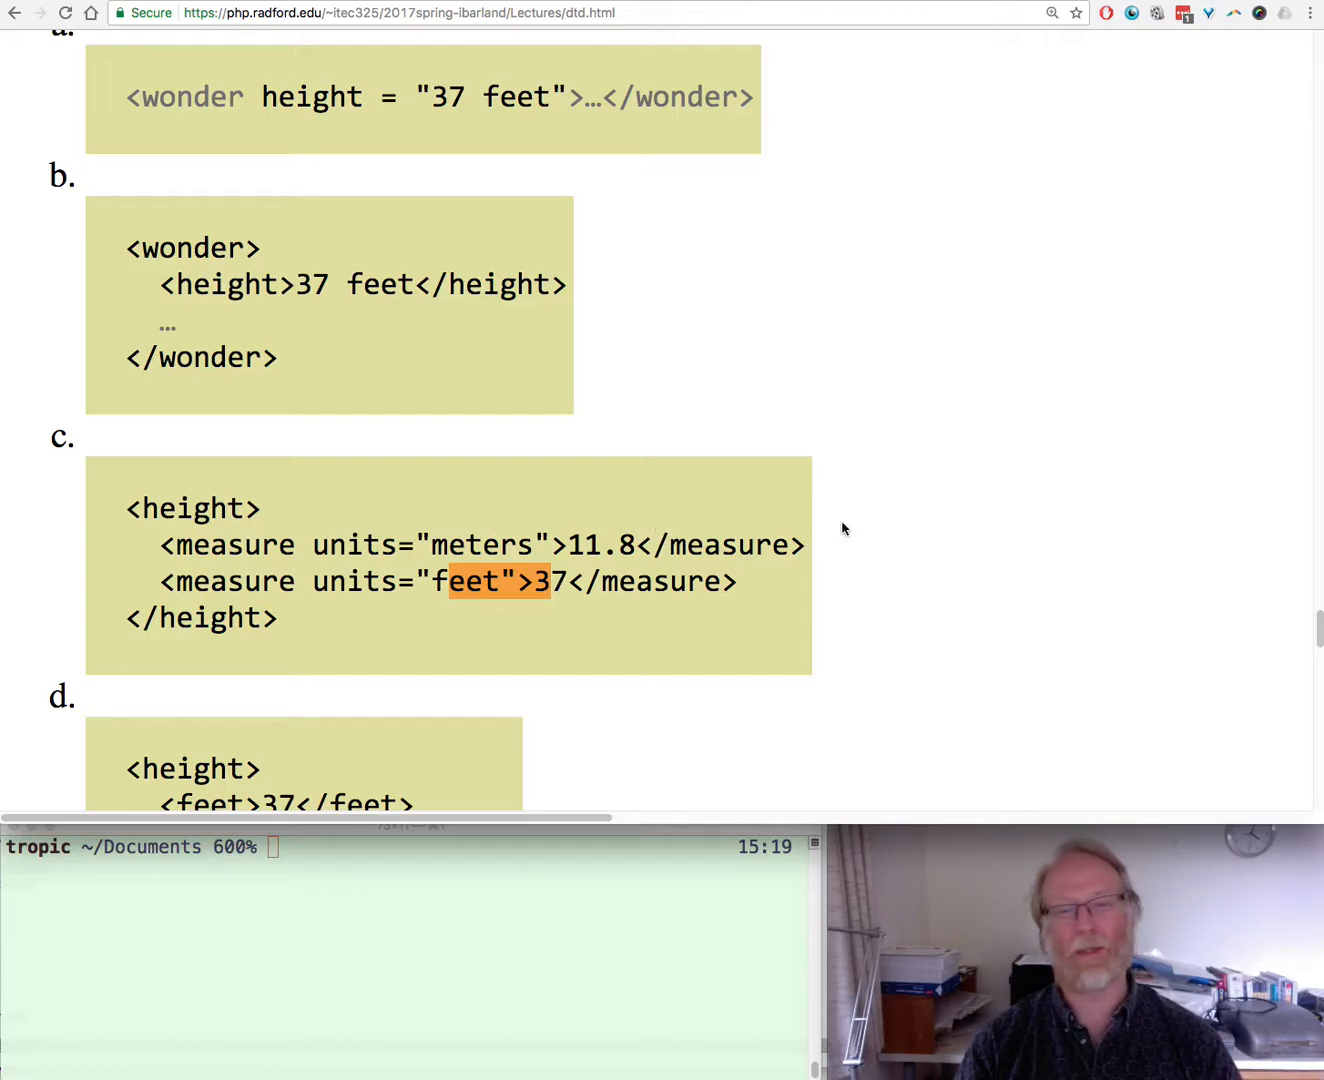
scroll(down, 3)
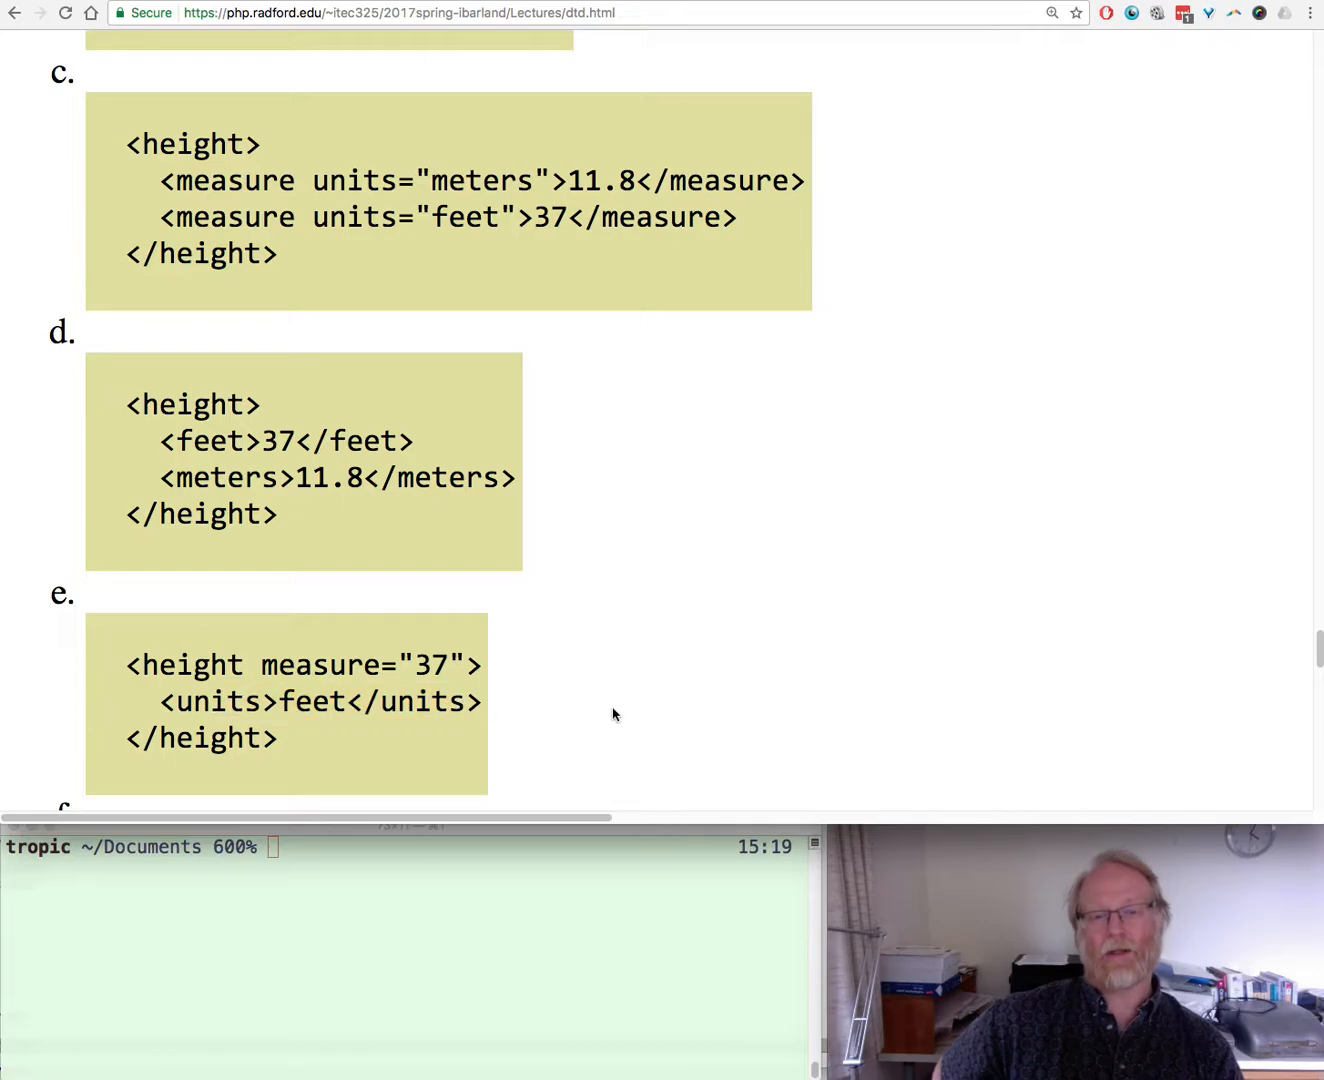
Scroll down to height options d, e and f, ending on option f with measure and units children
scroll(down, 3)
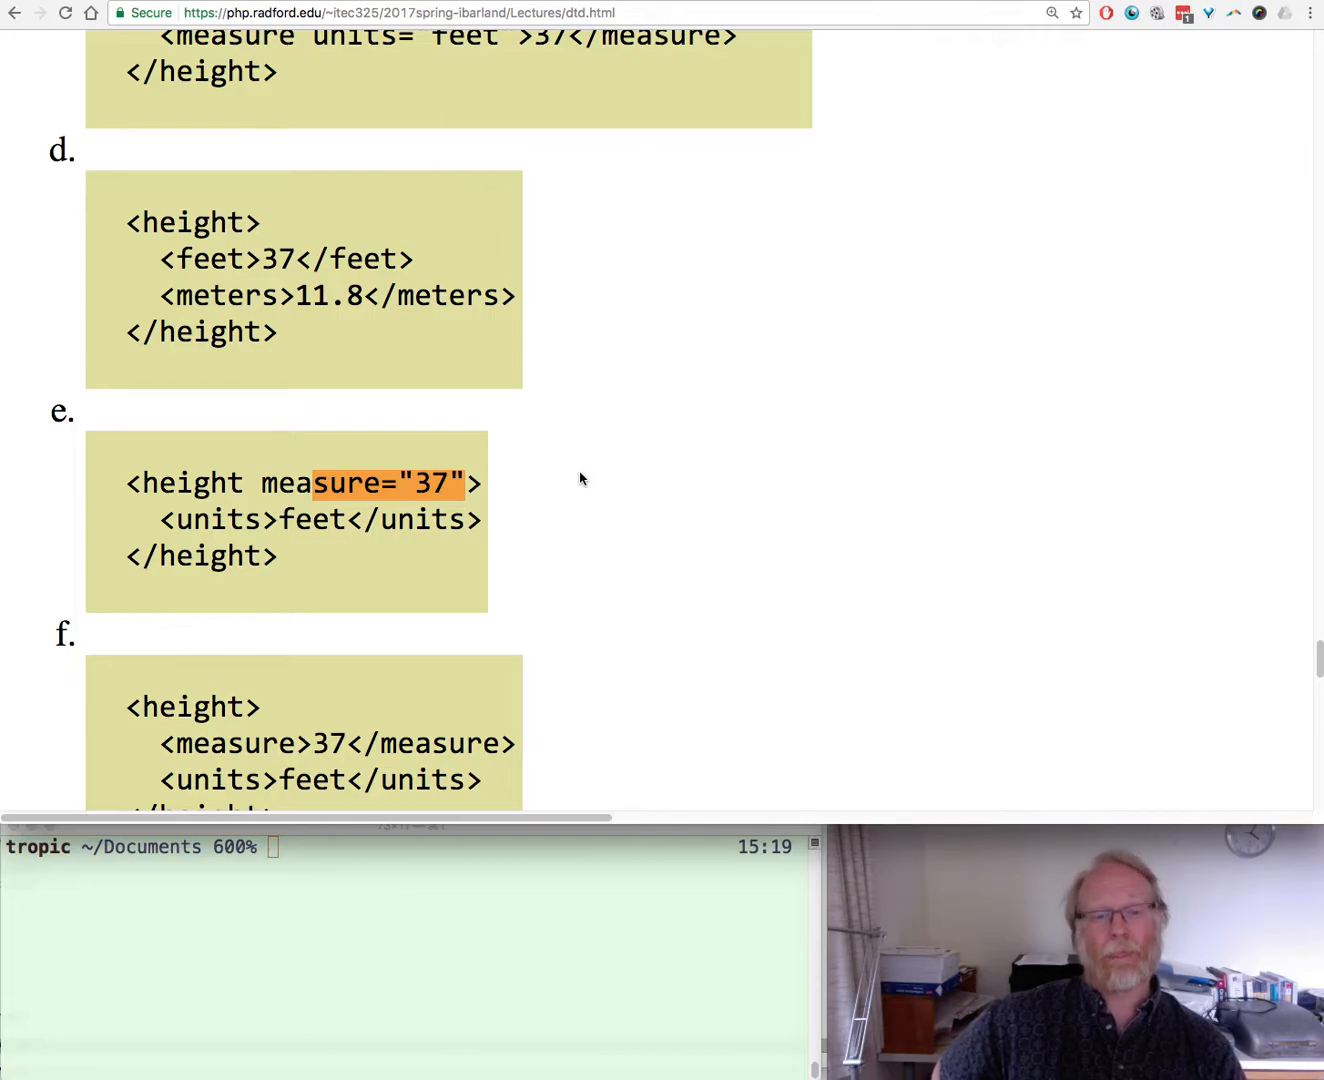
mouse_move(322, 472)
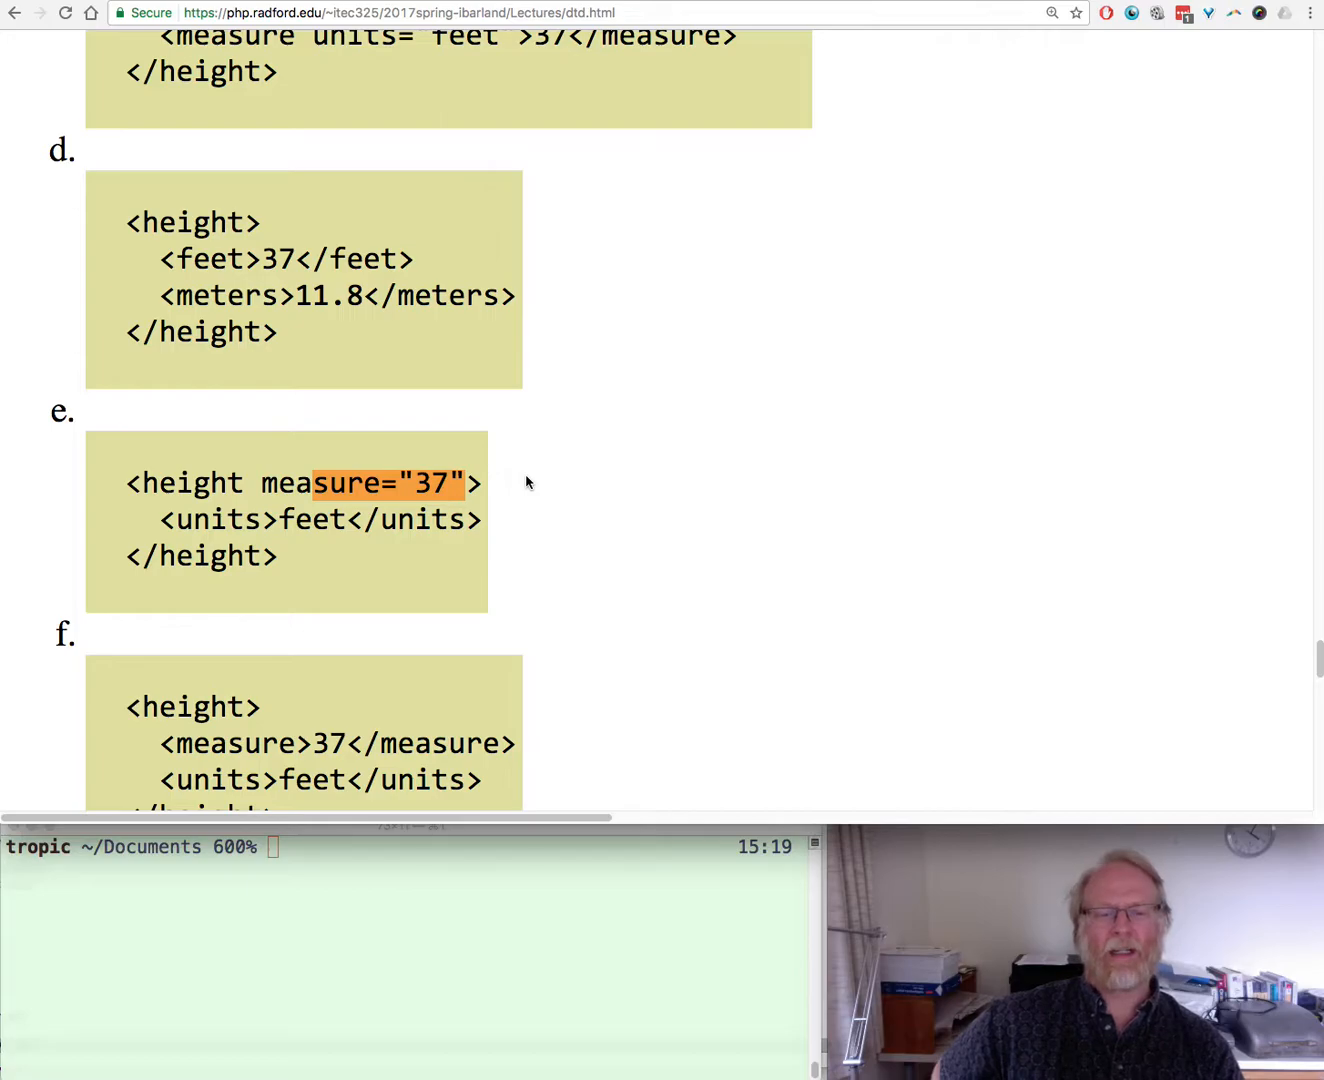
Scroll to option g, clear option f's highlight, and highlight its units="feet" attribute
scroll(down, 3)
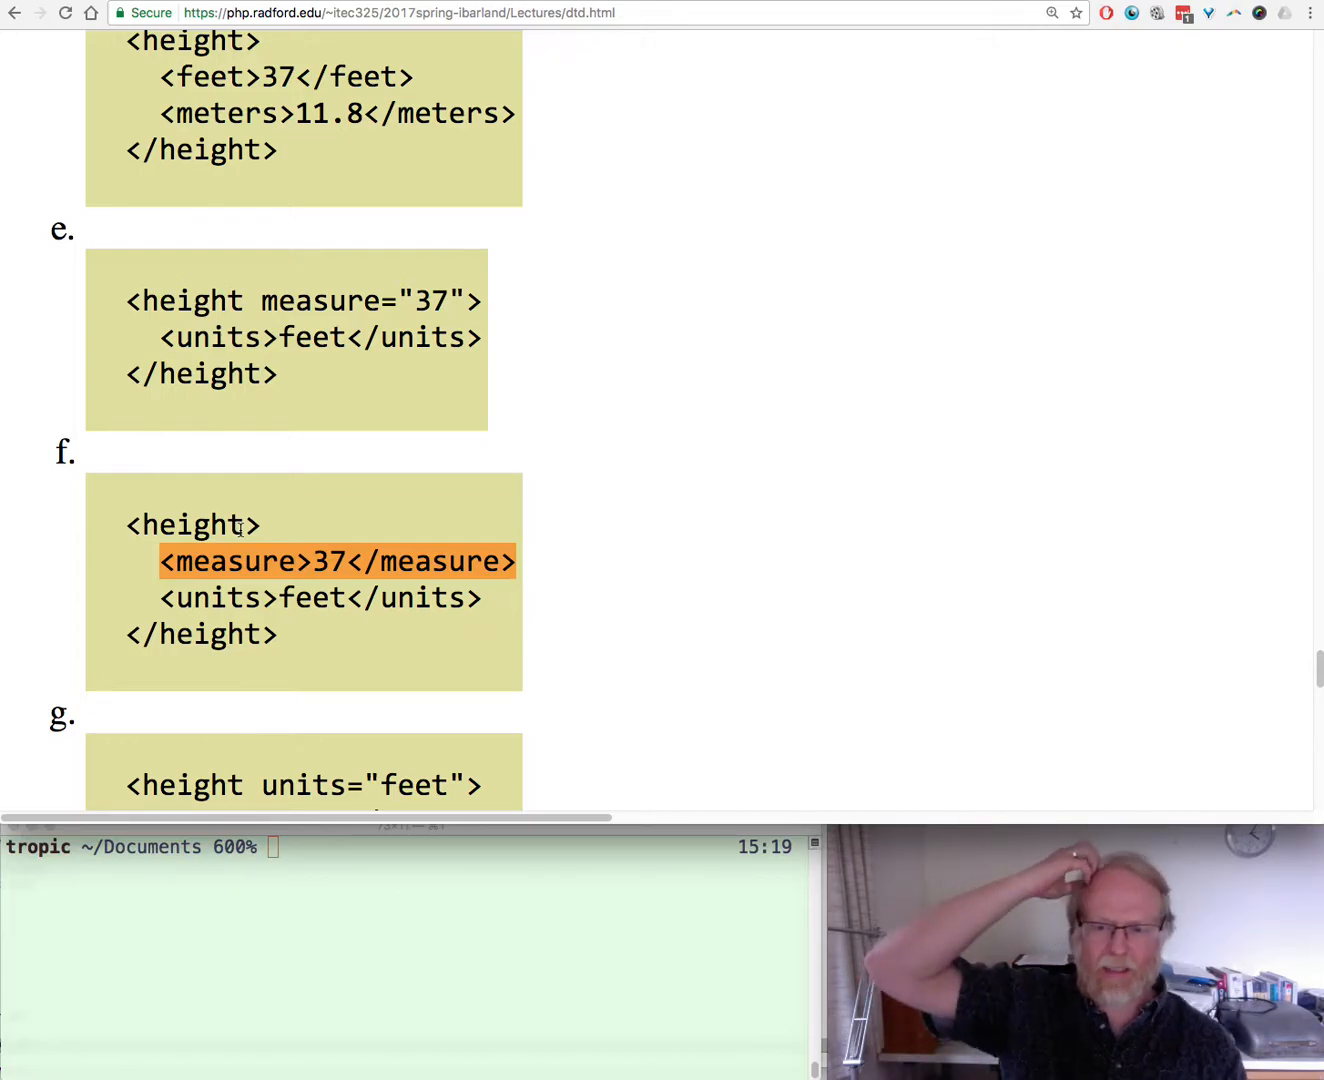
mouse_move(600, 640)
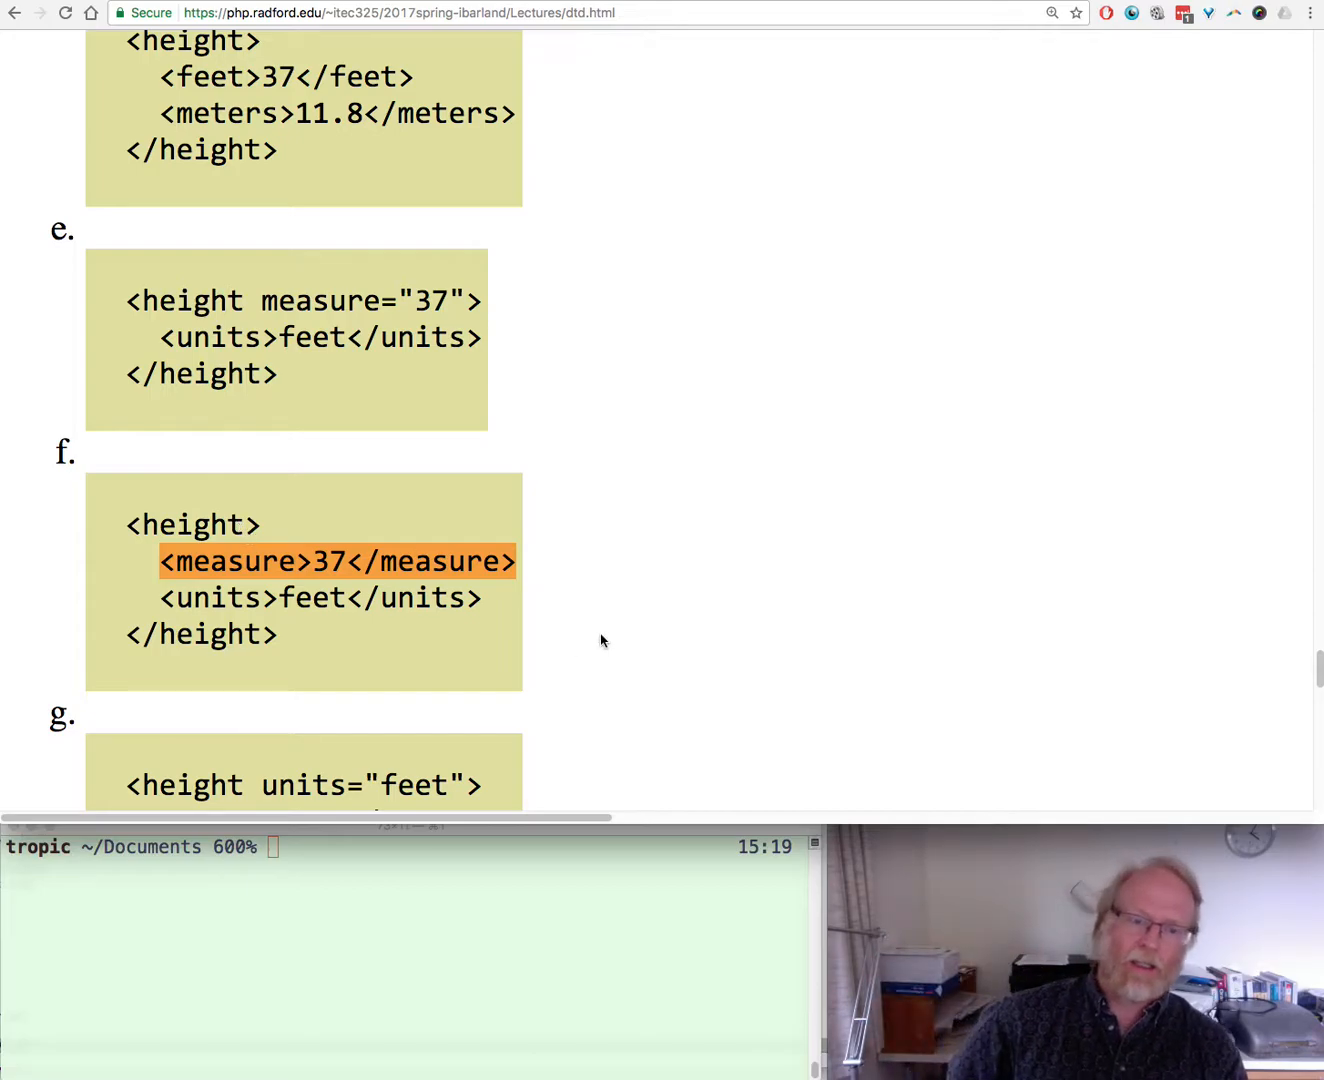
mouse_move(338, 471)
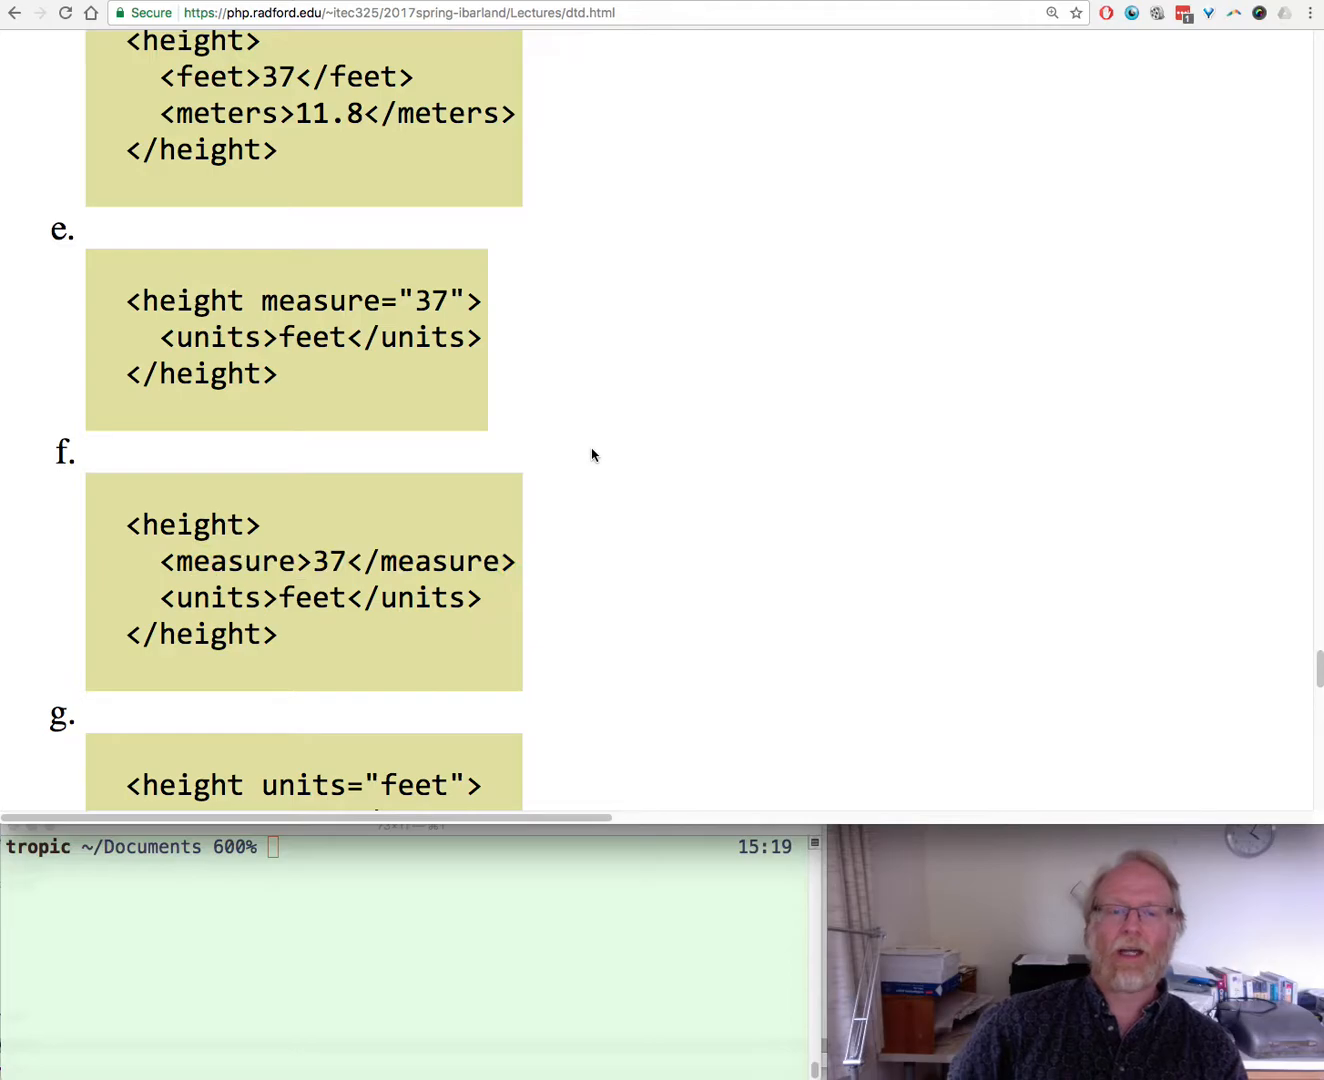
mouse_move(597, 481)
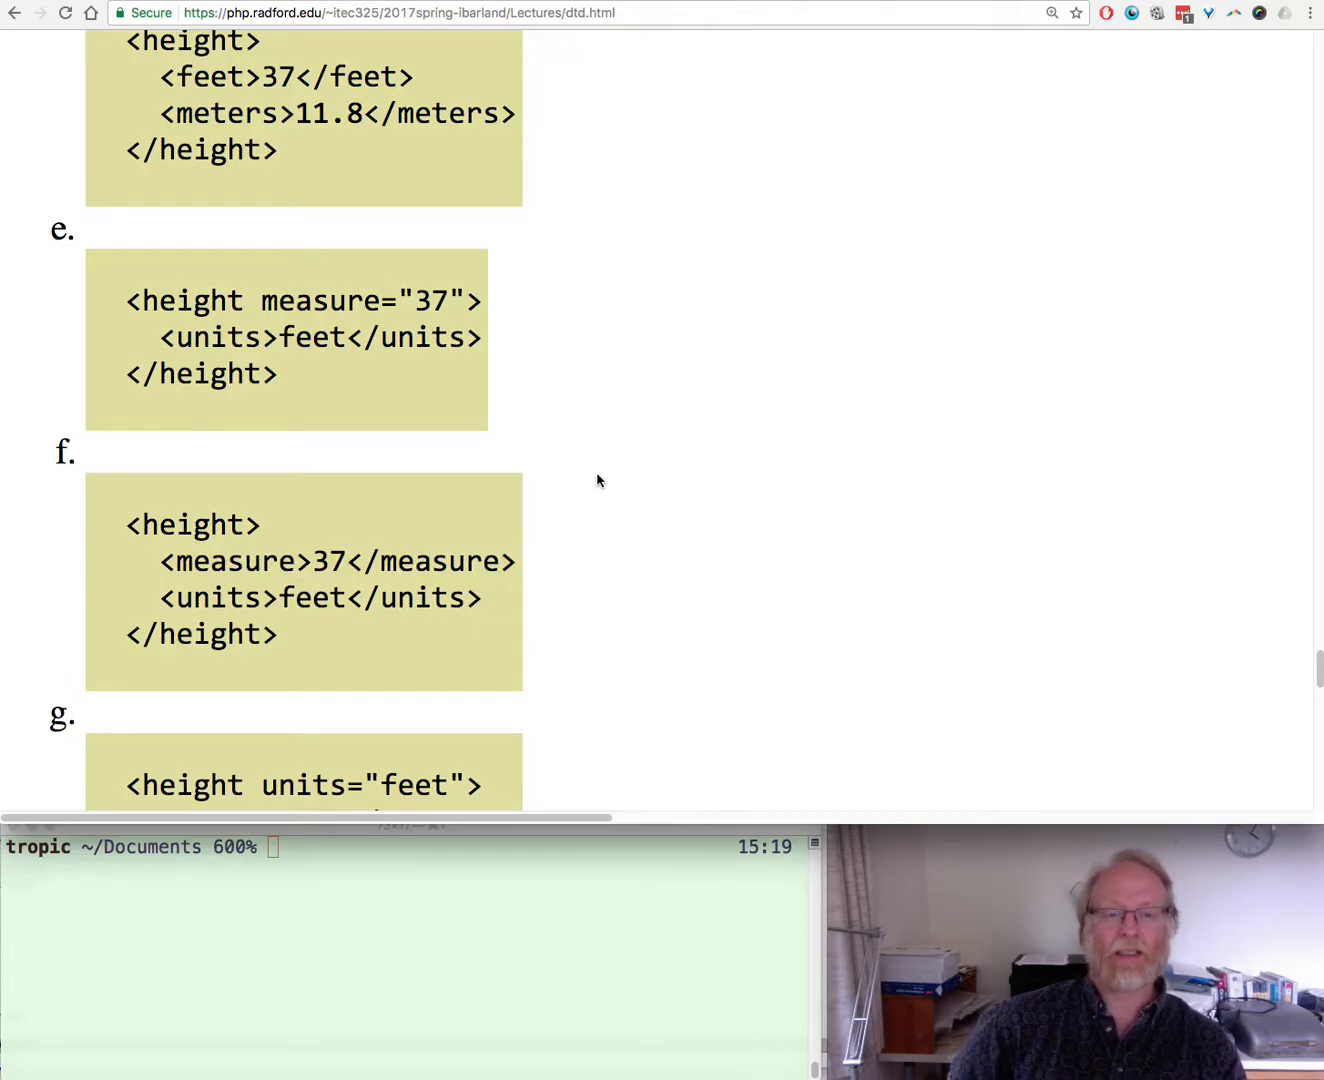
mouse_move(355, 612)
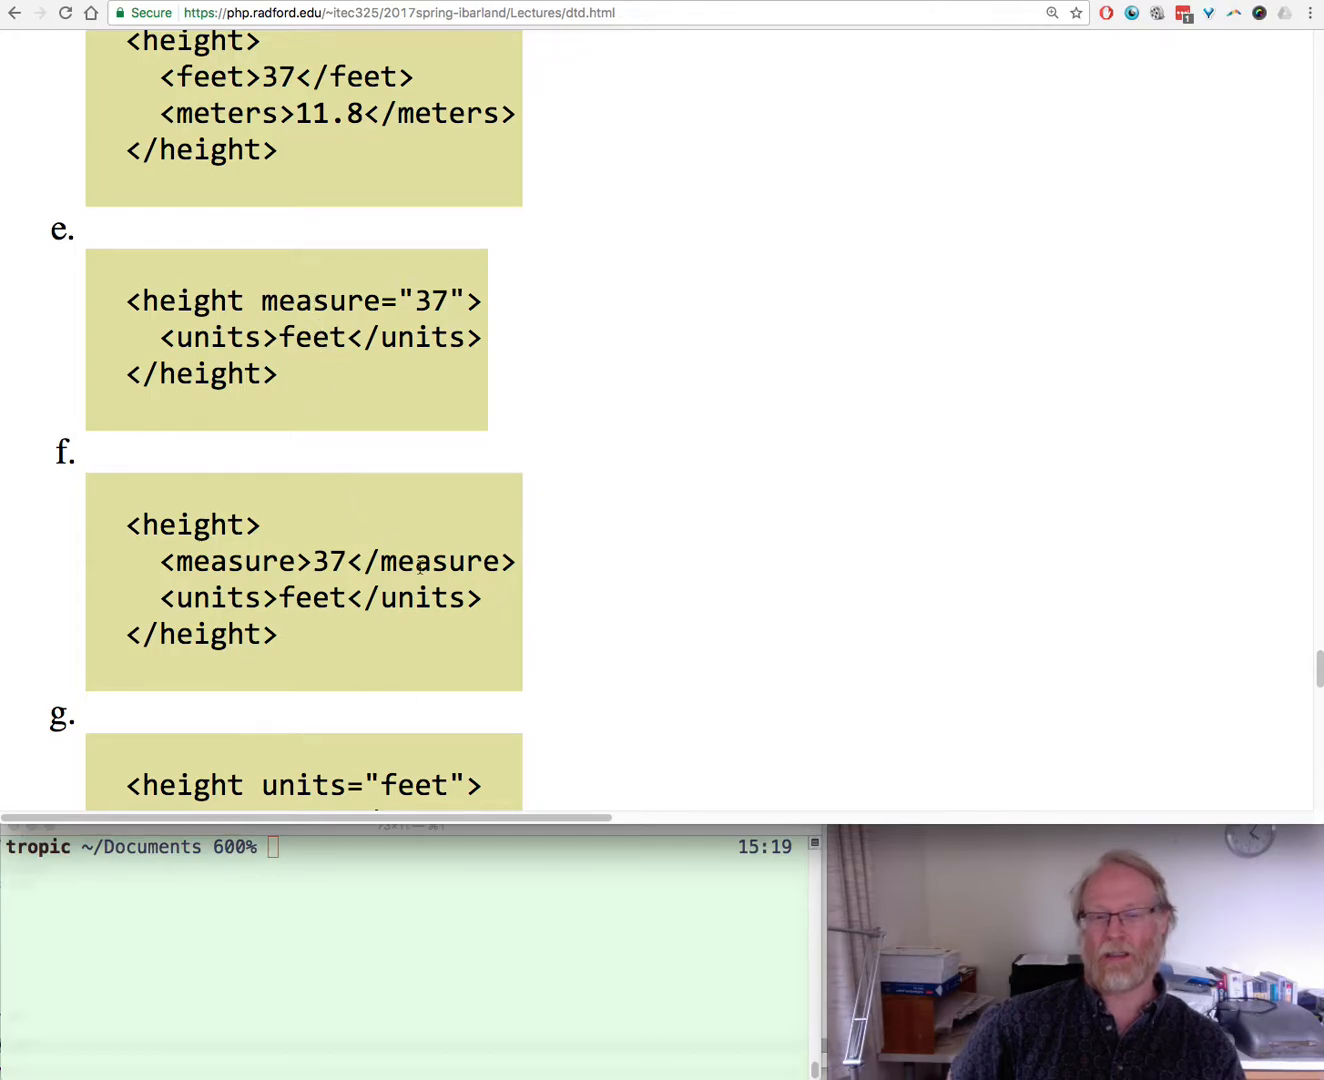
scroll(down, 3)
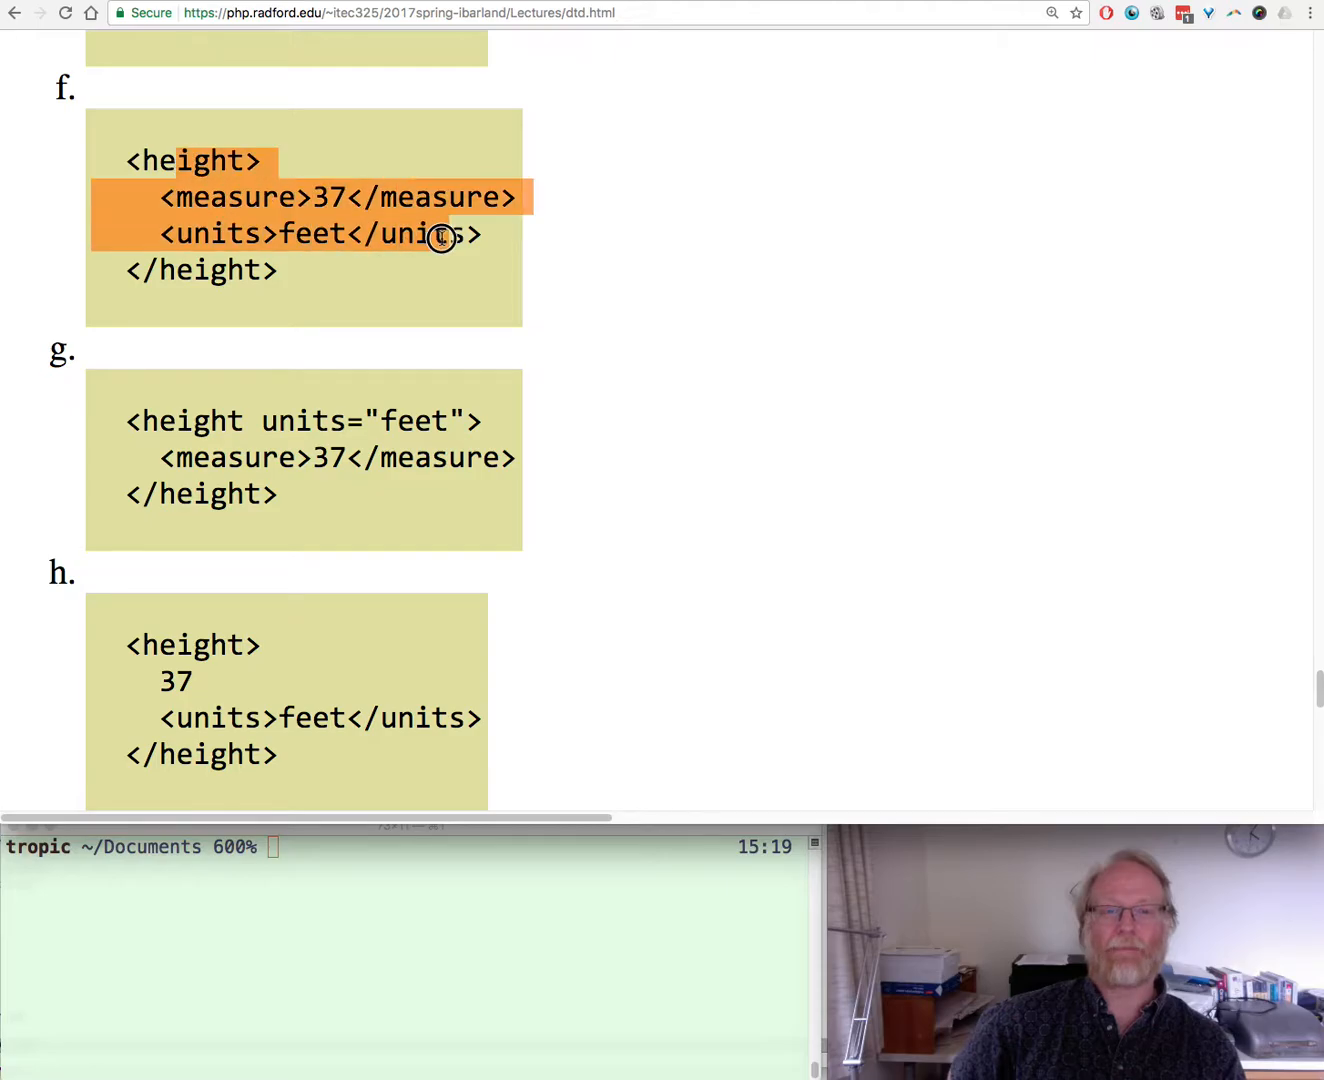
scroll(up, 3)
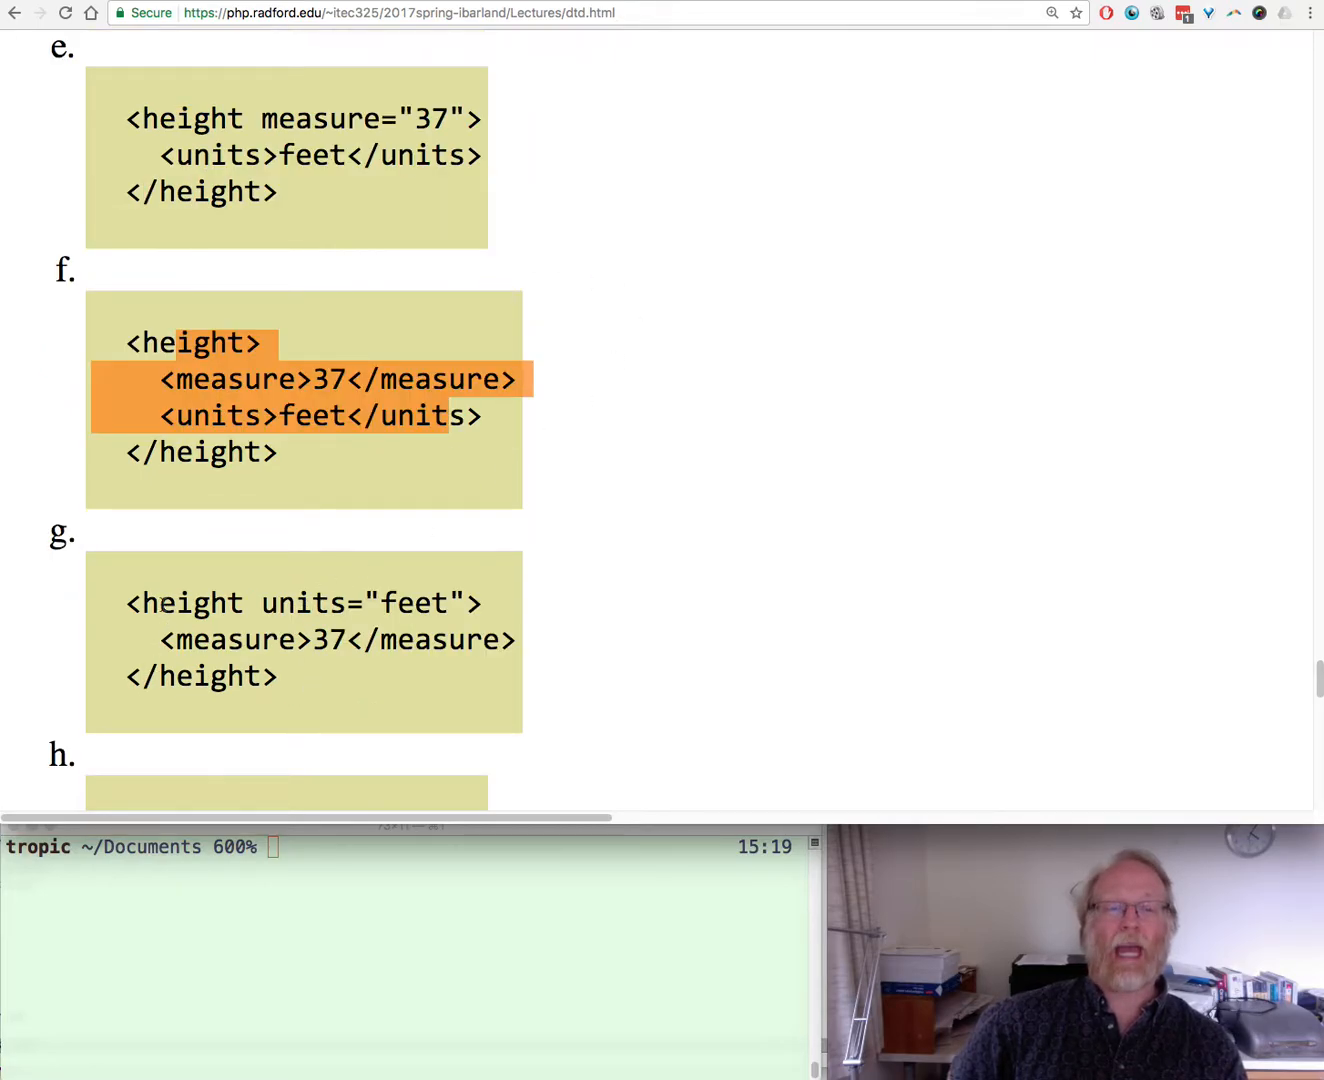
click(285, 286)
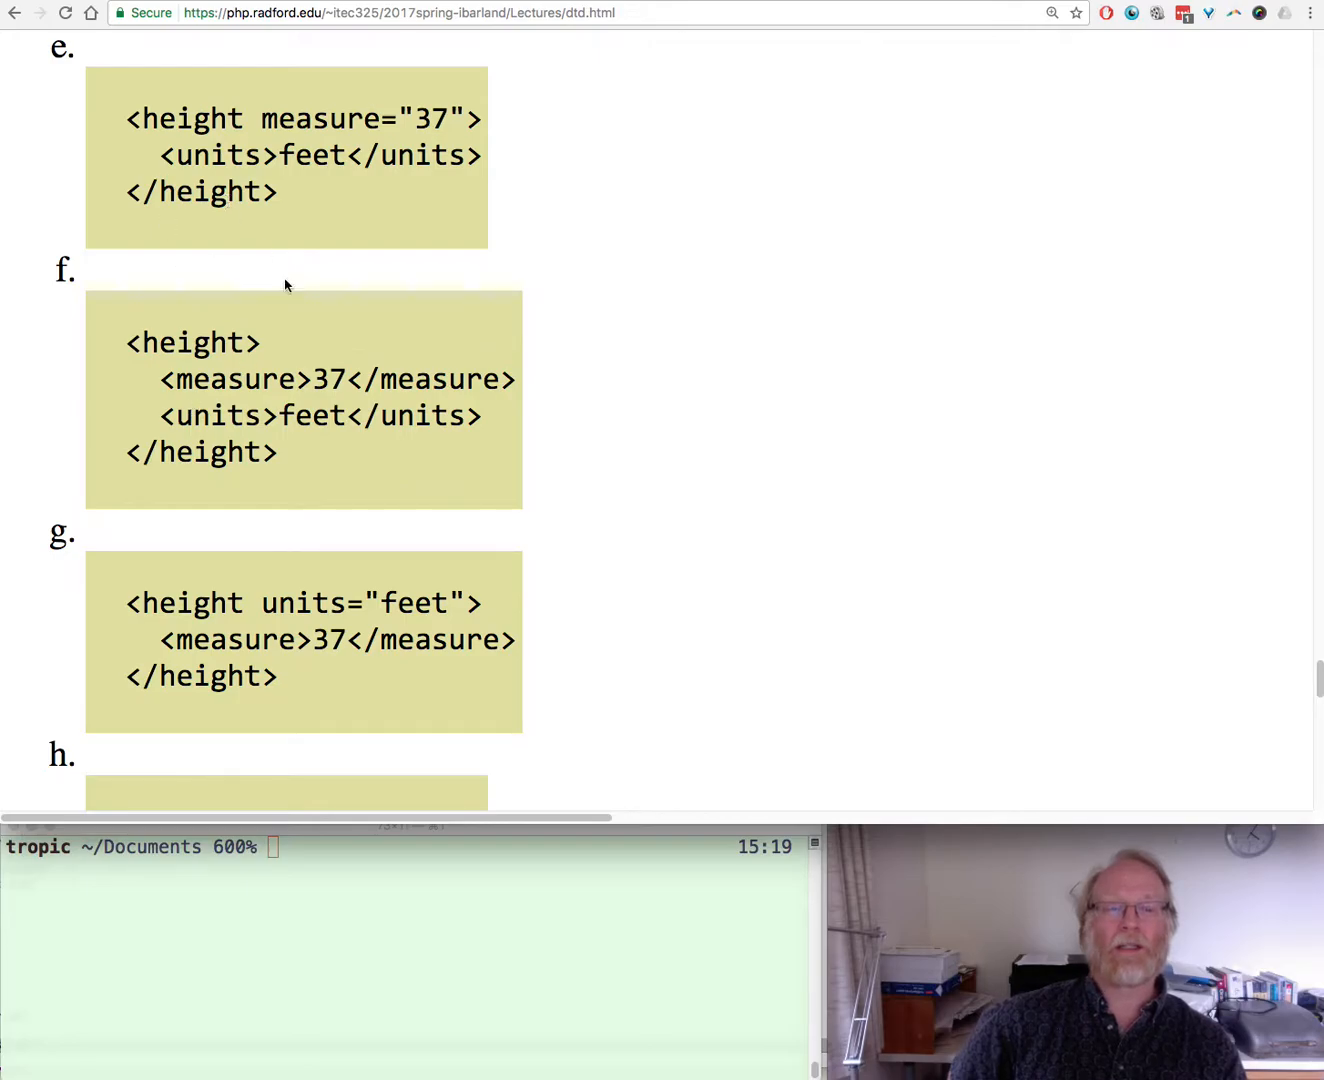
mouse_move(325, 672)
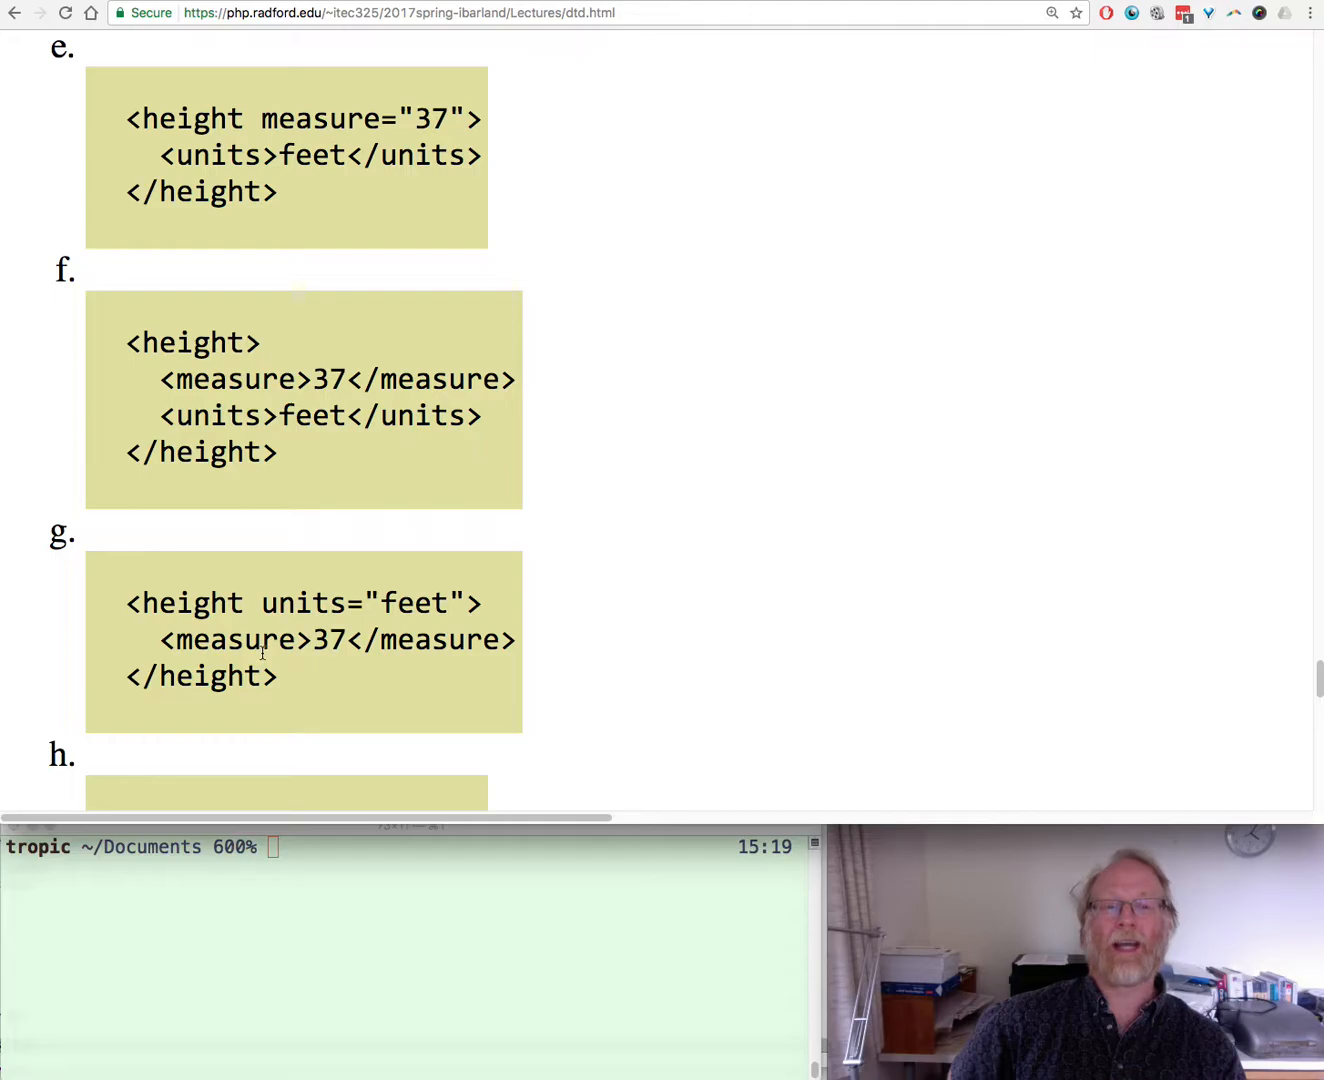
double_click(185, 603)
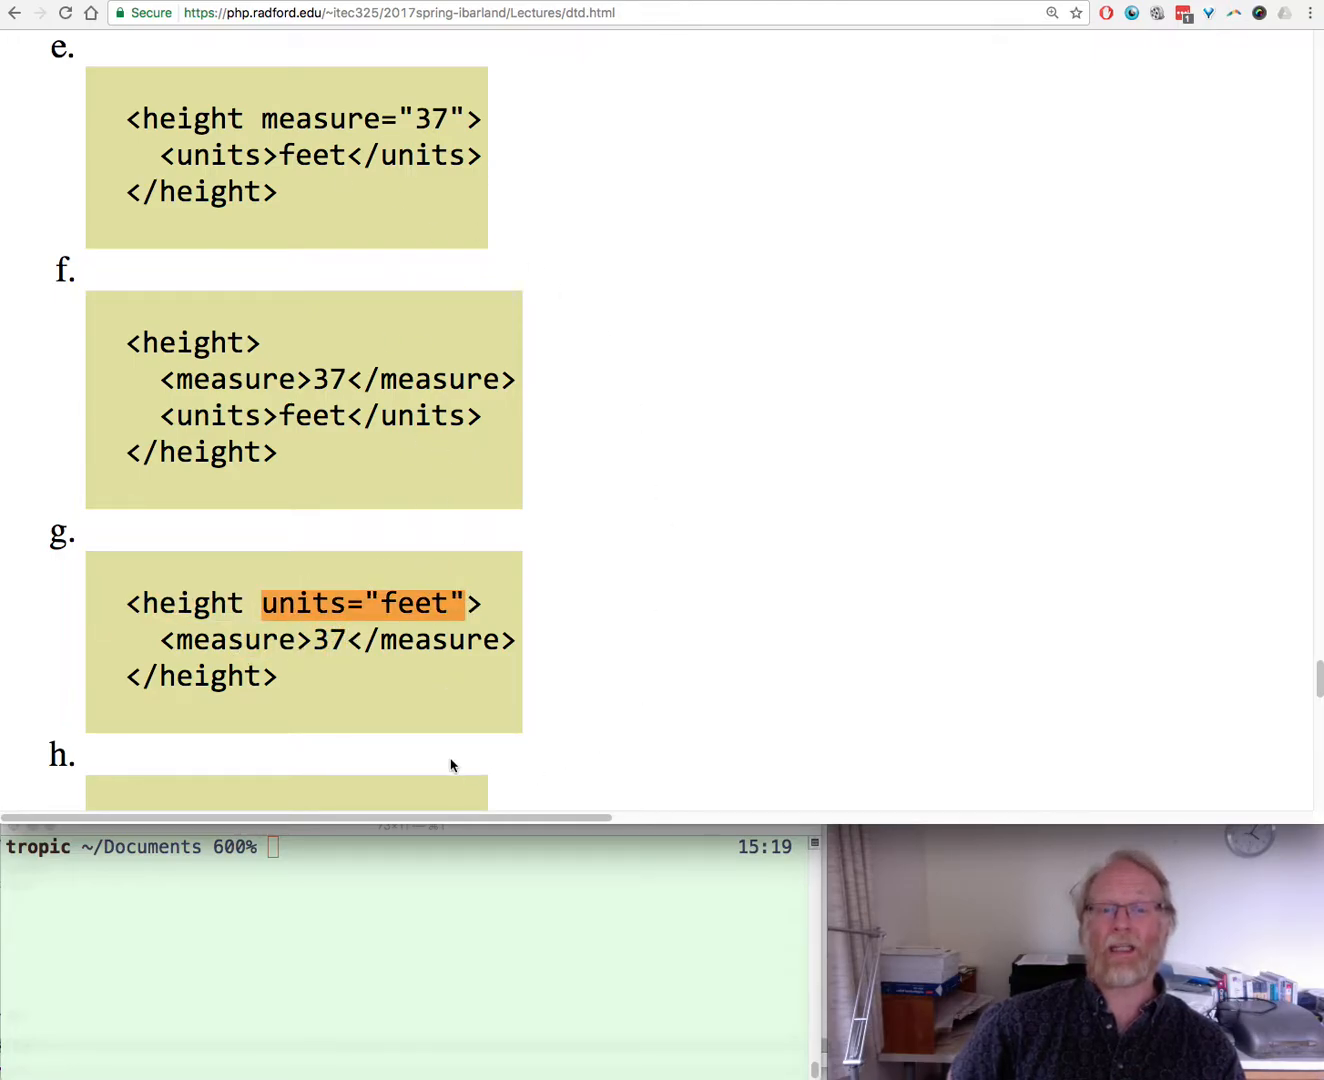
mouse_move(615, 500)
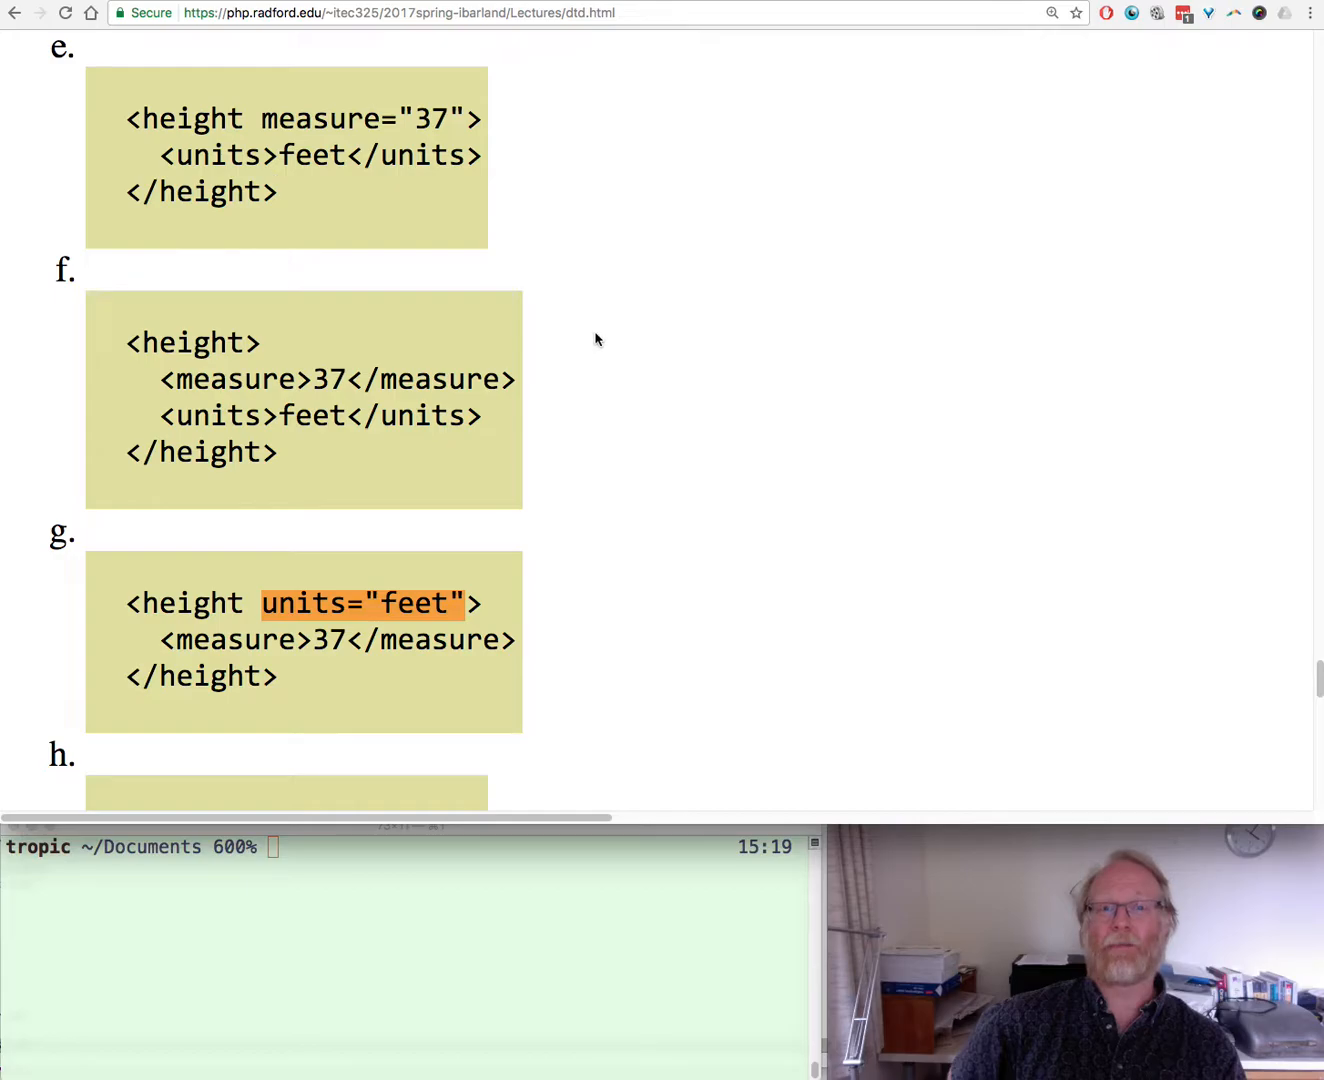
mouse_move(500, 625)
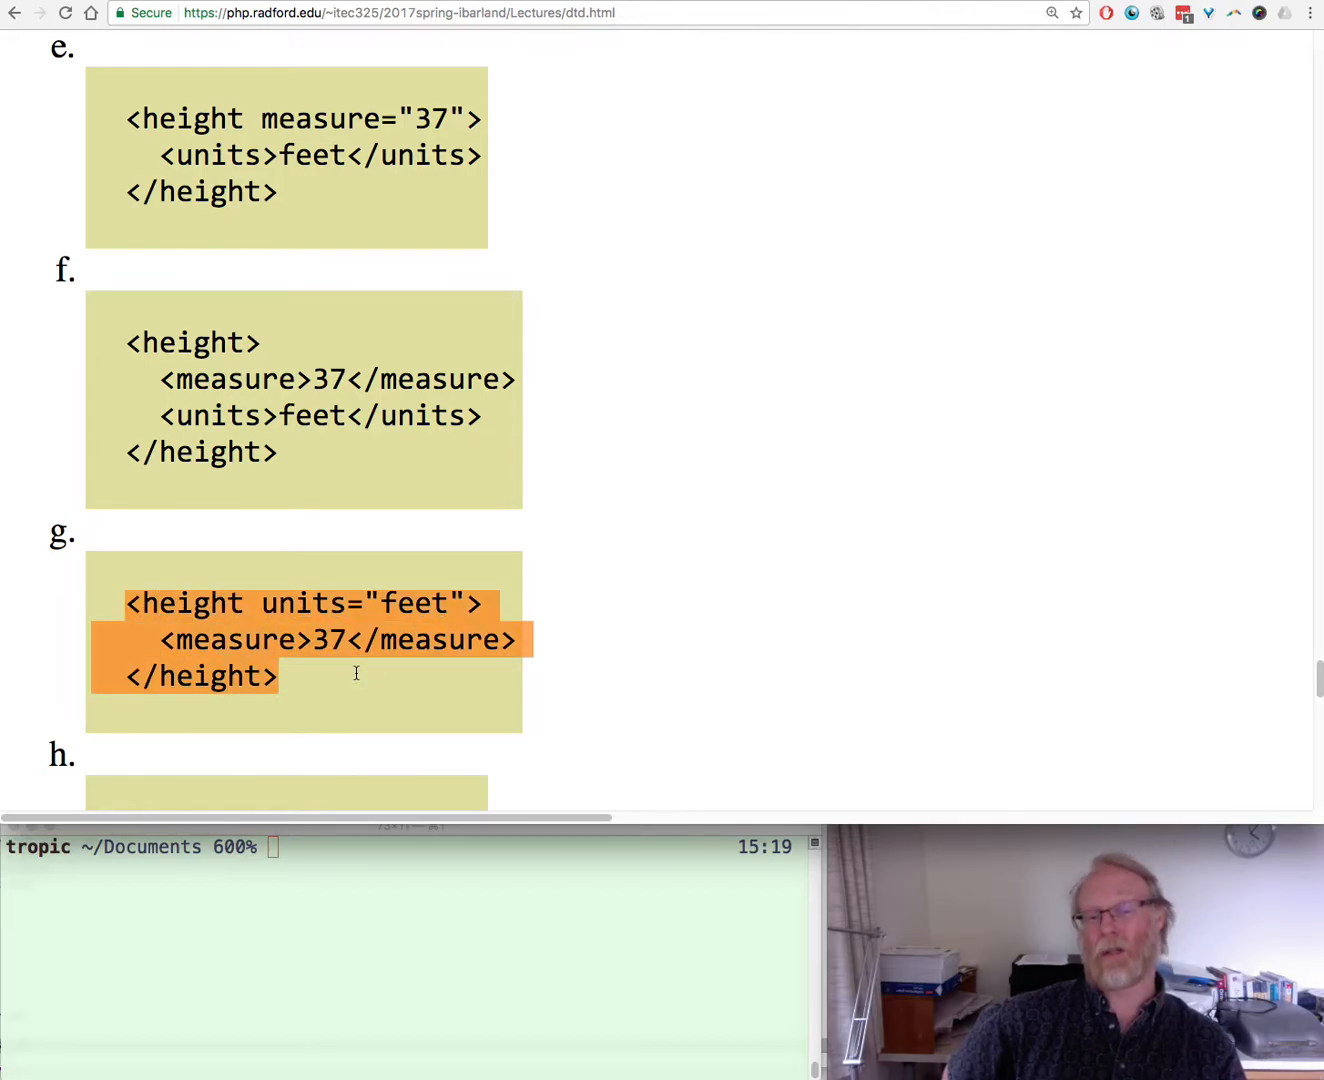
mouse_move(582, 628)
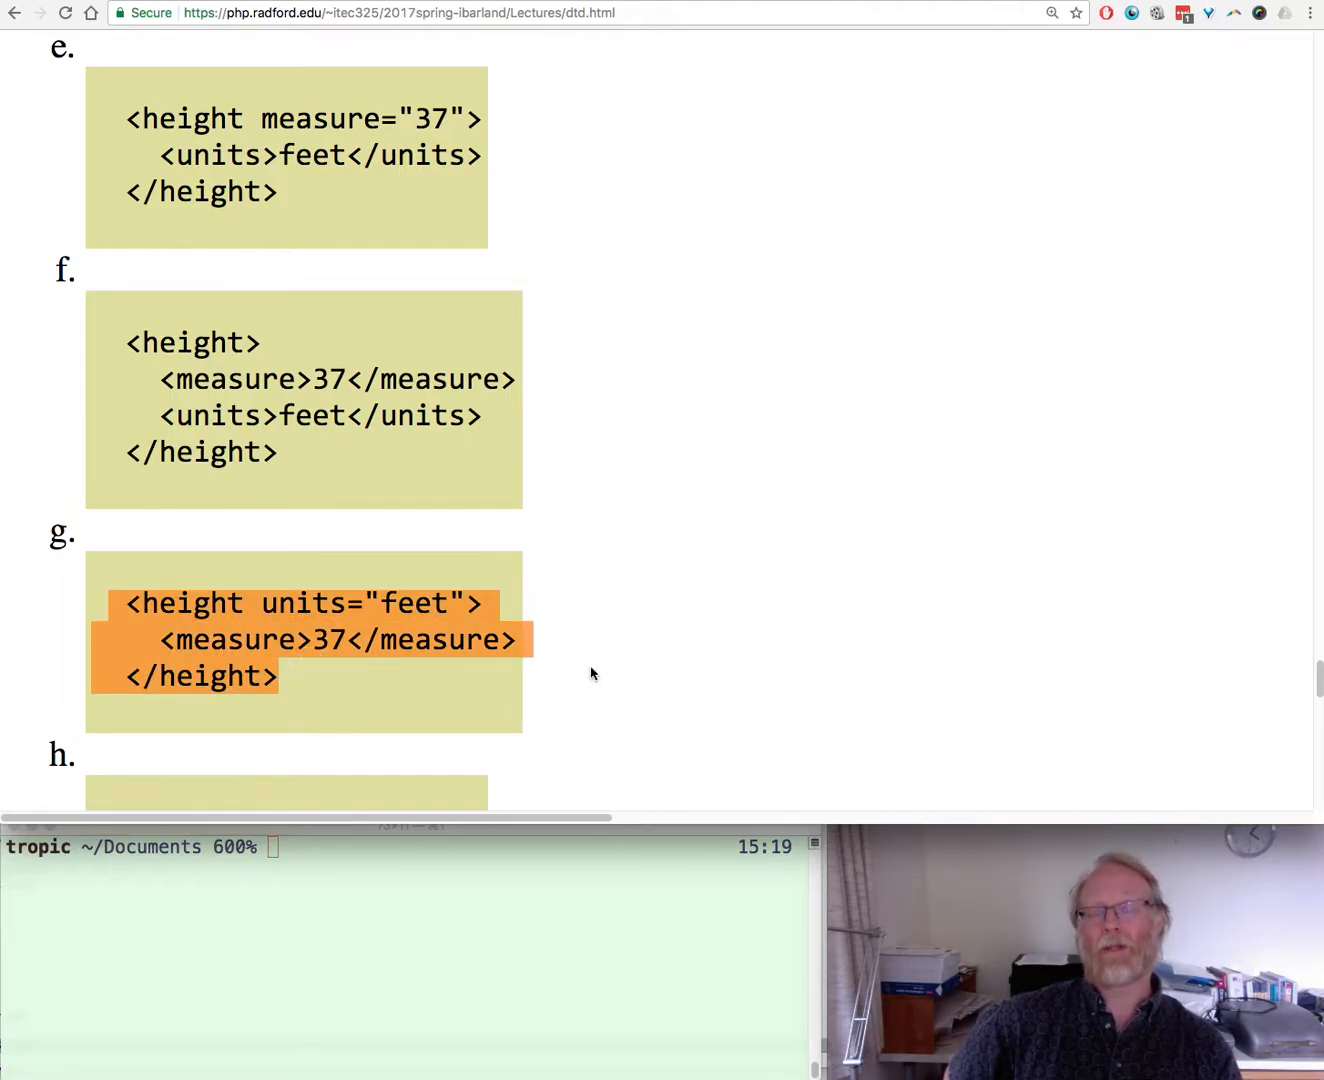
mouse_move(547, 701)
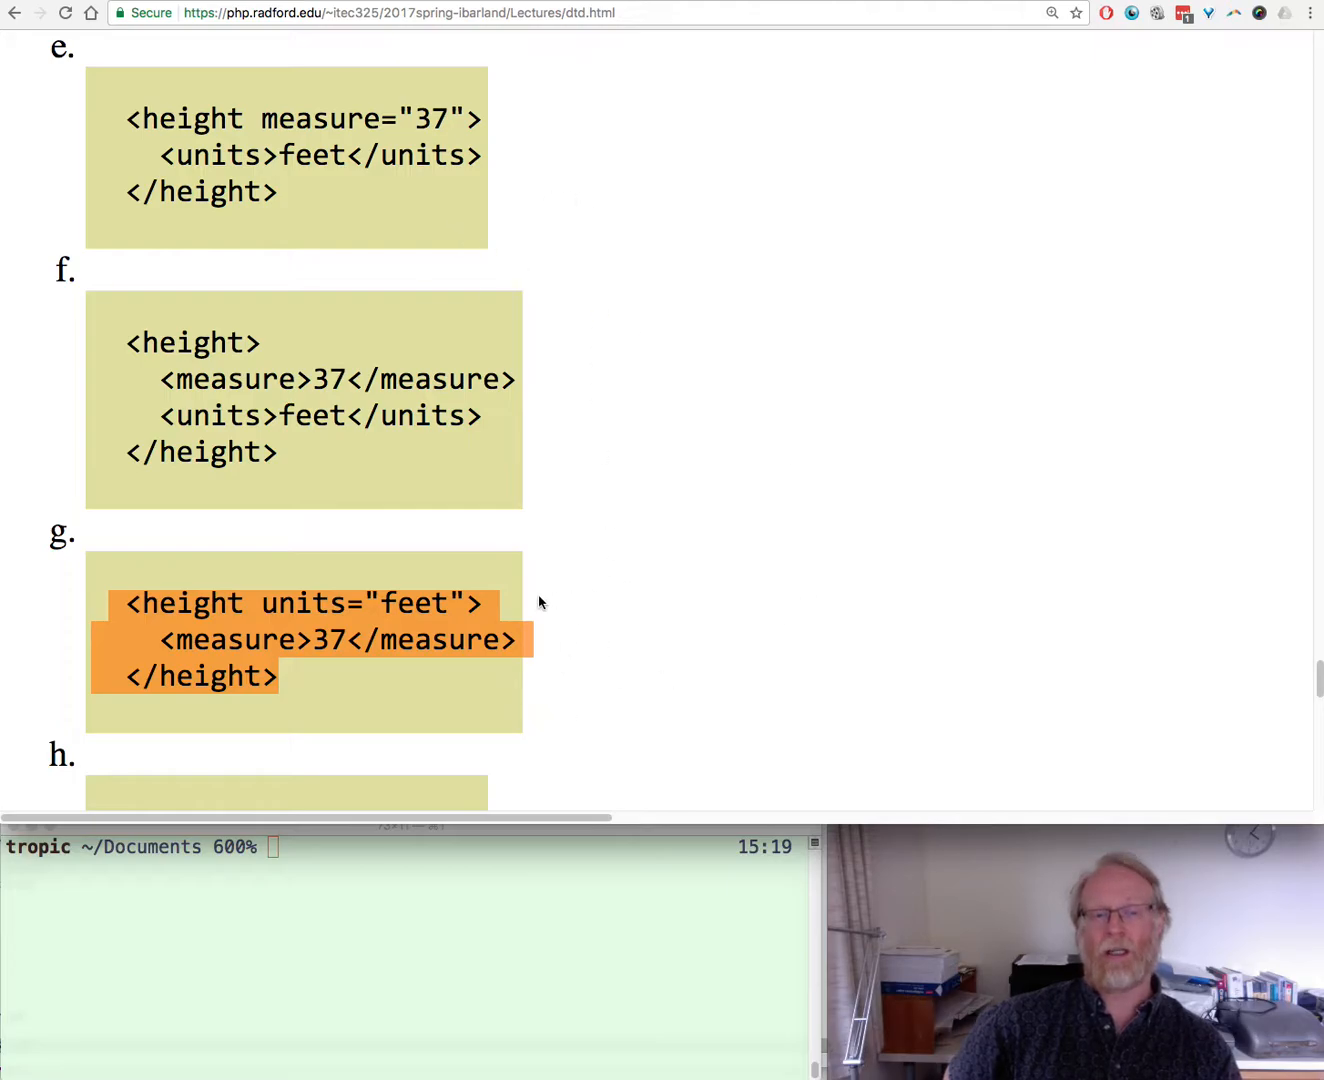
Scroll to options h and i and highlight option g's whole markup
scroll(down, 3)
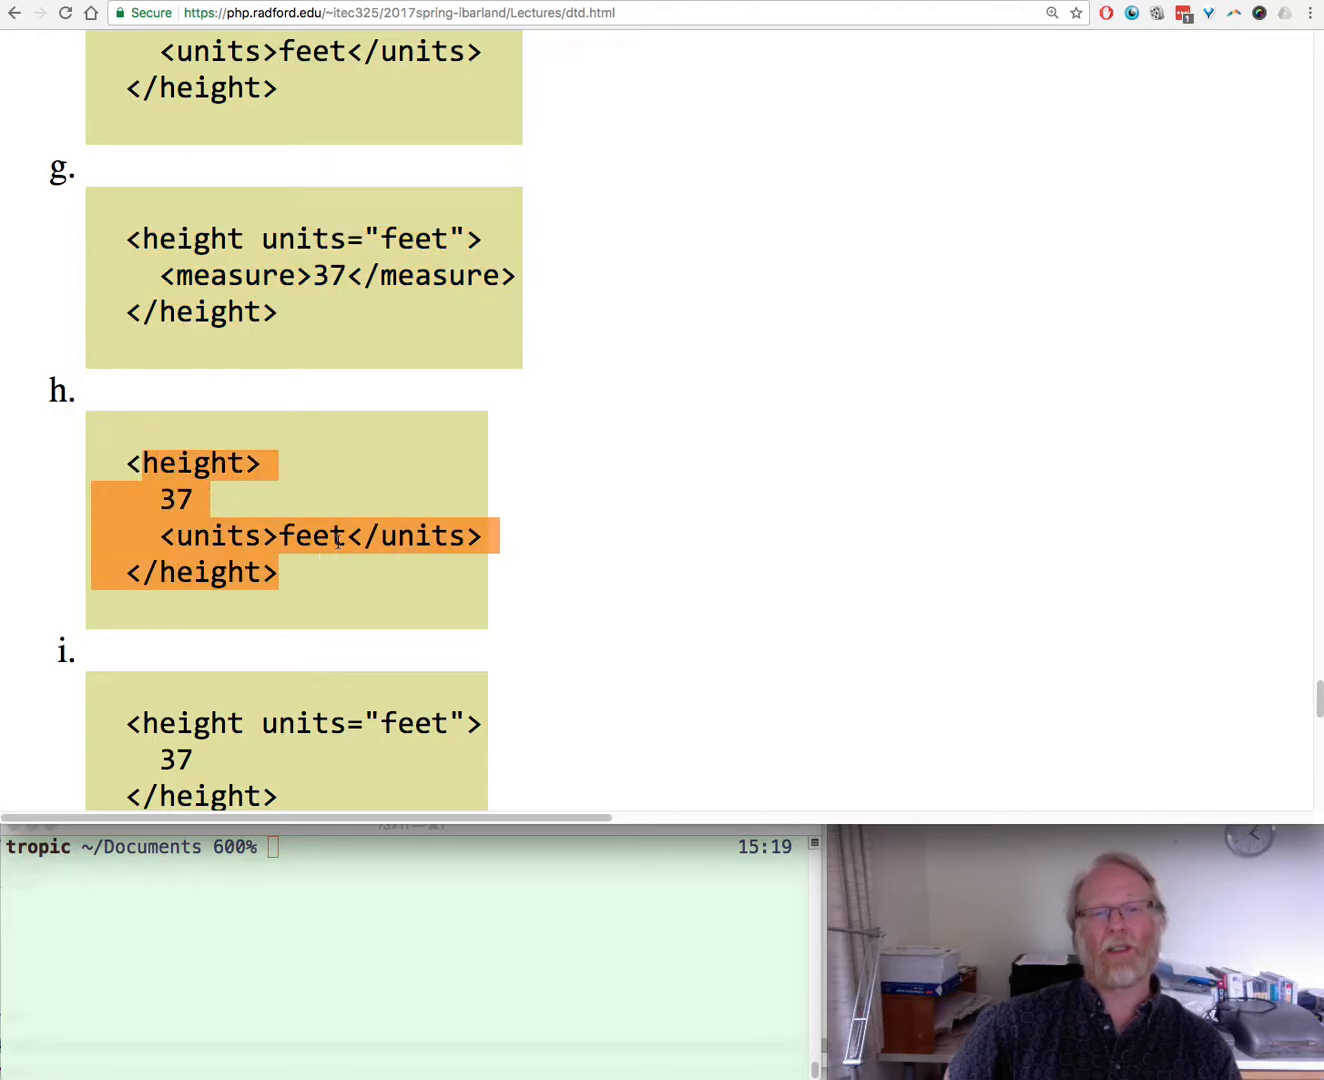
mouse_move(222, 497)
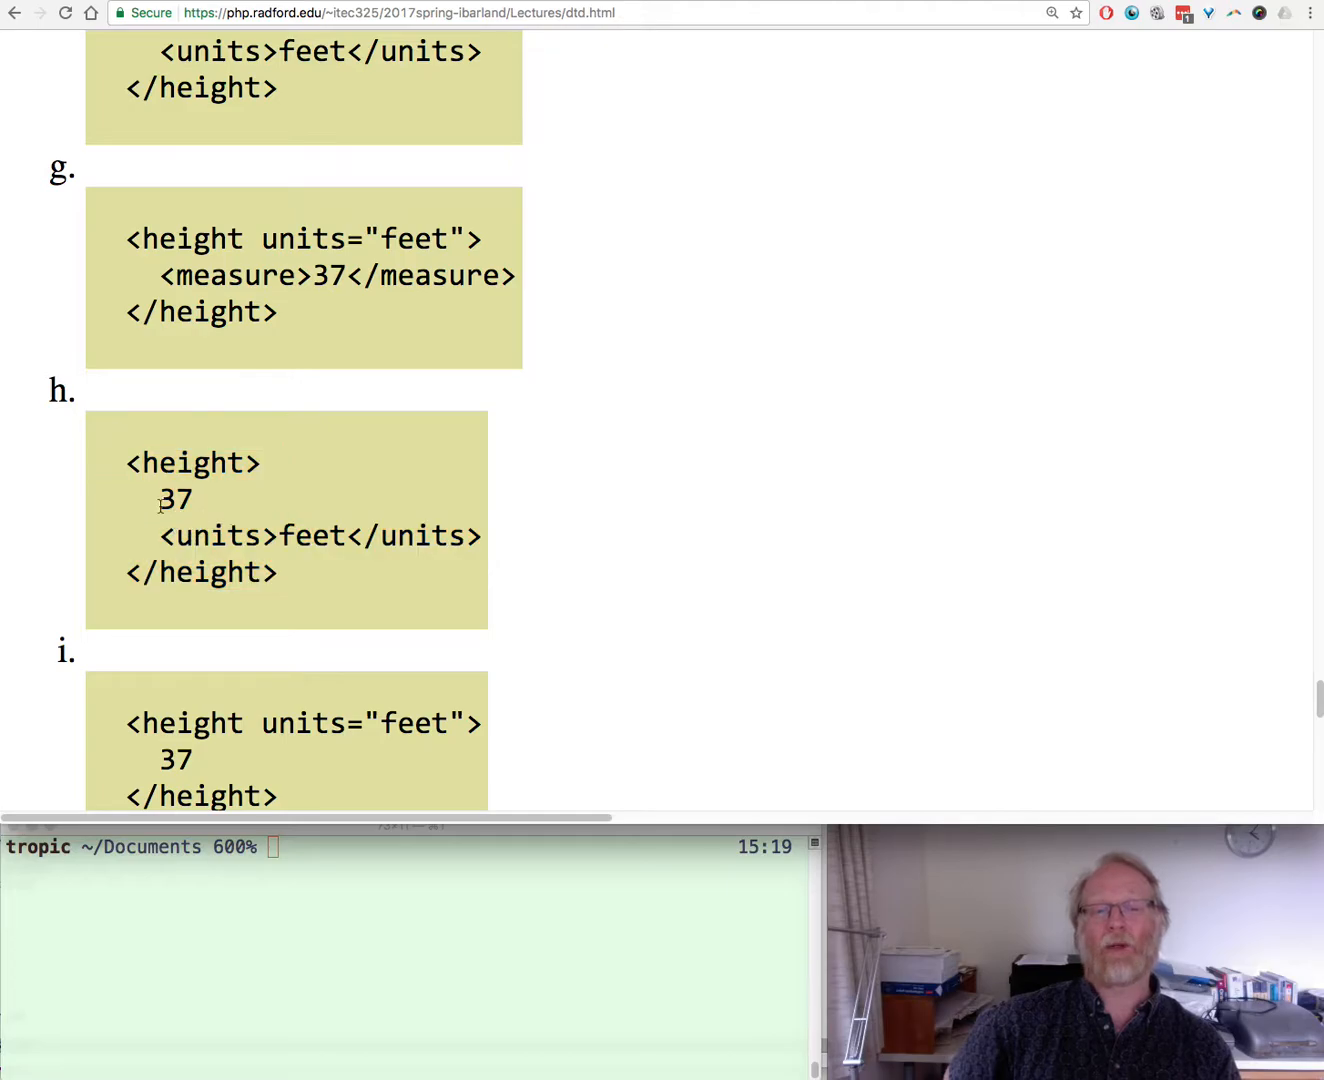
double_click(173, 499)
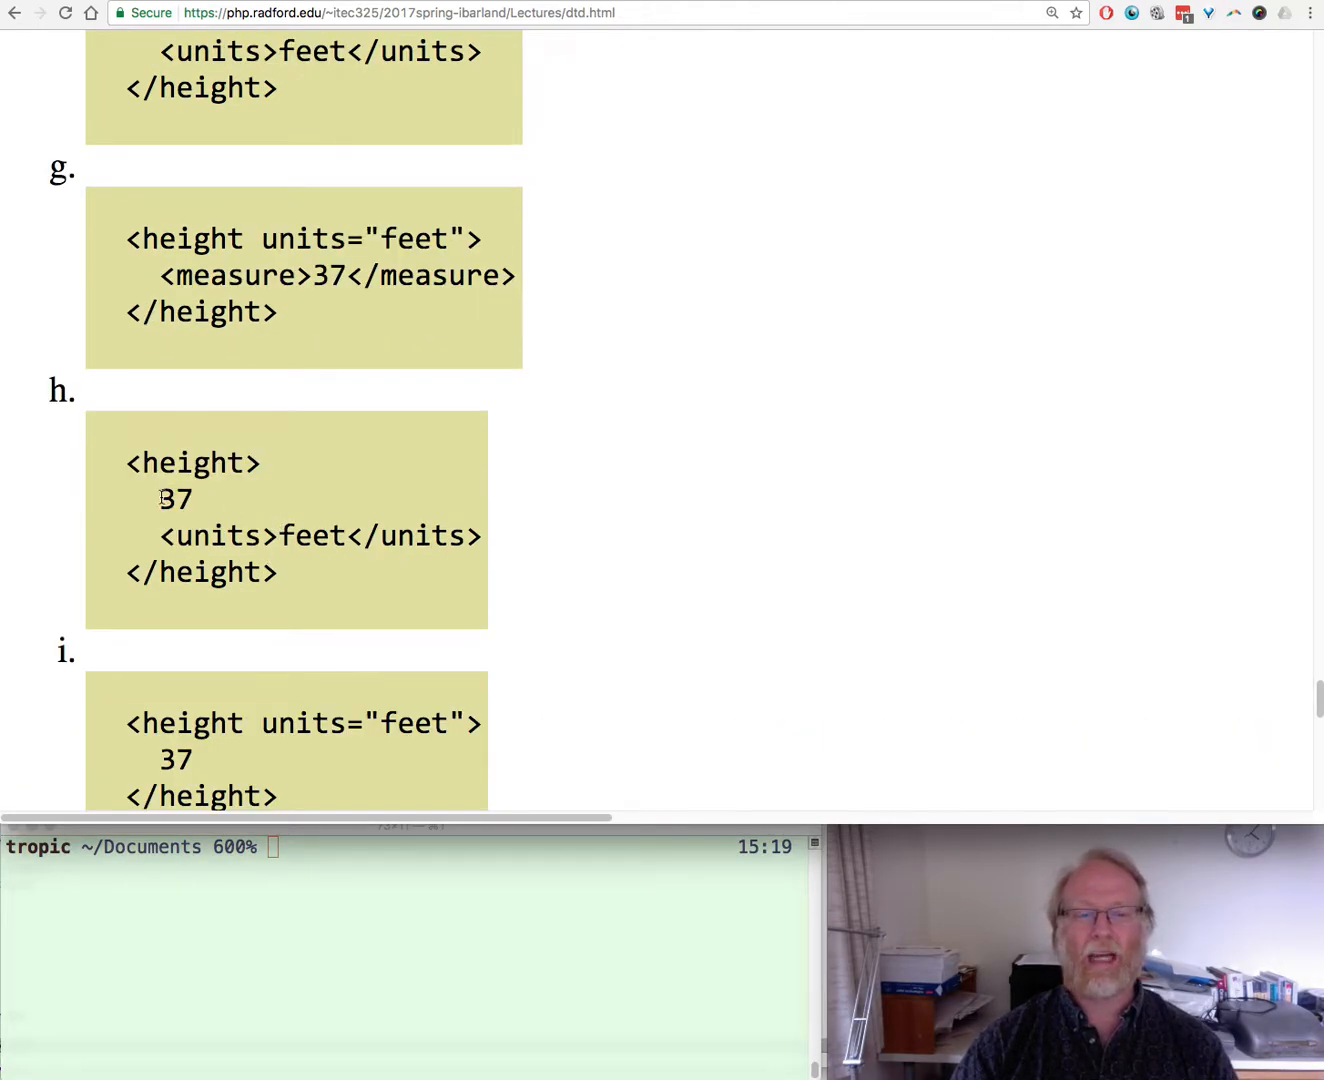
double_click(174, 498)
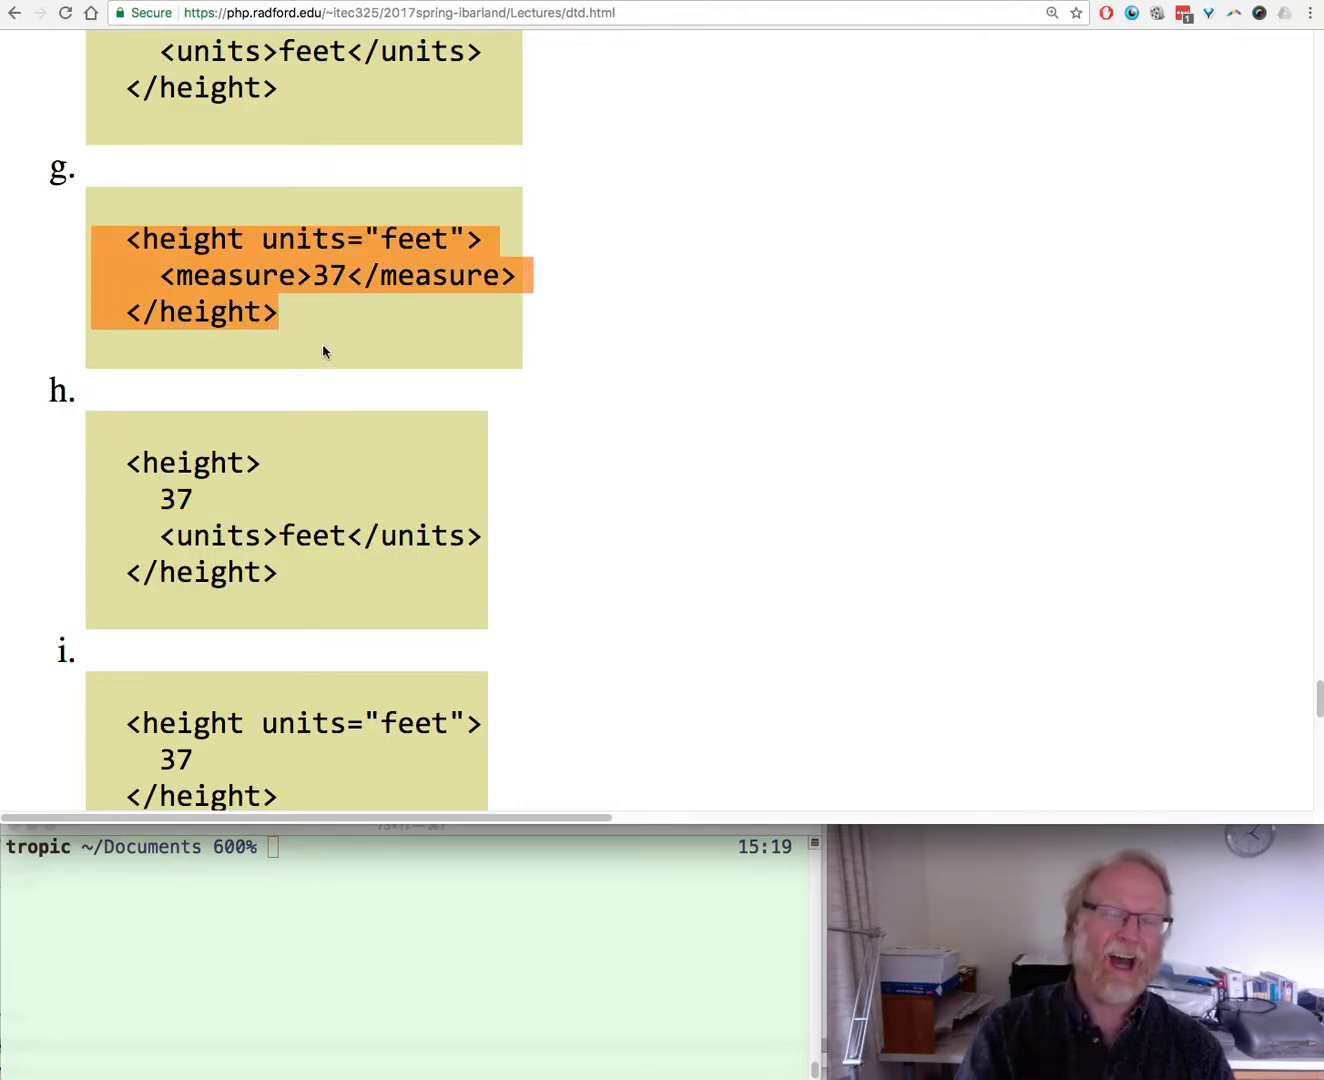
Scroll to option i and the 'data as tags; metadata as attributes' paragraph, clearing the highlight
scroll(down, 3)
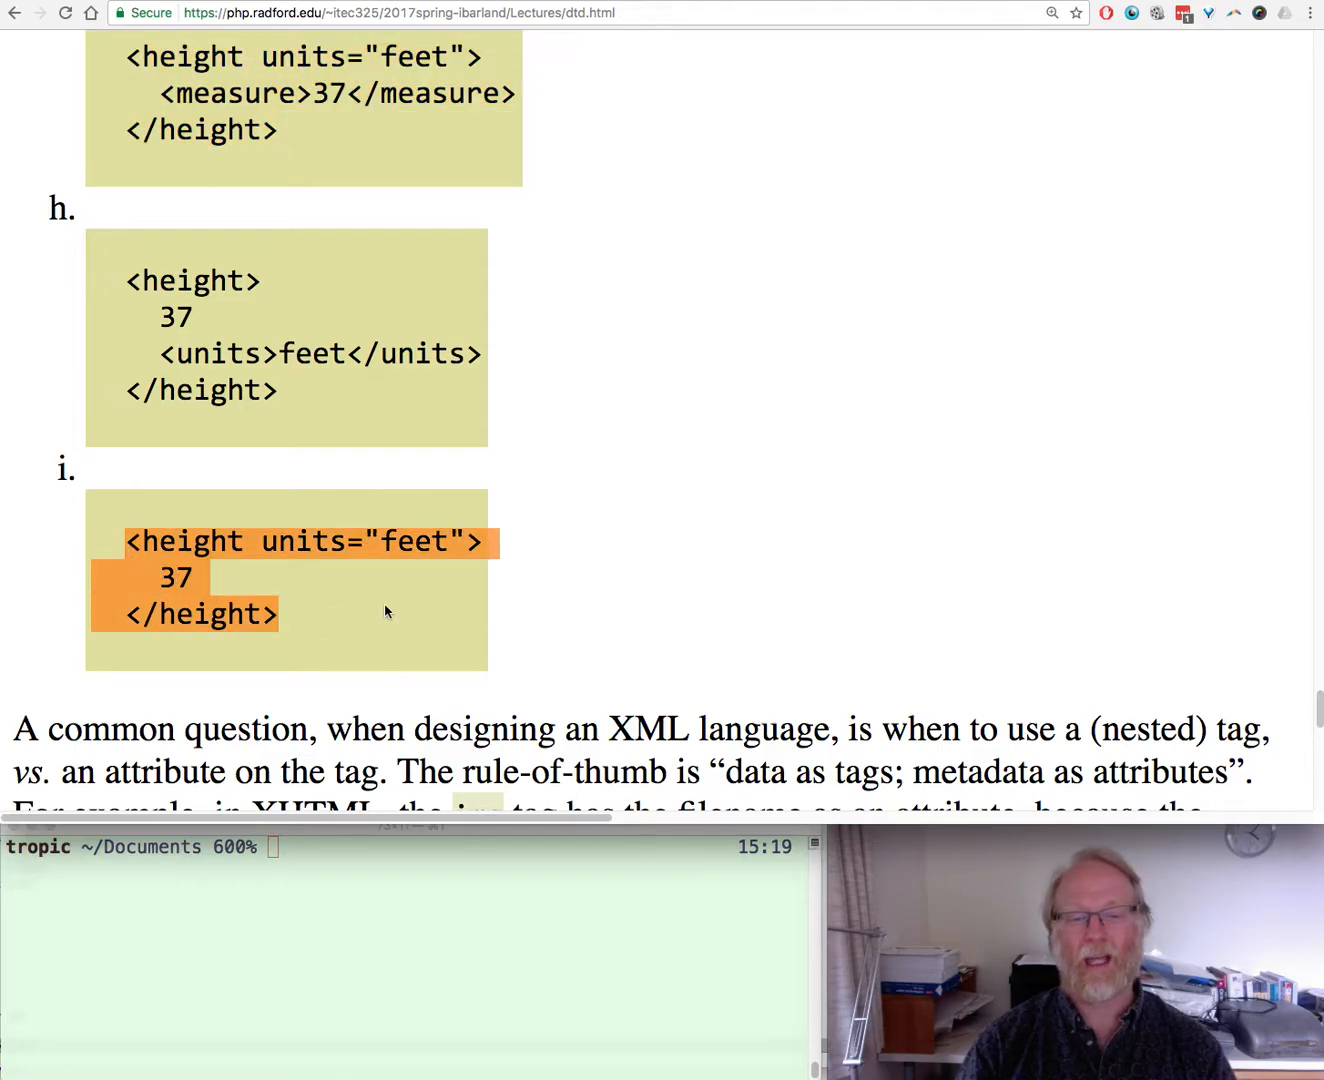
click(387, 611)
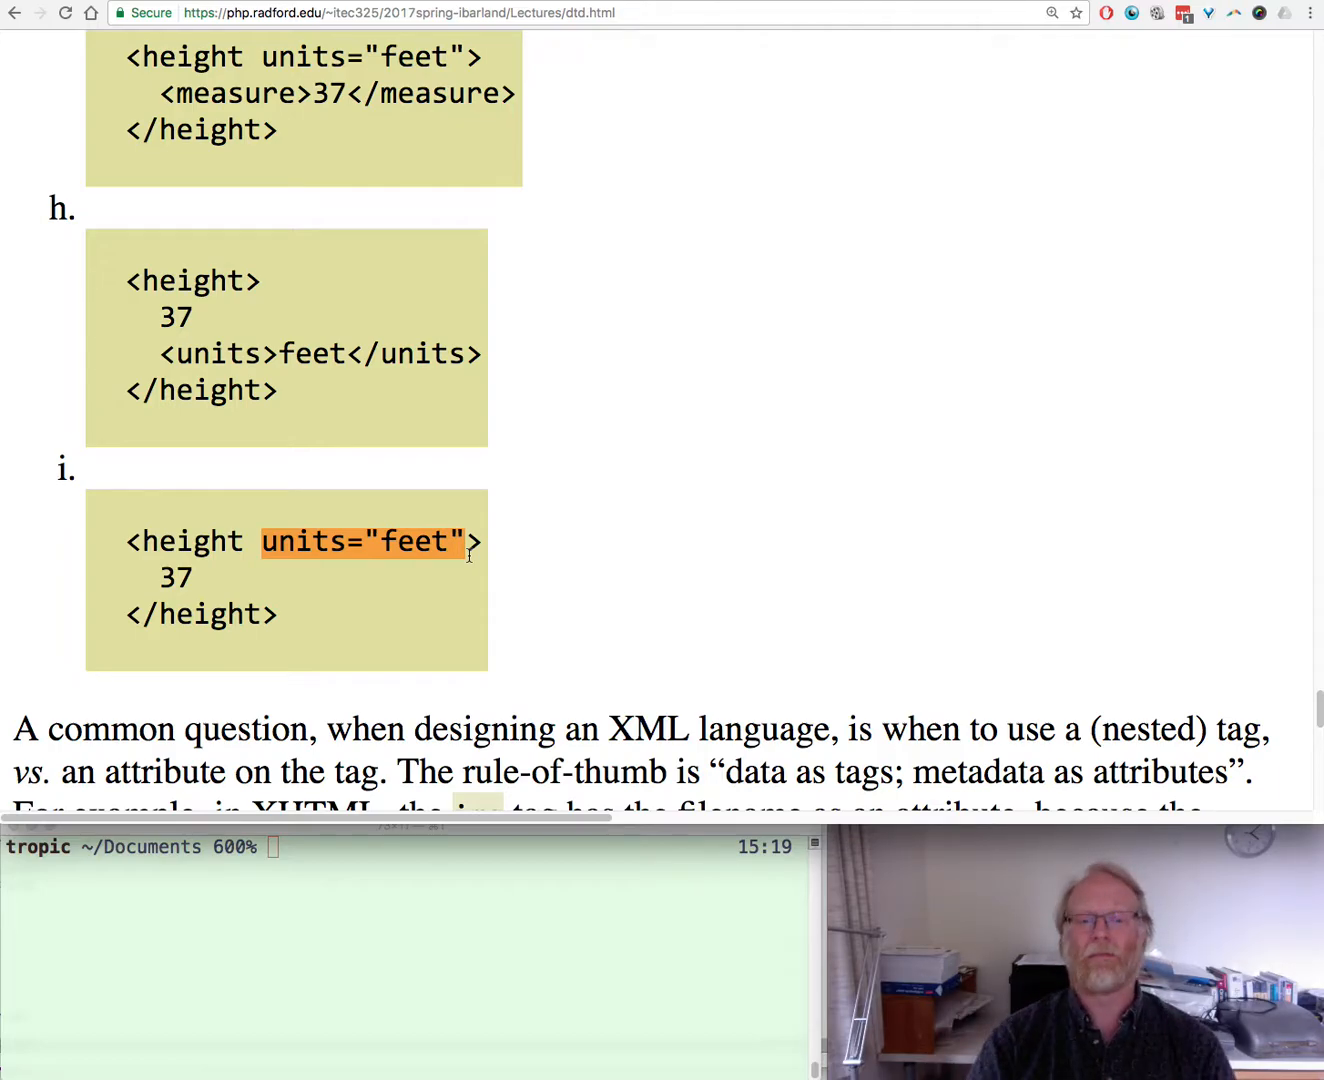
click(468, 553)
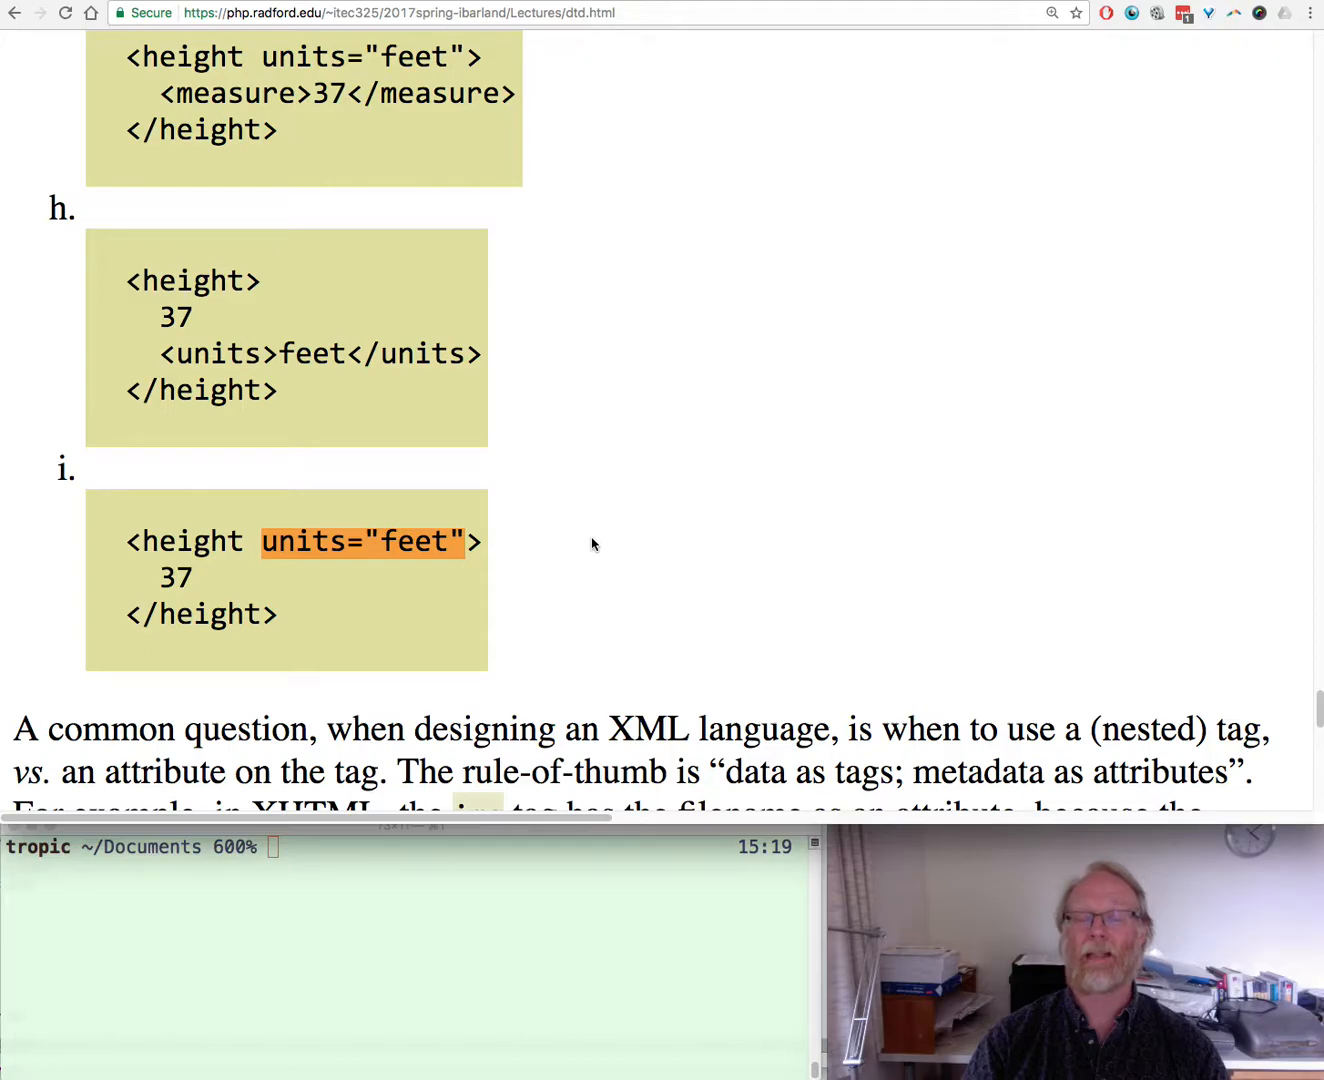
Scroll through the tag-versus-attribute guideline bullets, then back up slightly
scroll(down, 3)
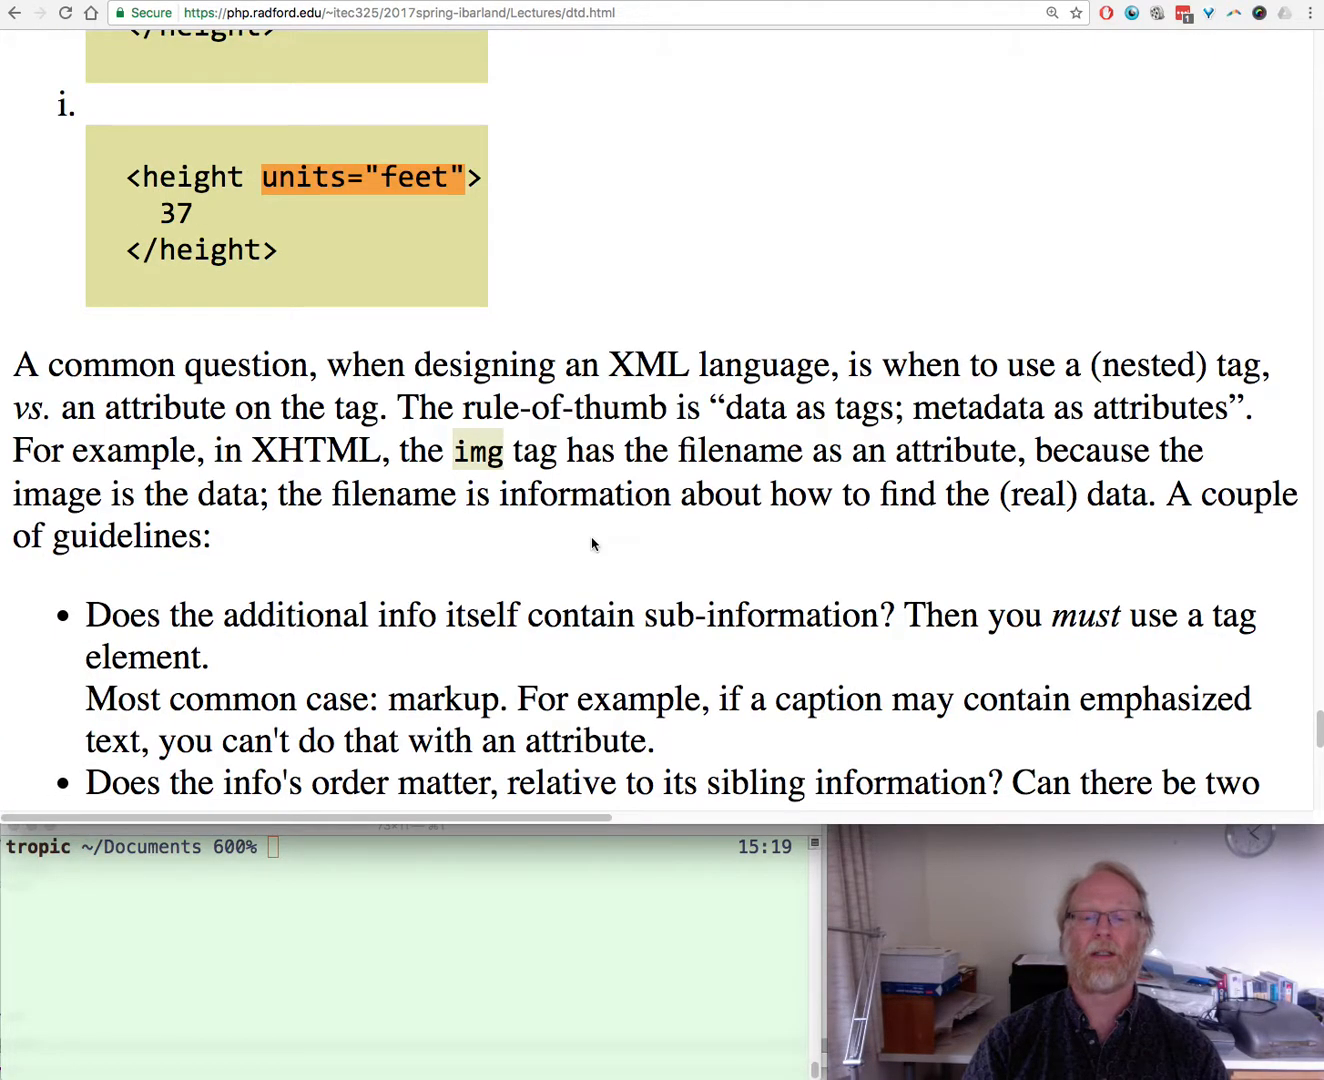
scroll(down, 3)
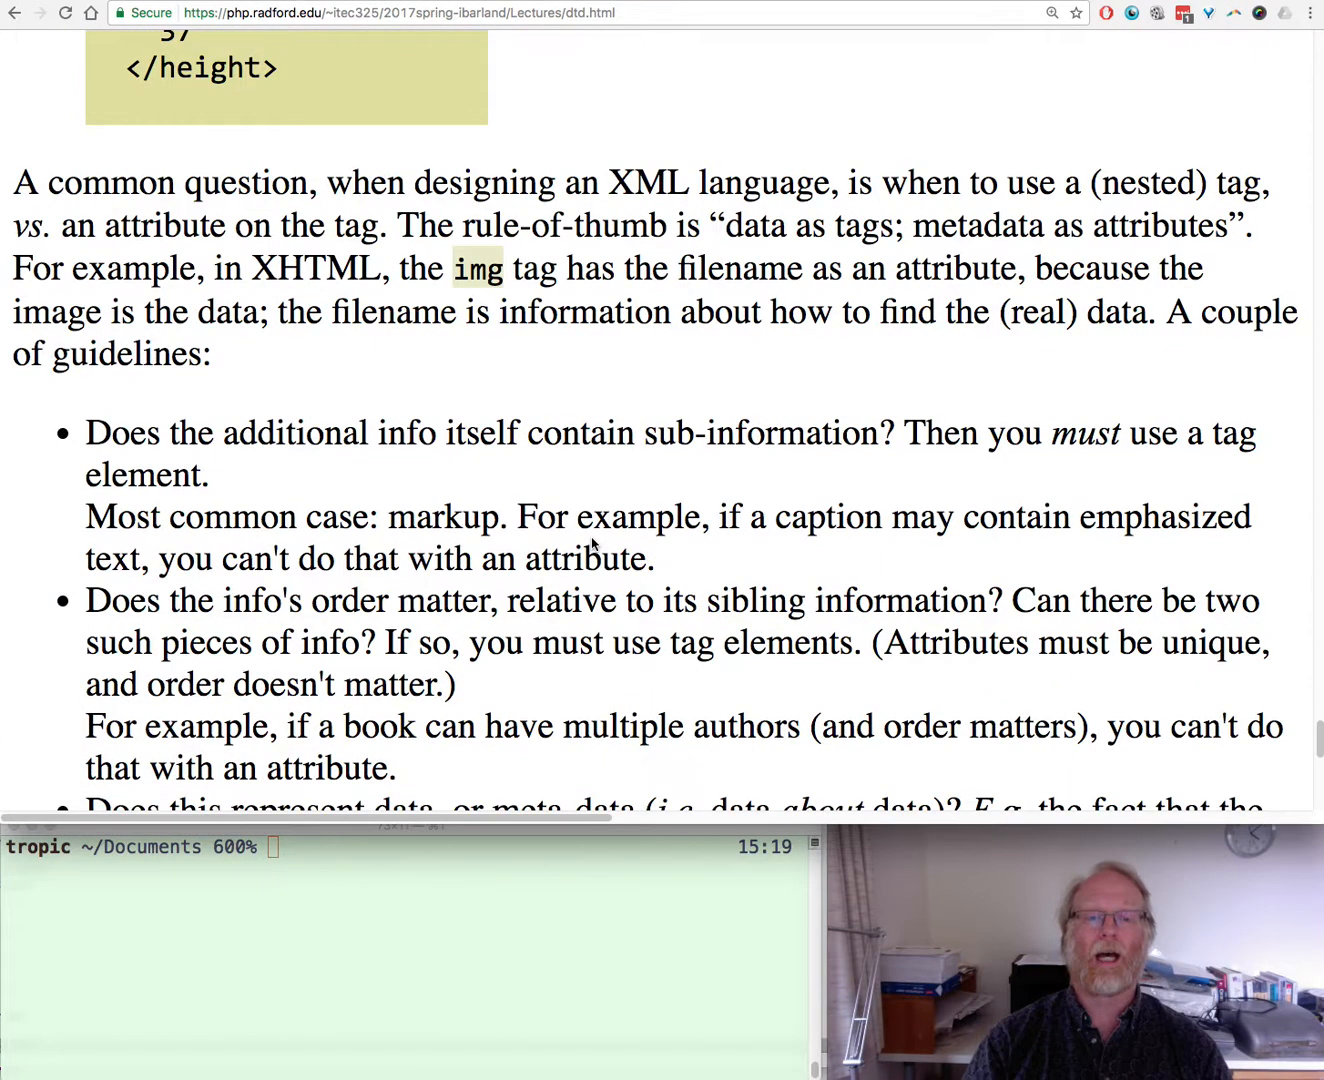
scroll(down, 3)
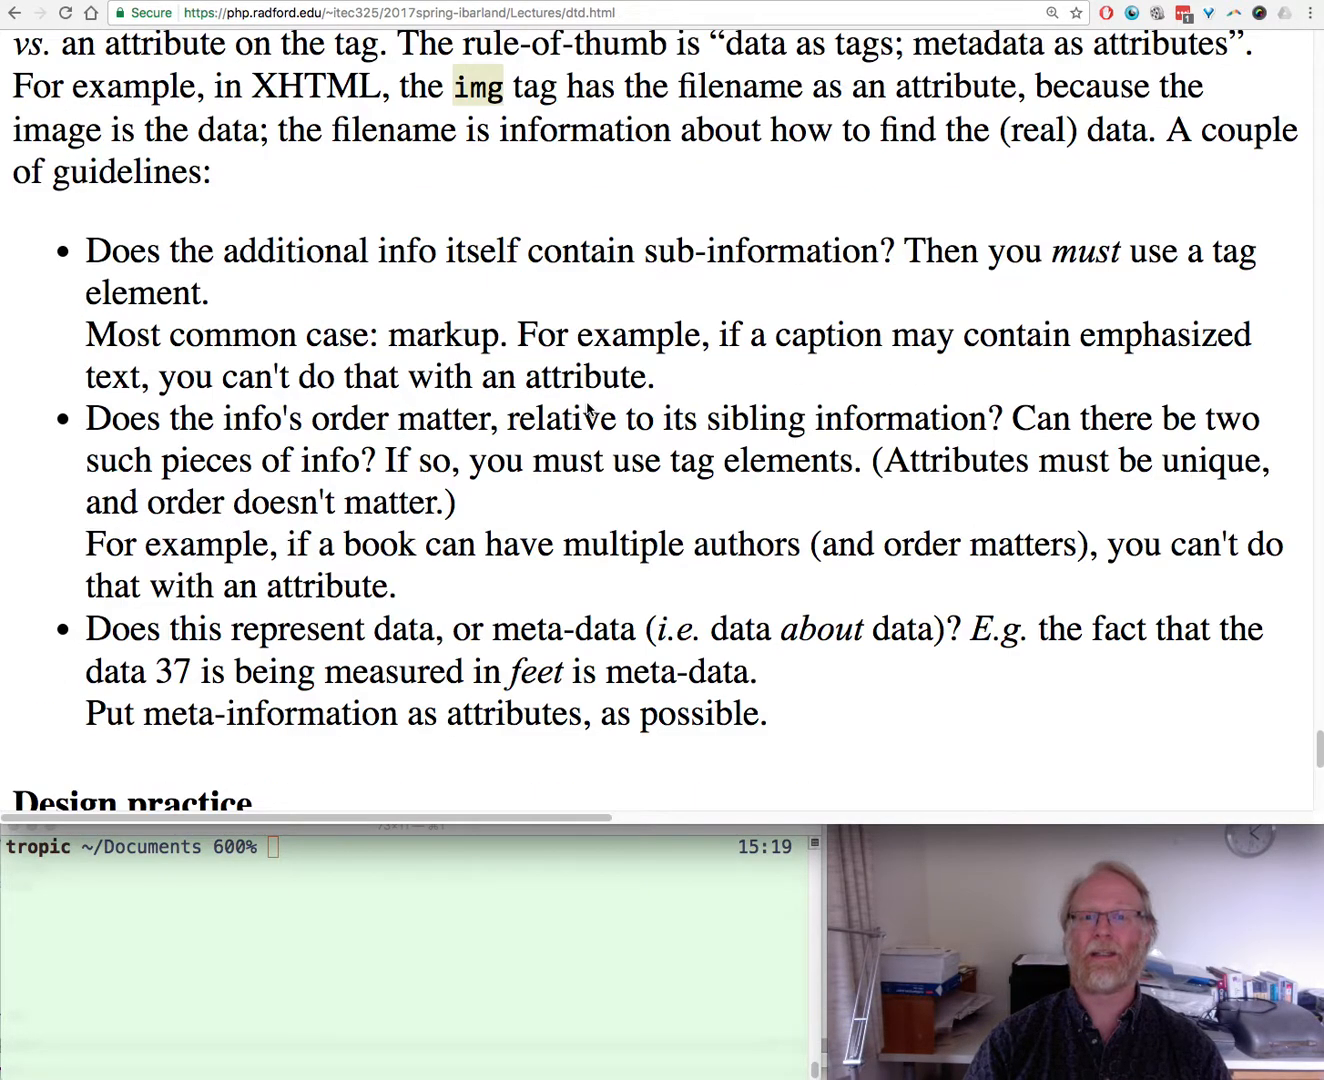
scroll(up, 3)
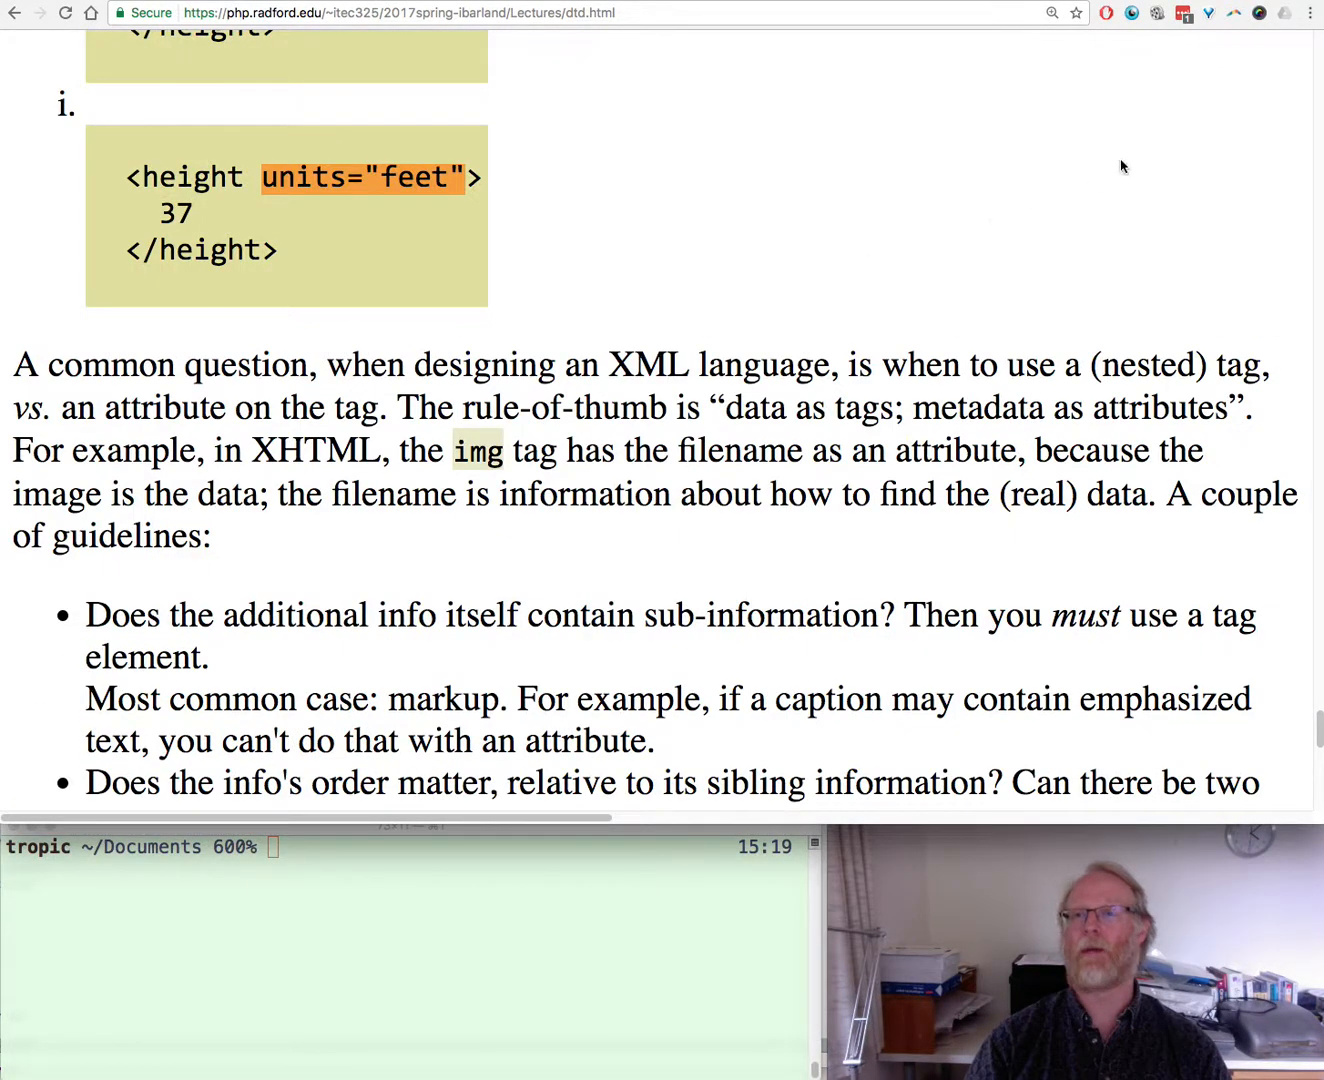